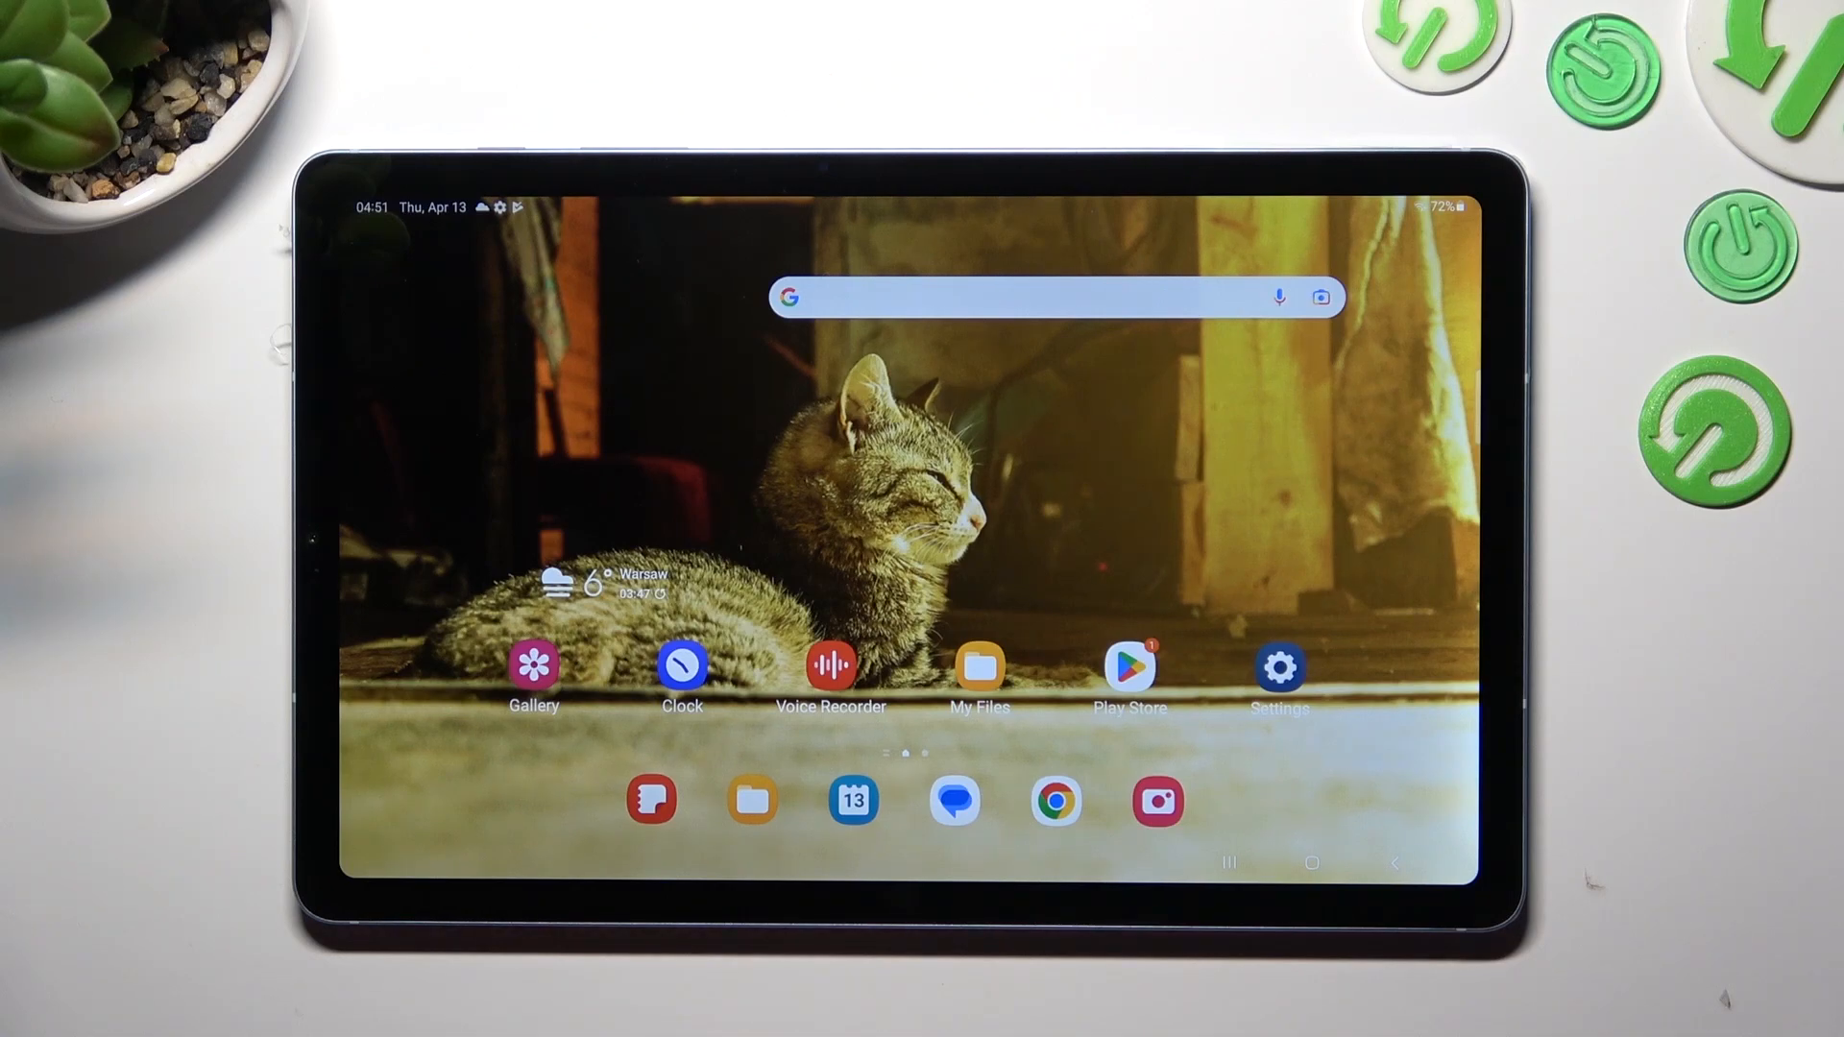
- Return home from Google search and open Samsung Keyboard settings under General management
click(1035, 297)
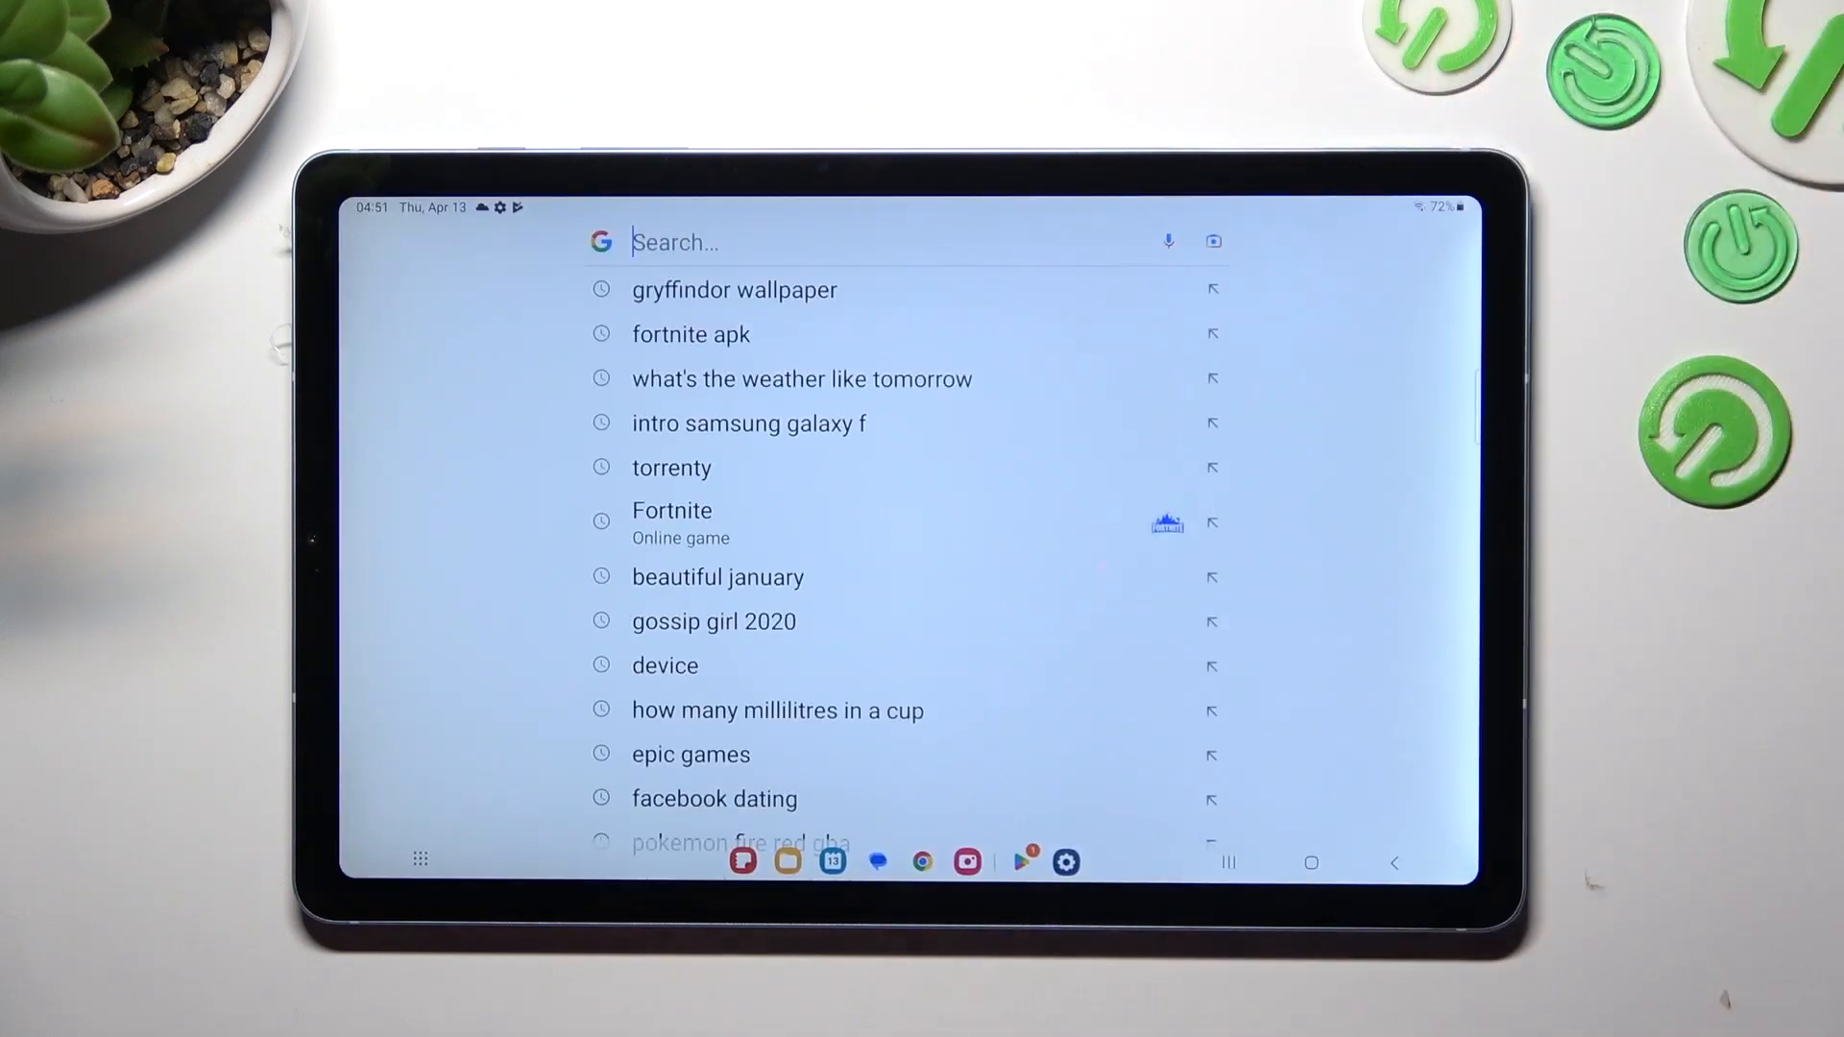
click(823, 242)
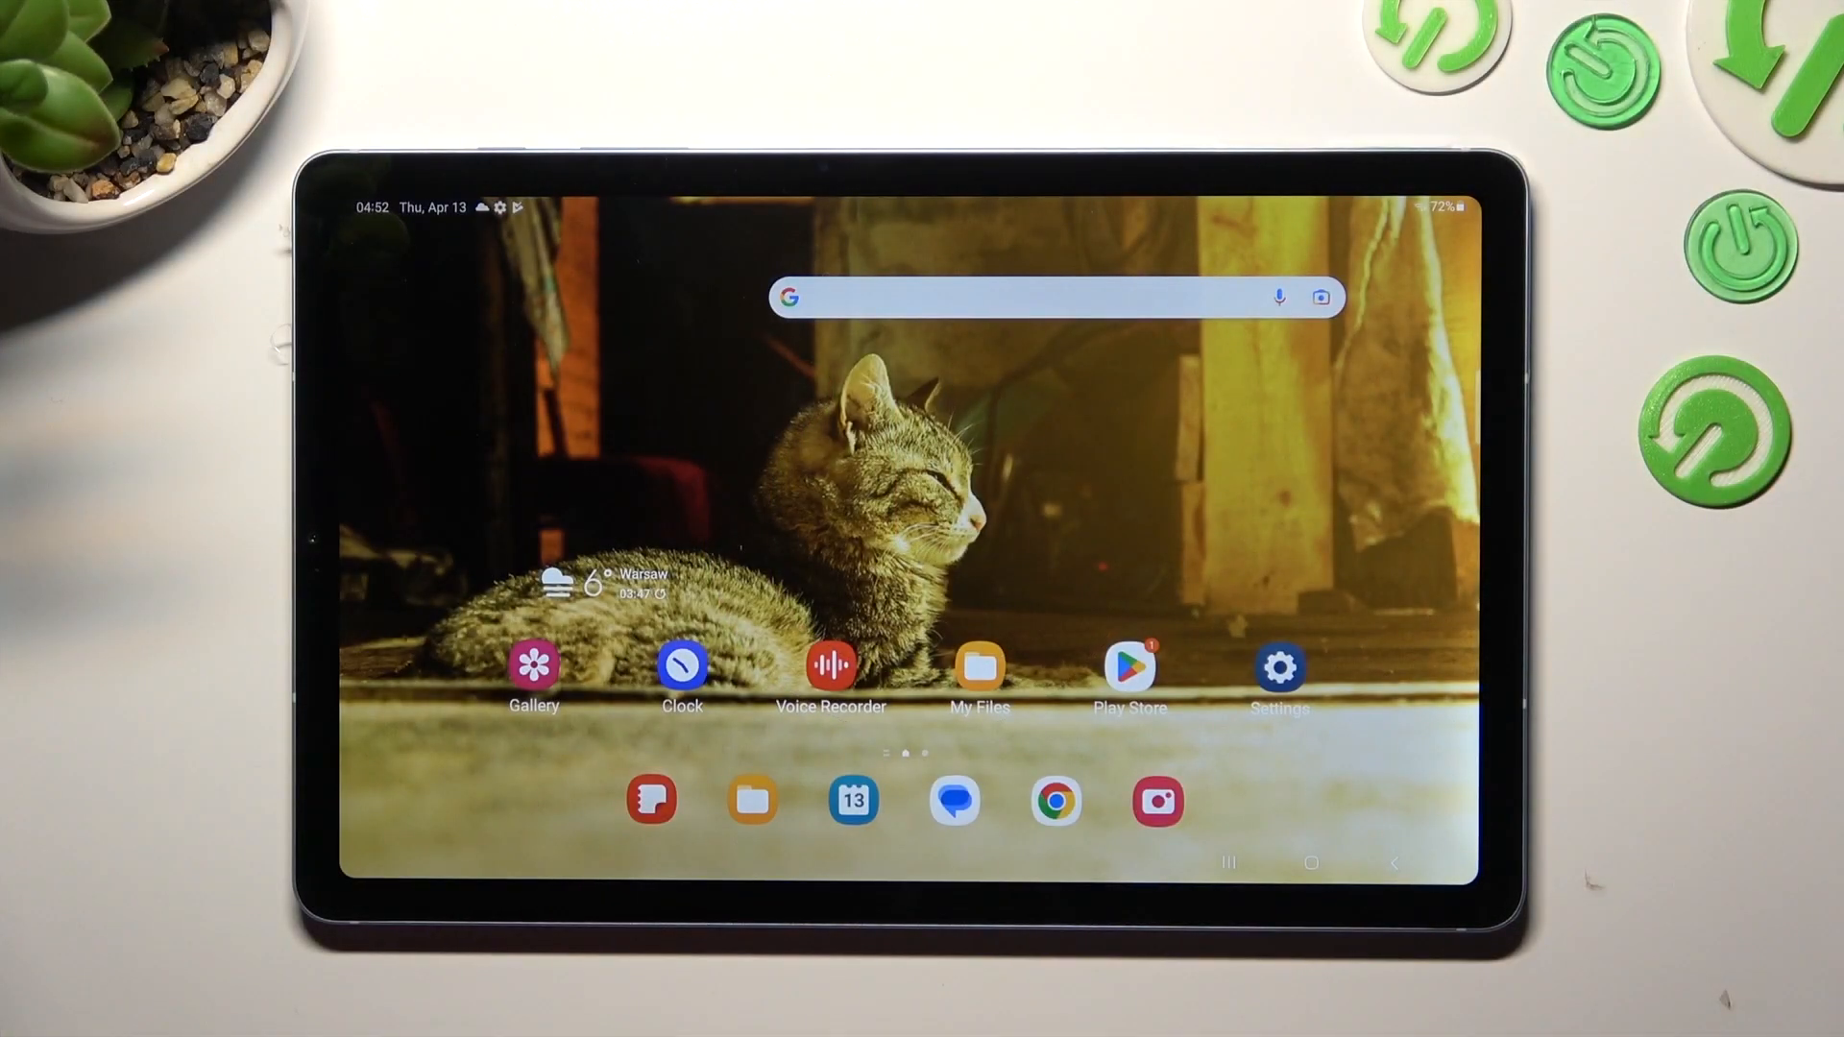
click(1278, 669)
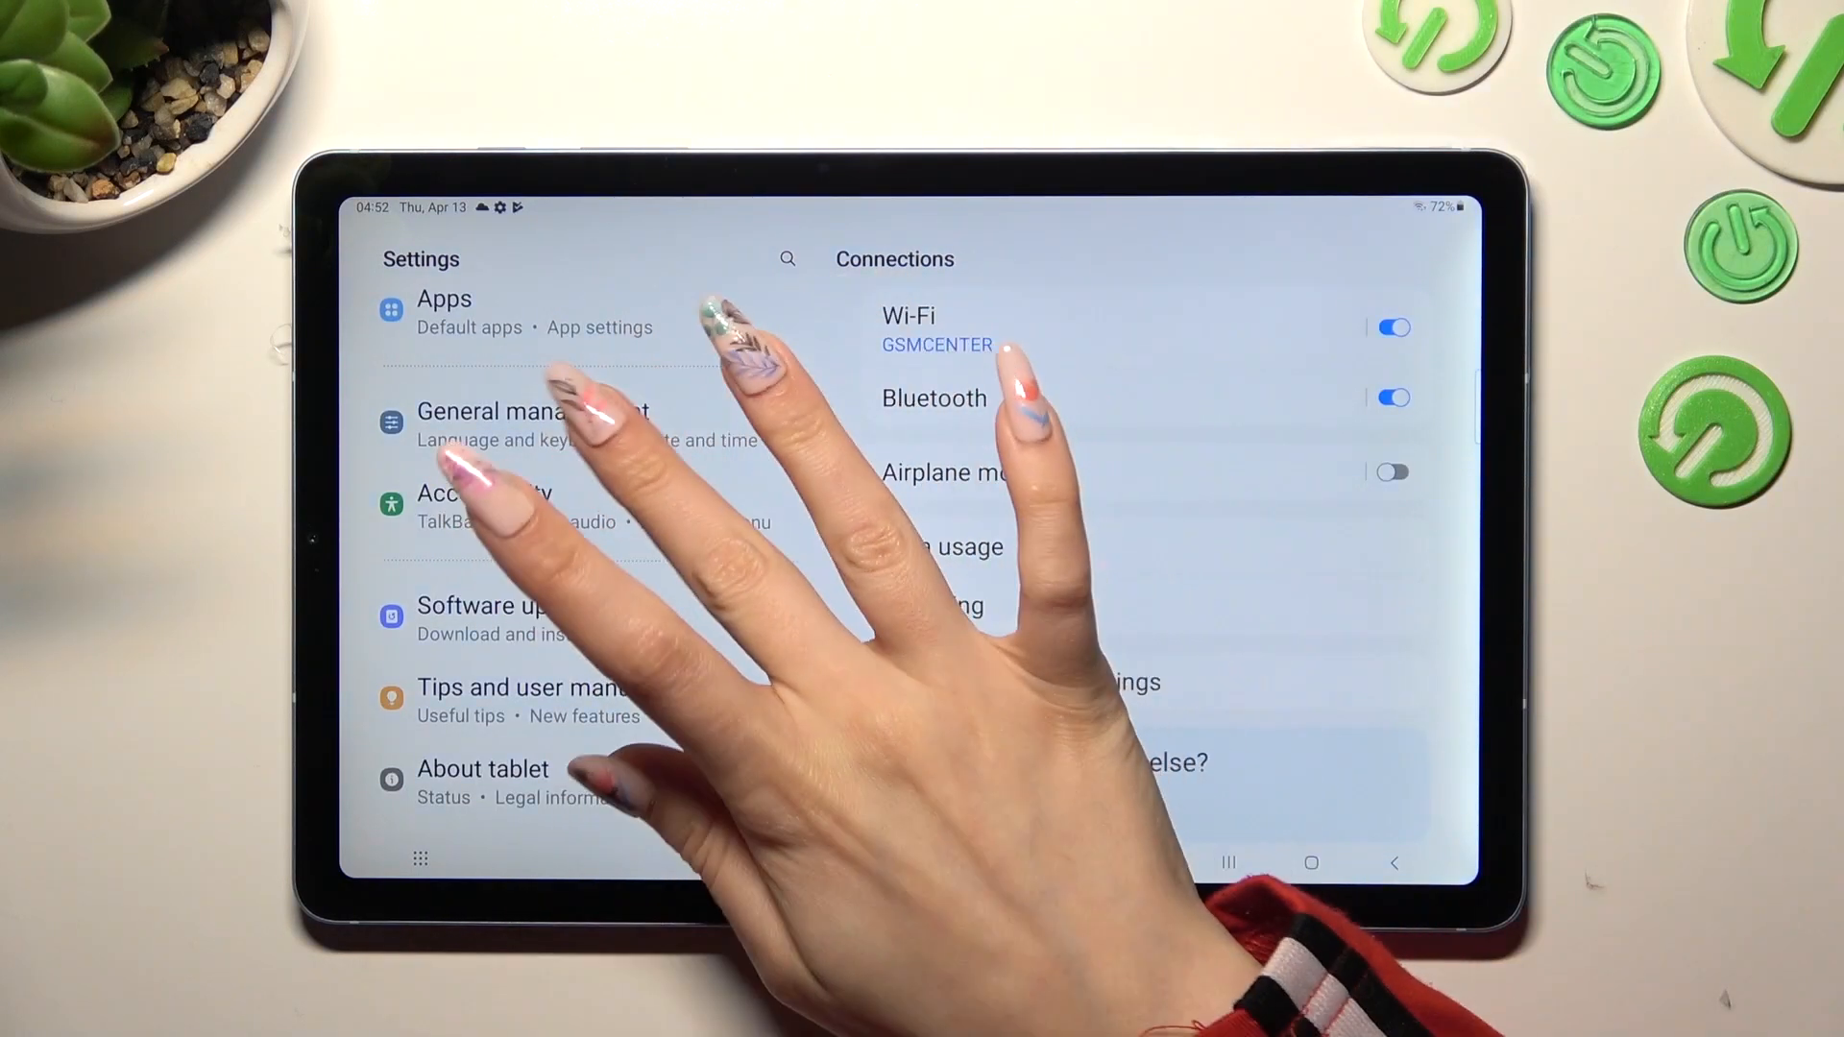
click(531, 425)
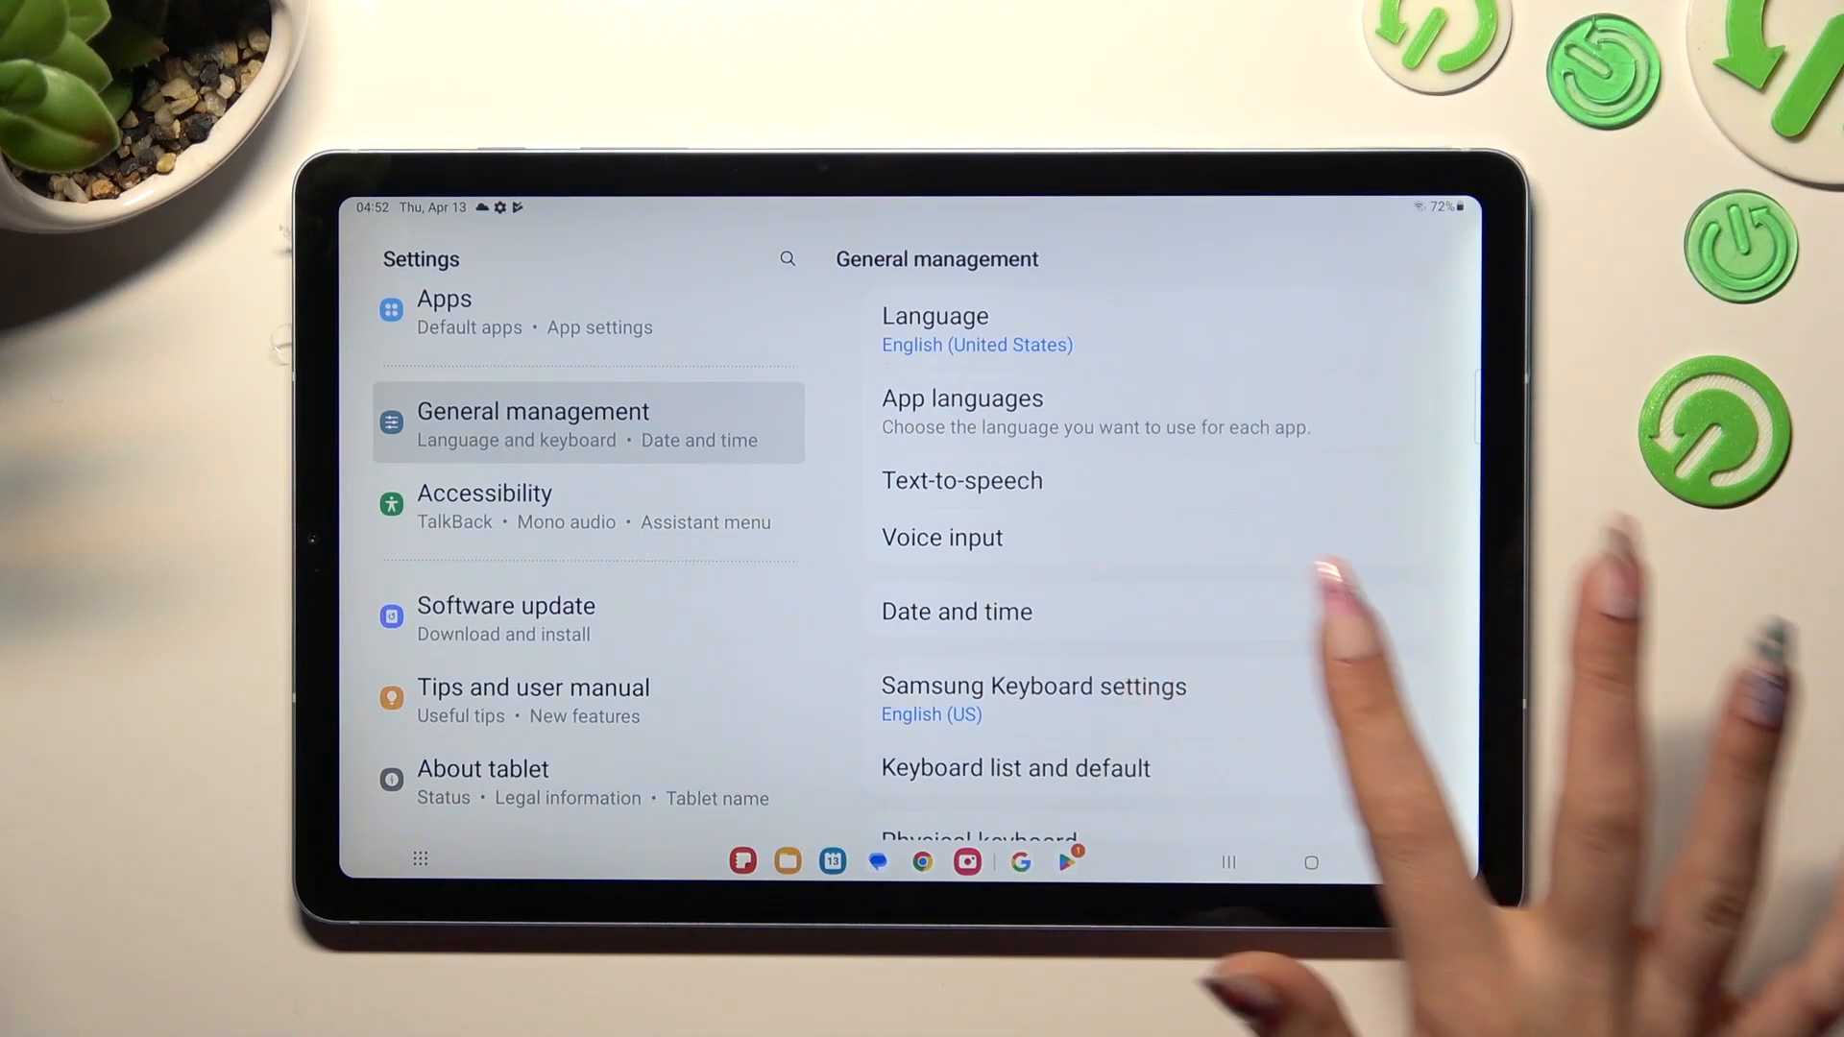
click(1033, 686)
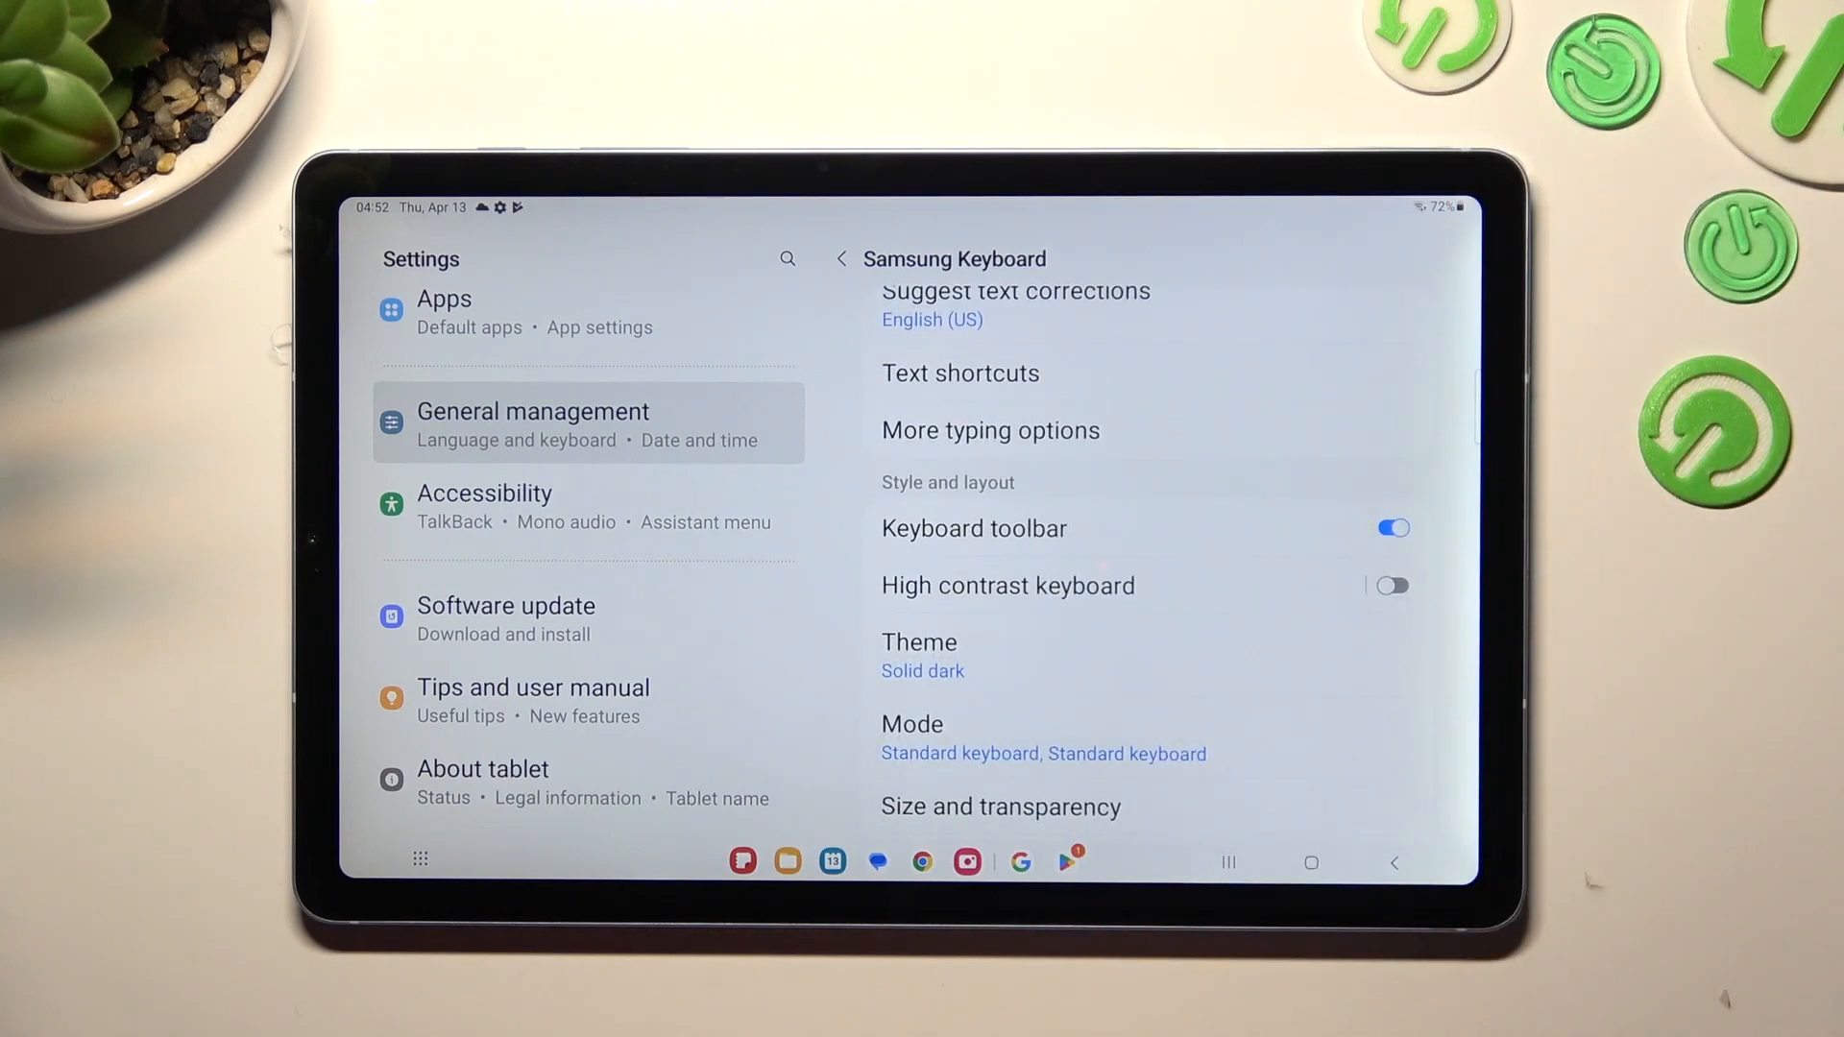
- Switch the Samsung Keyboard theme from Solid dark to Solid light, then show recent apps
click(921, 643)
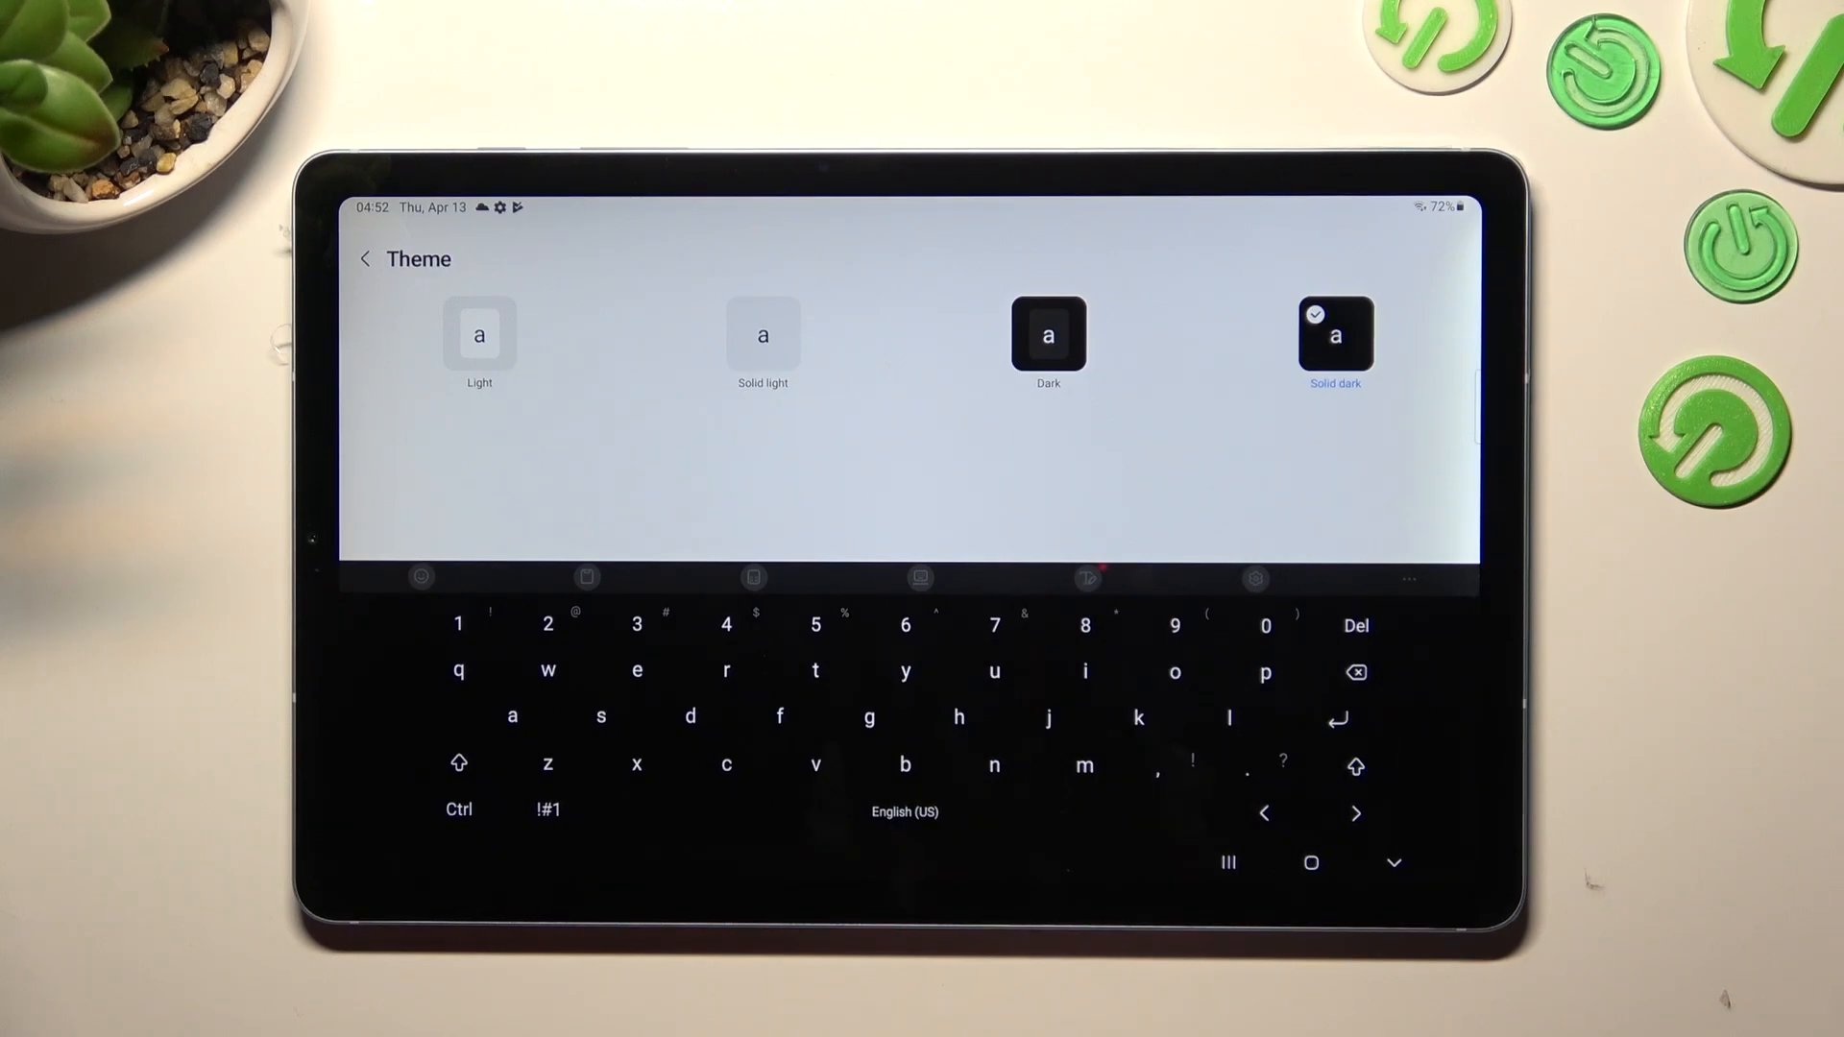
click(762, 336)
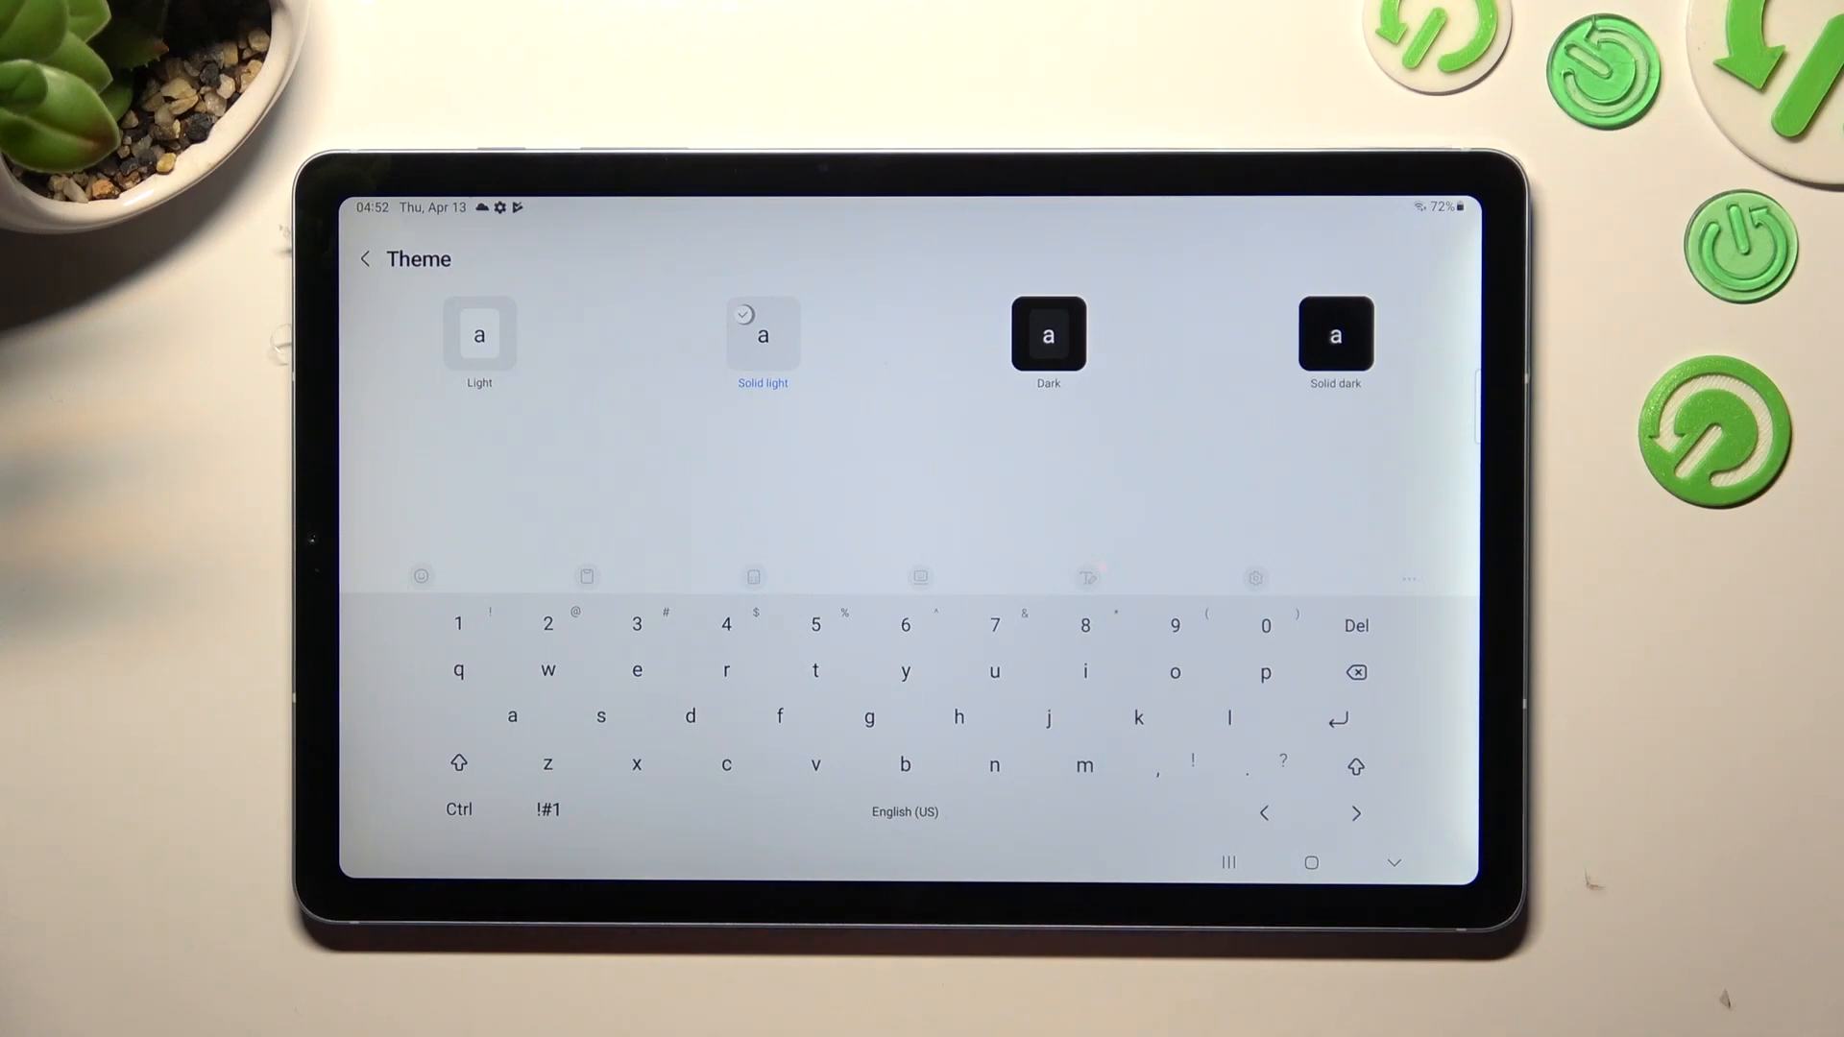
click(1312, 863)
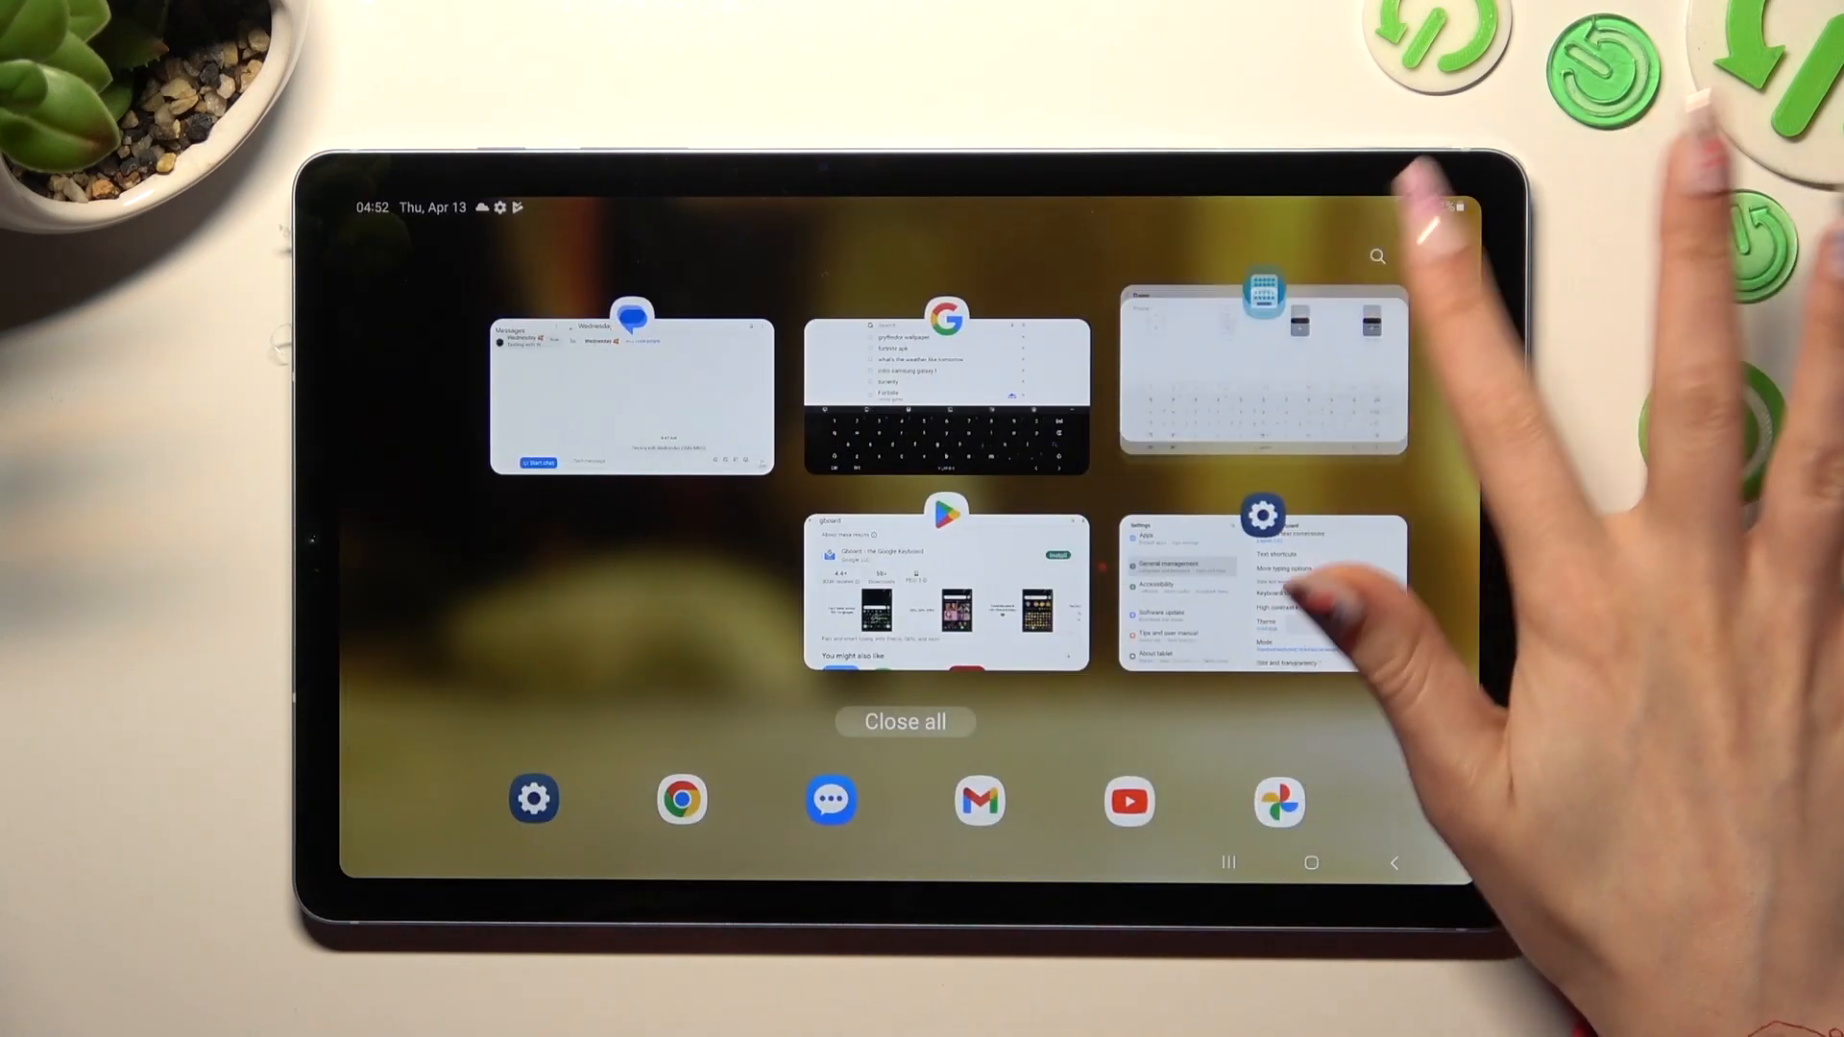
- Return to the Play Store Gboard search and install Gboard - the Google Keyboard
click(947, 376)
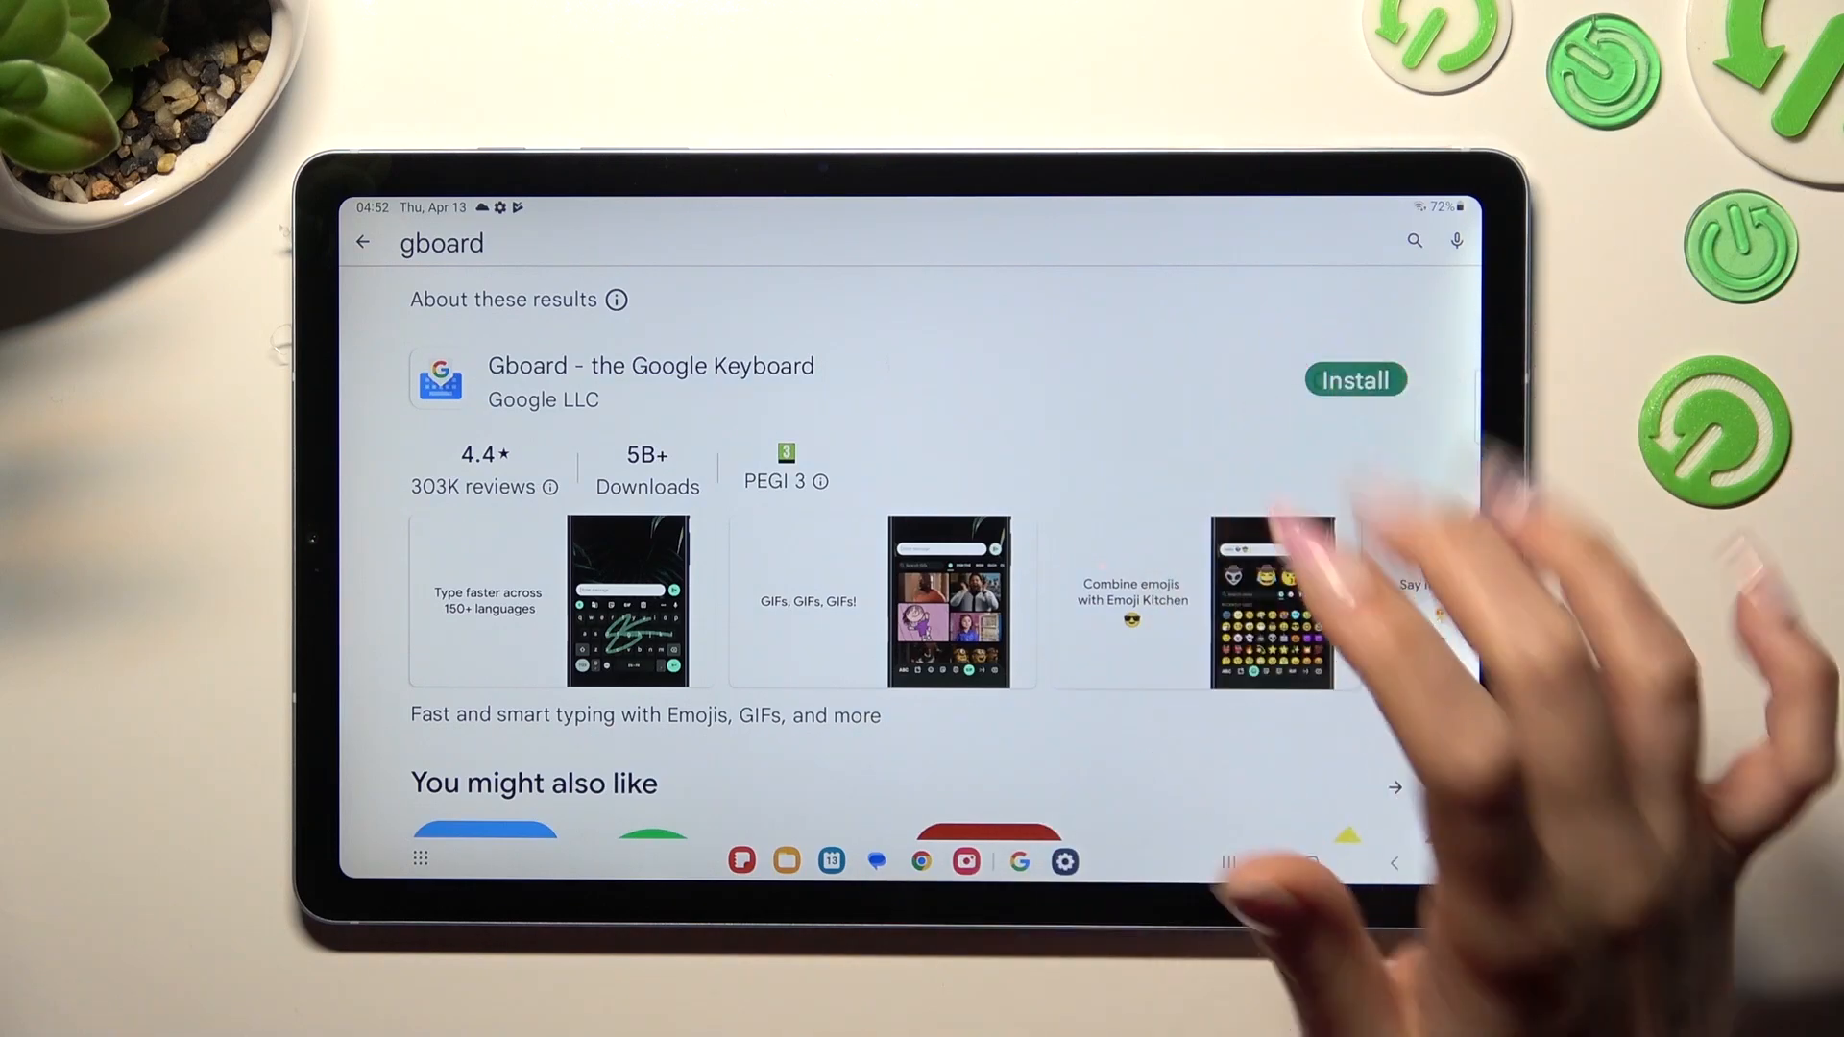
click(1355, 380)
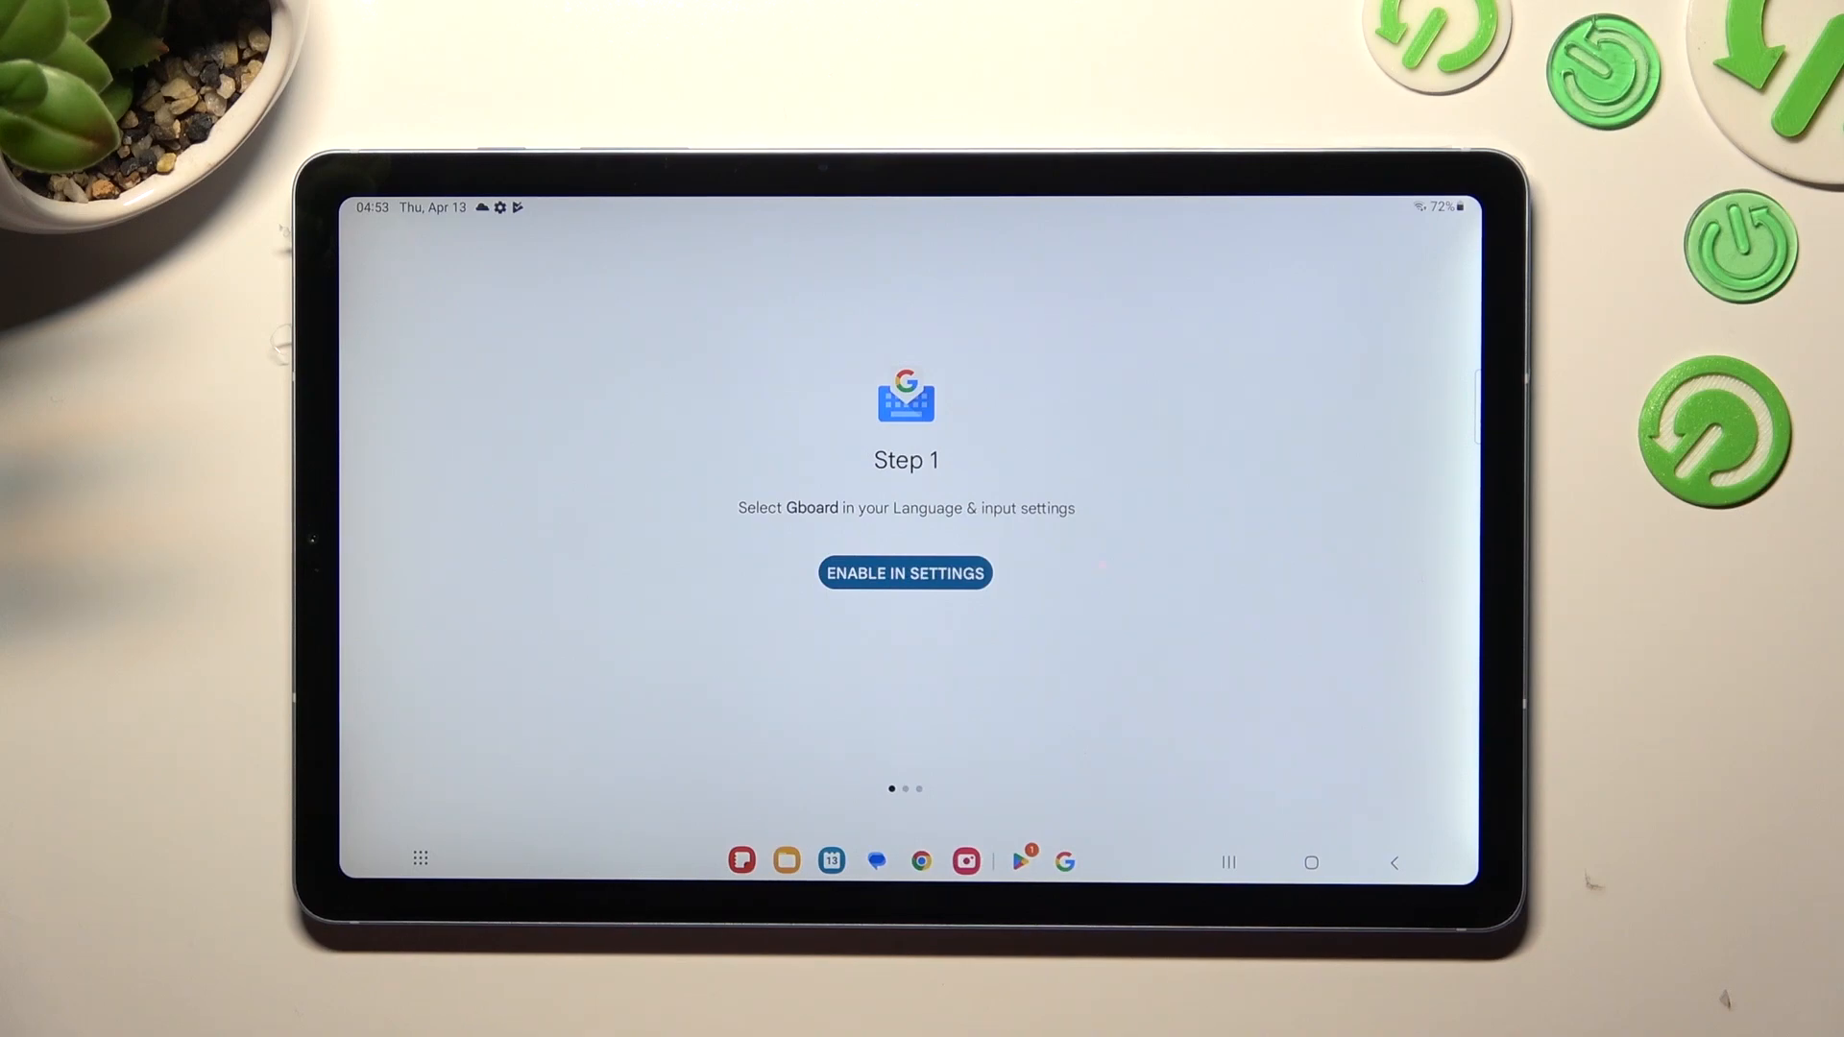
- Turn Gboard on in system settings, accept the warning, and choose Gboard as input method
click(905, 573)
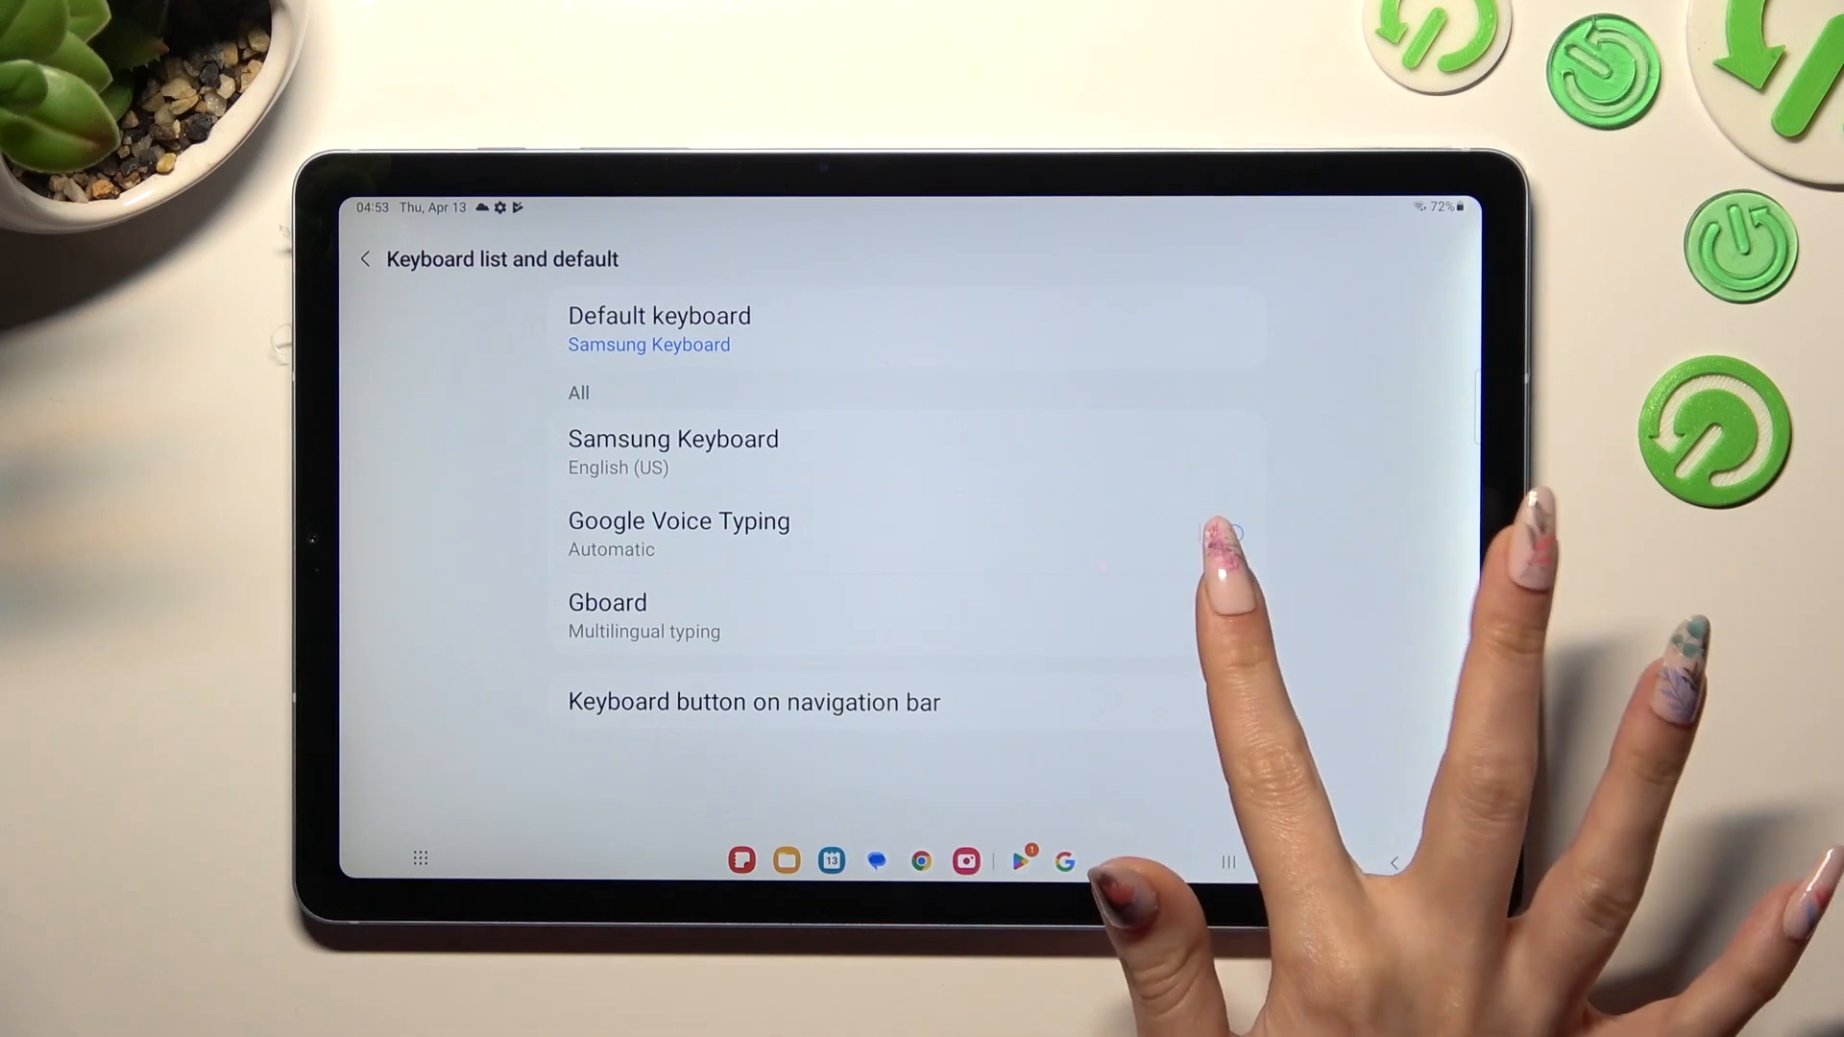
click(1224, 616)
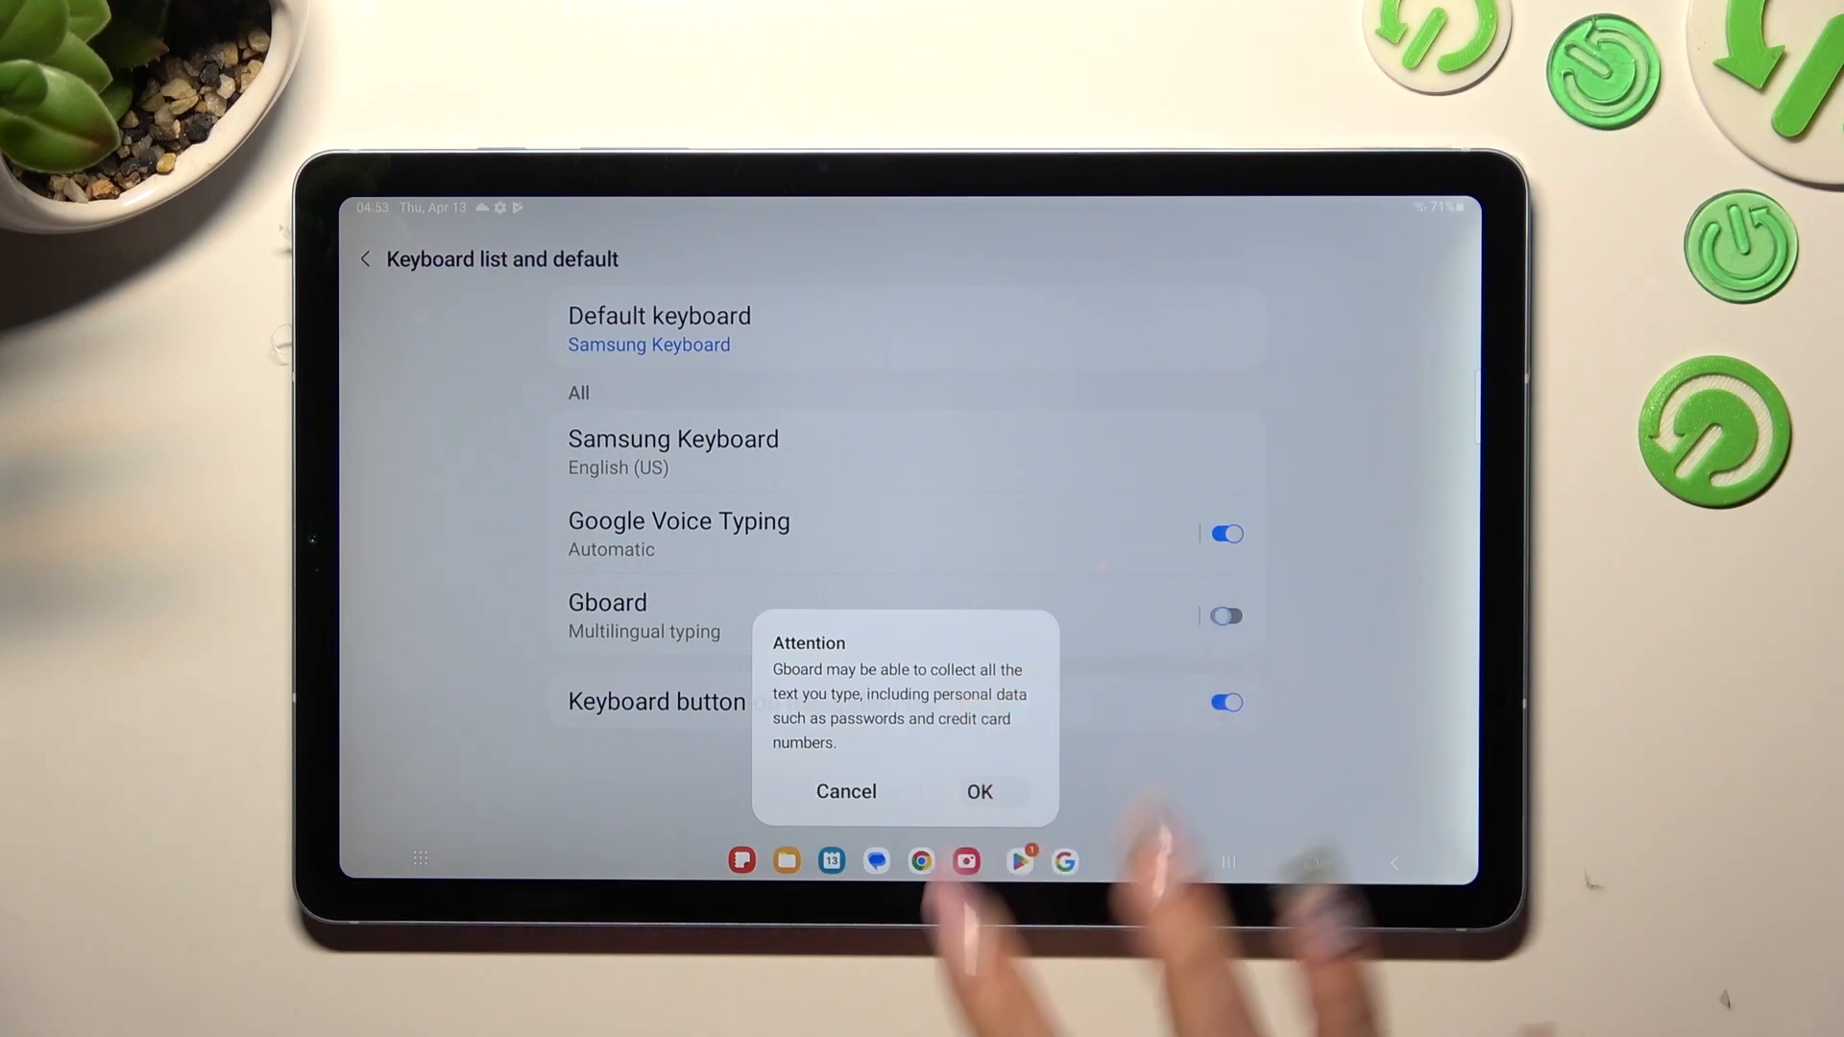
click(977, 791)
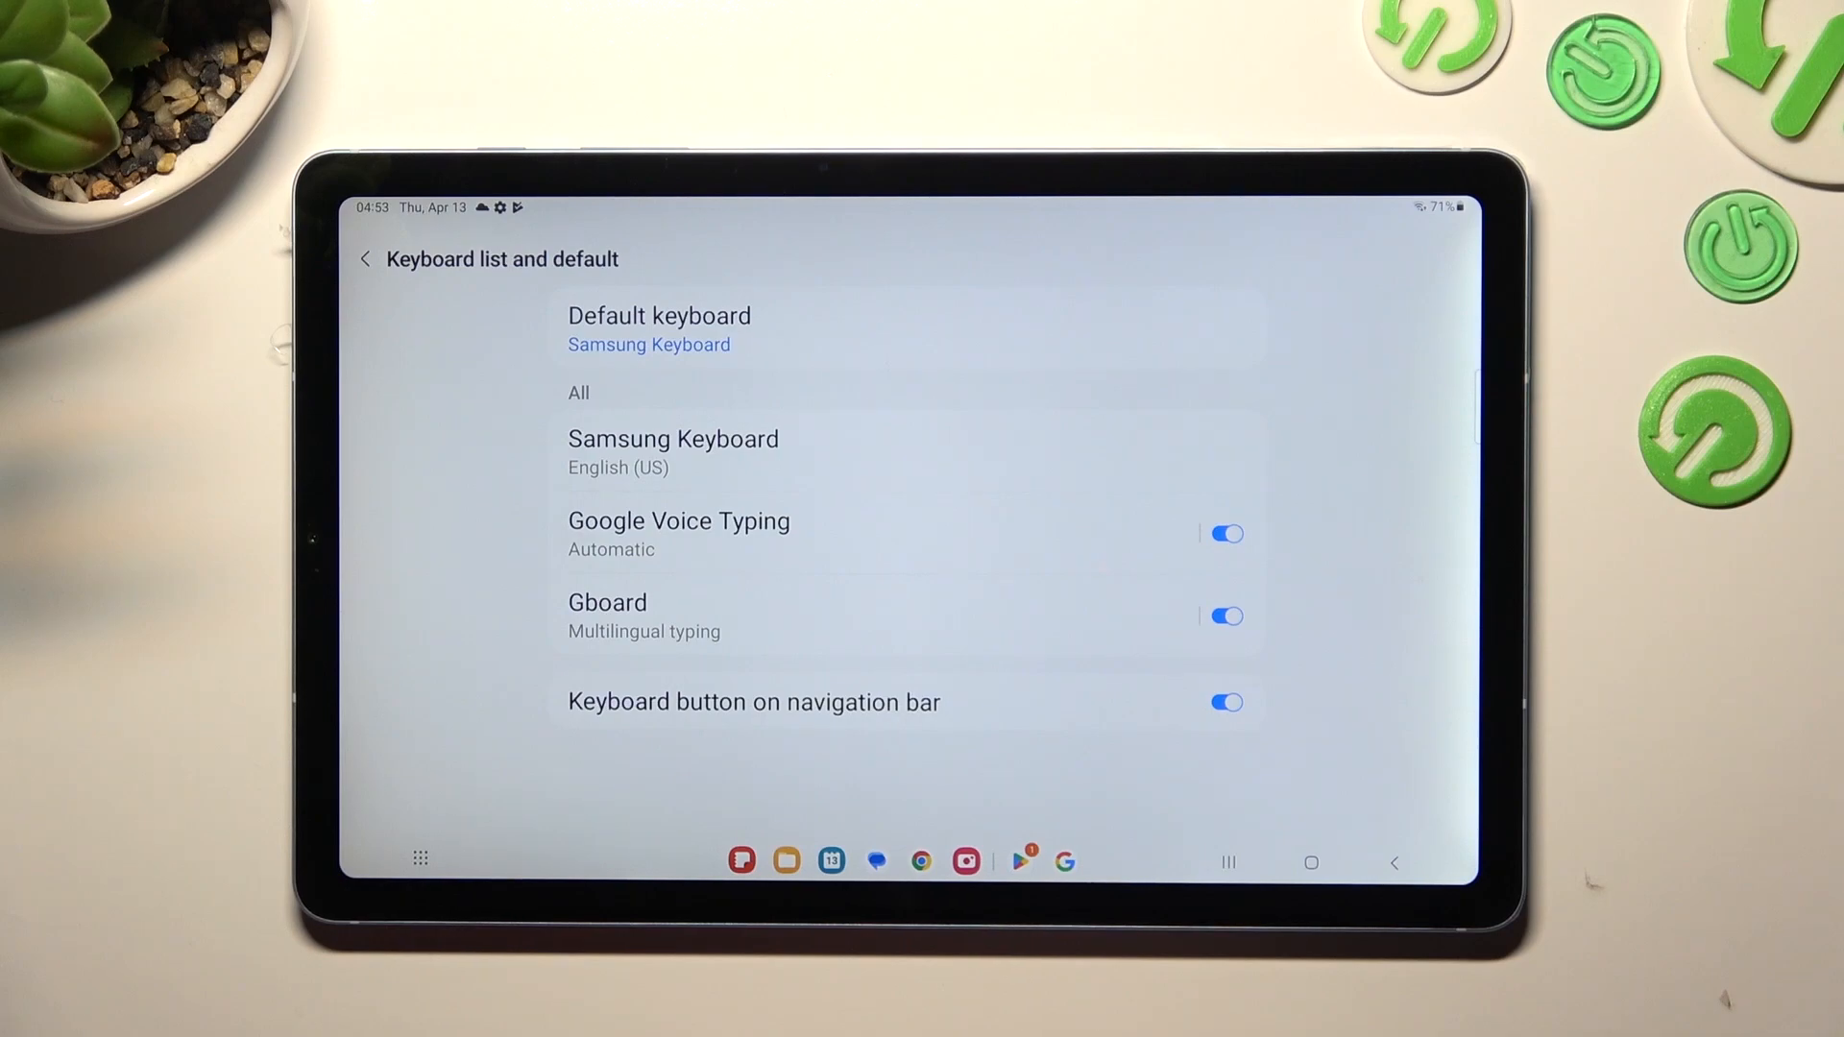
click(608, 602)
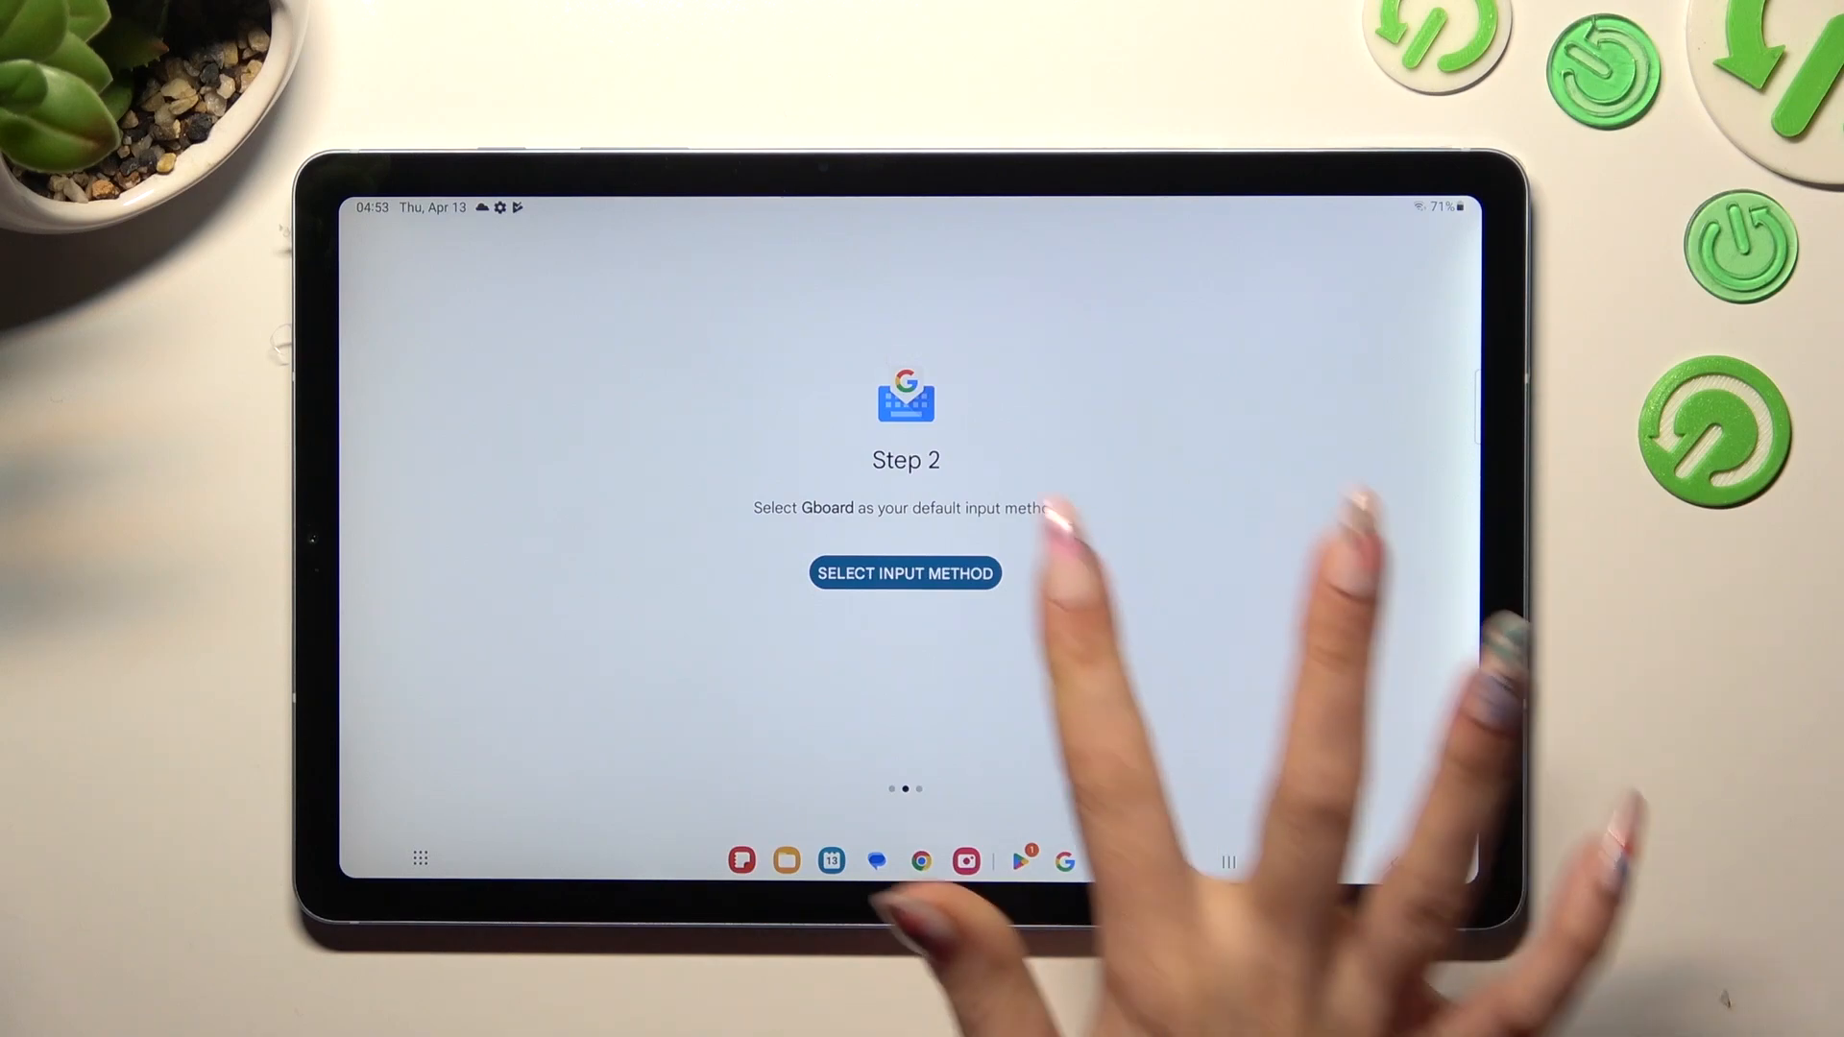
click(904, 573)
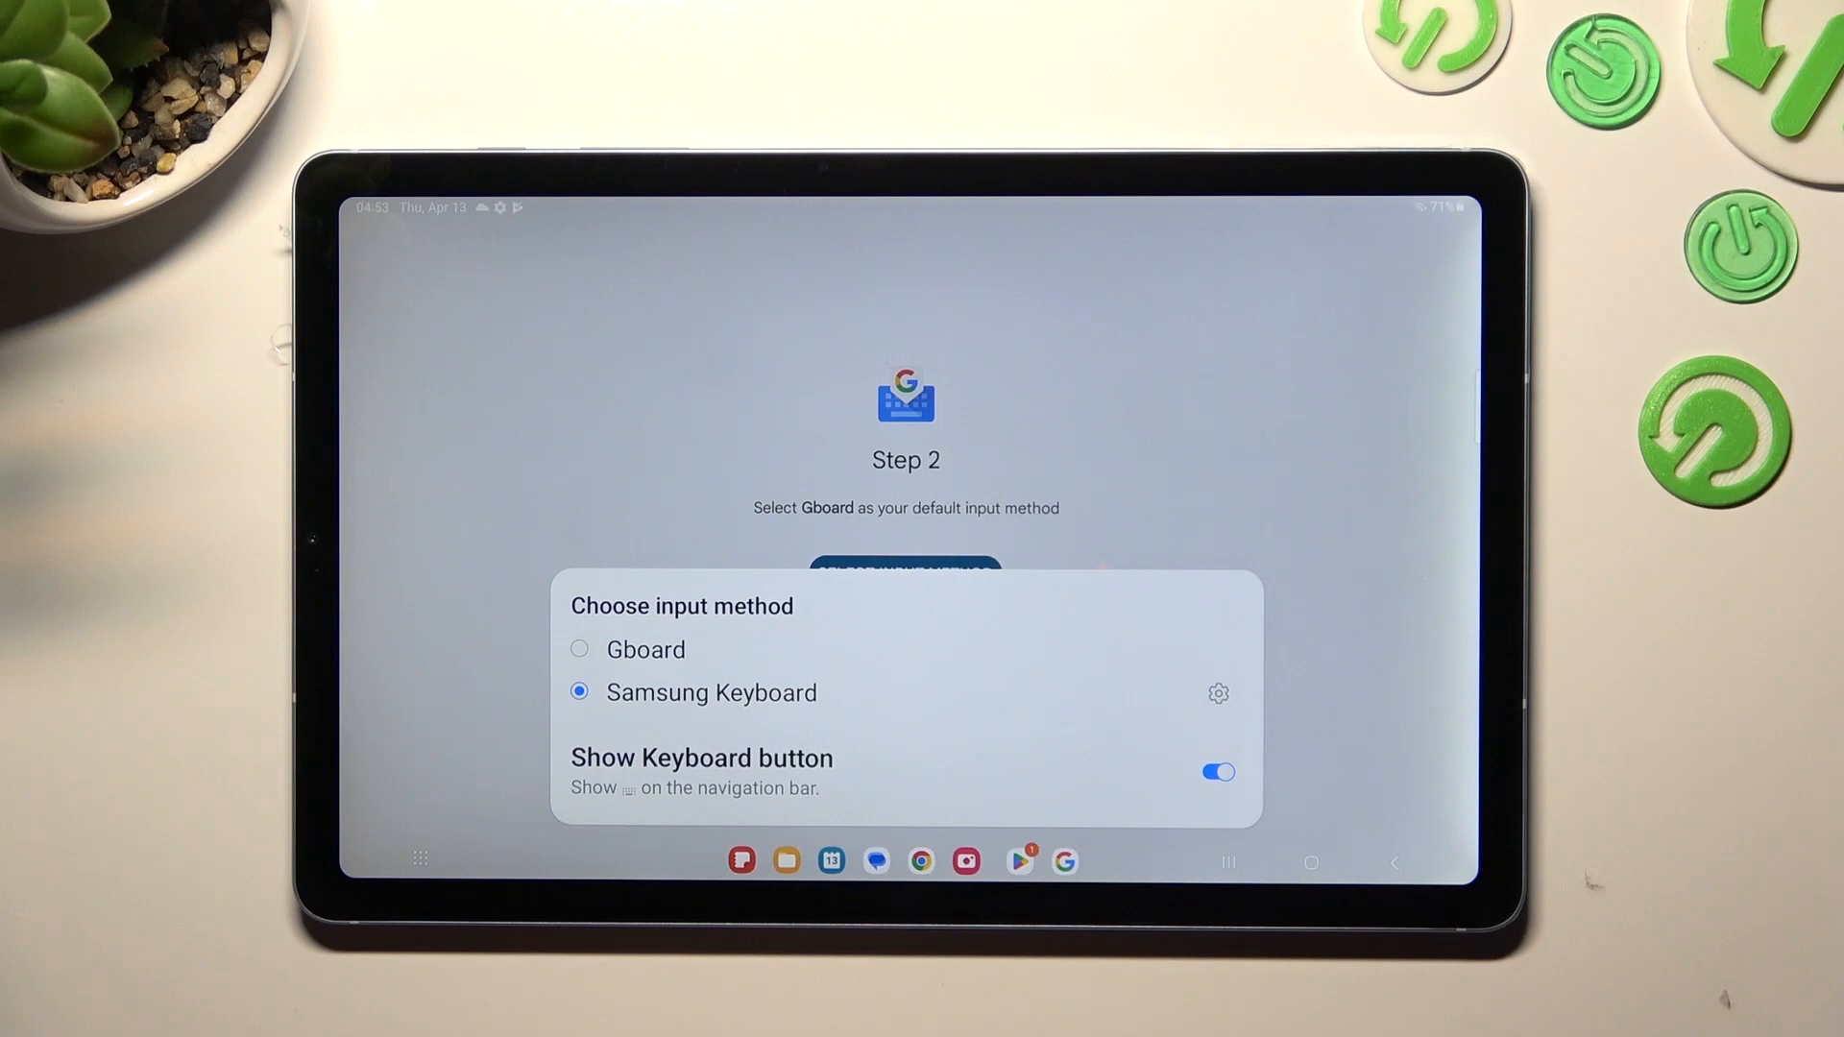
click(579, 650)
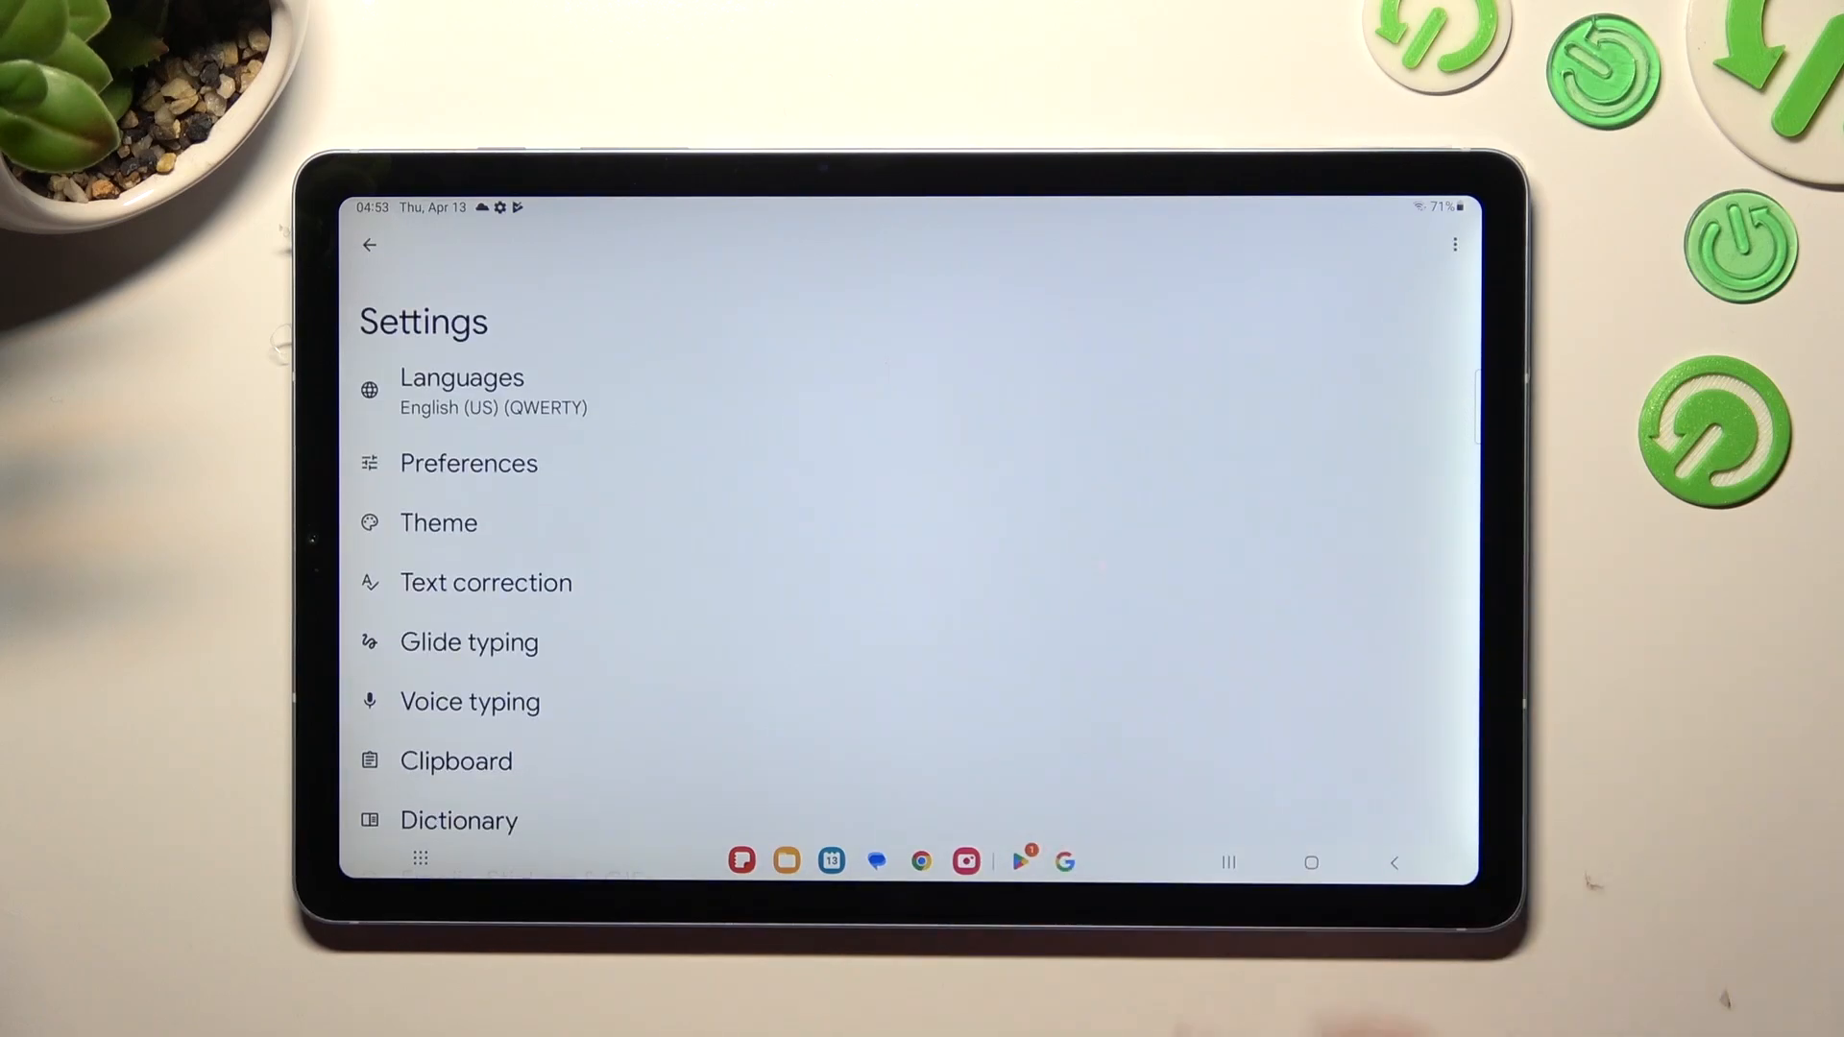
- Go home via Recents and reopen Settings' General management, now listing Gboard settings
click(1227, 863)
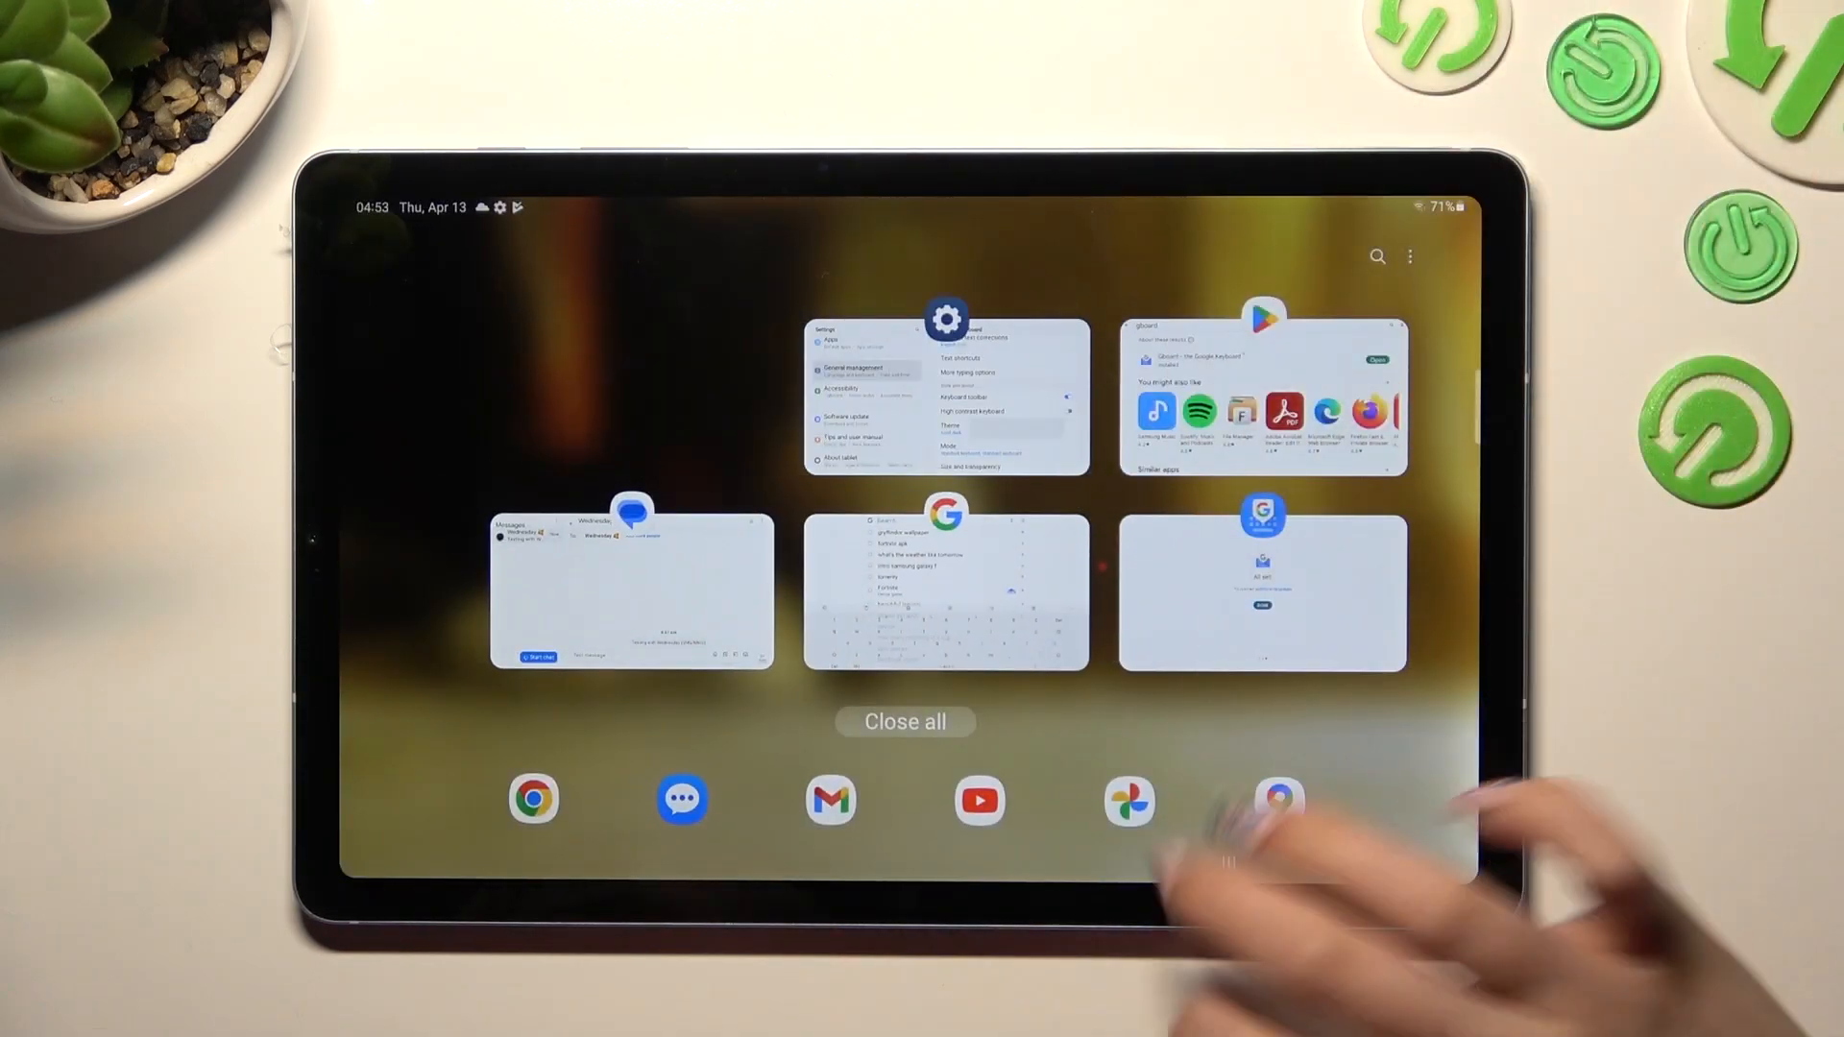
click(903, 722)
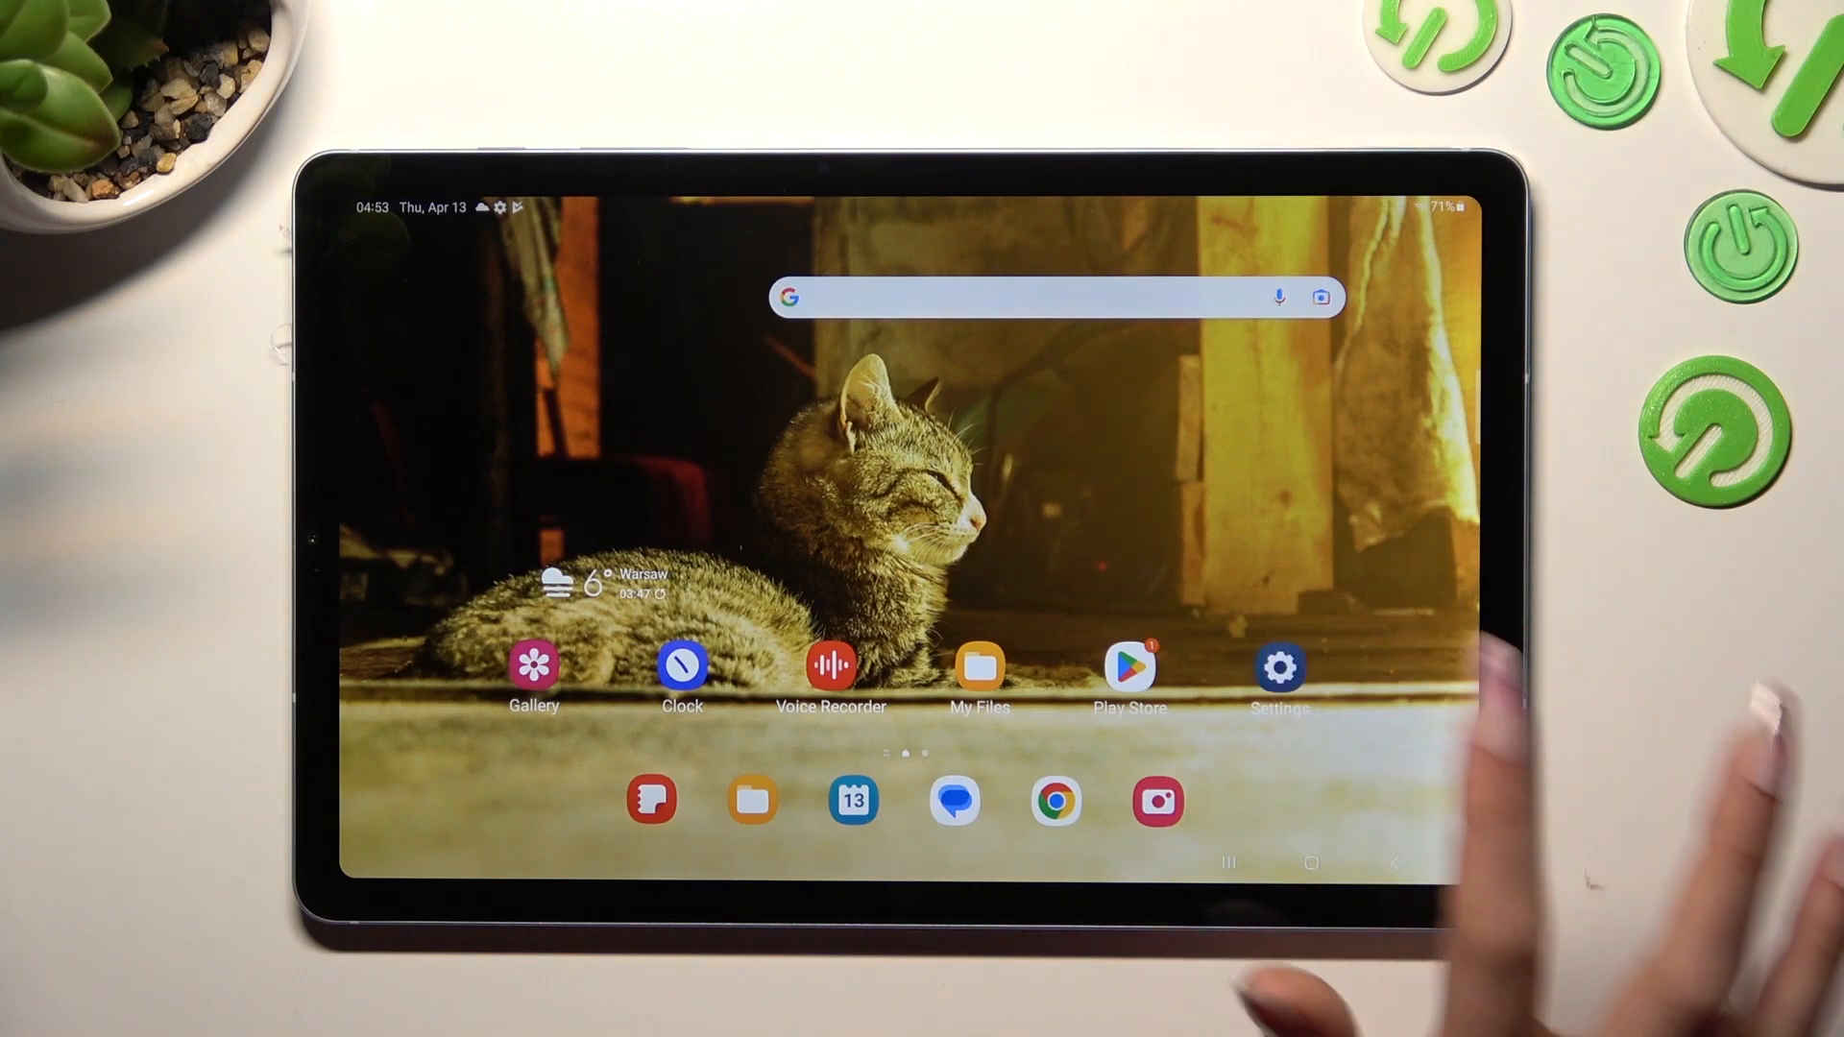
click(1278, 670)
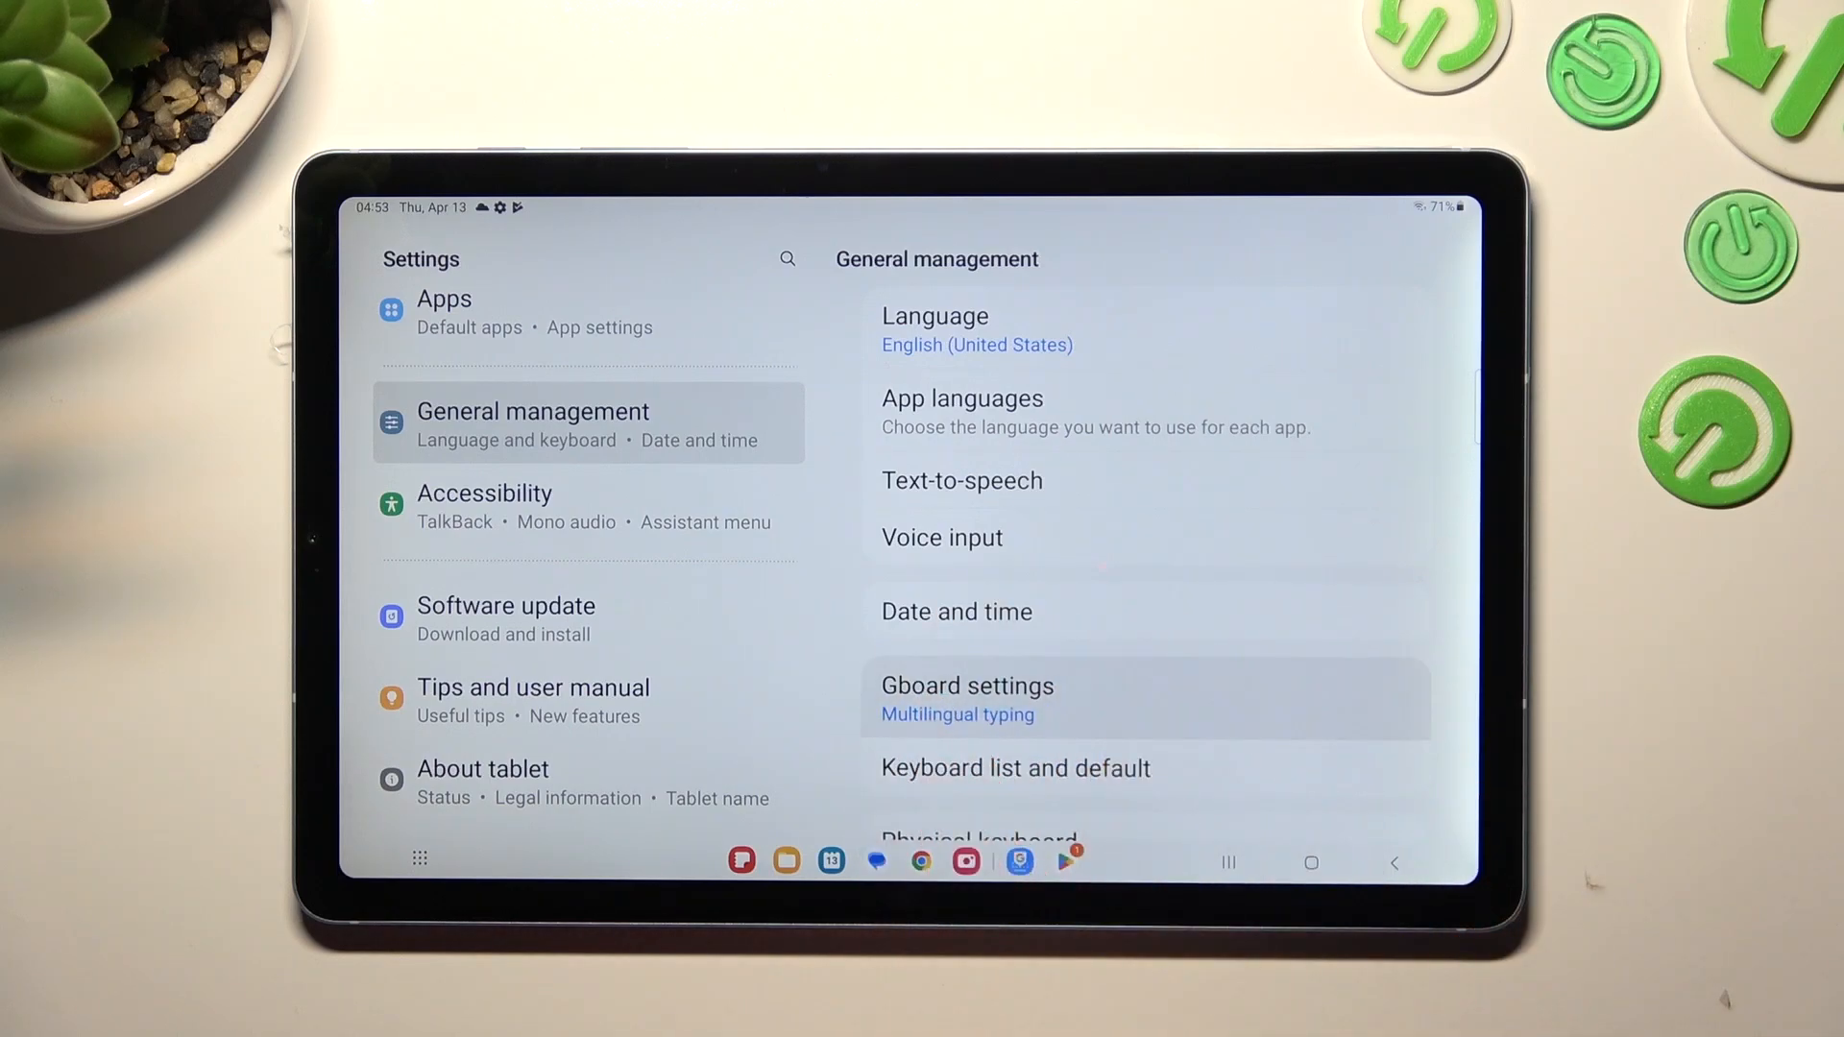
- Apply the blue-to-green Light gradient Gboard theme with key borders left on
click(967, 686)
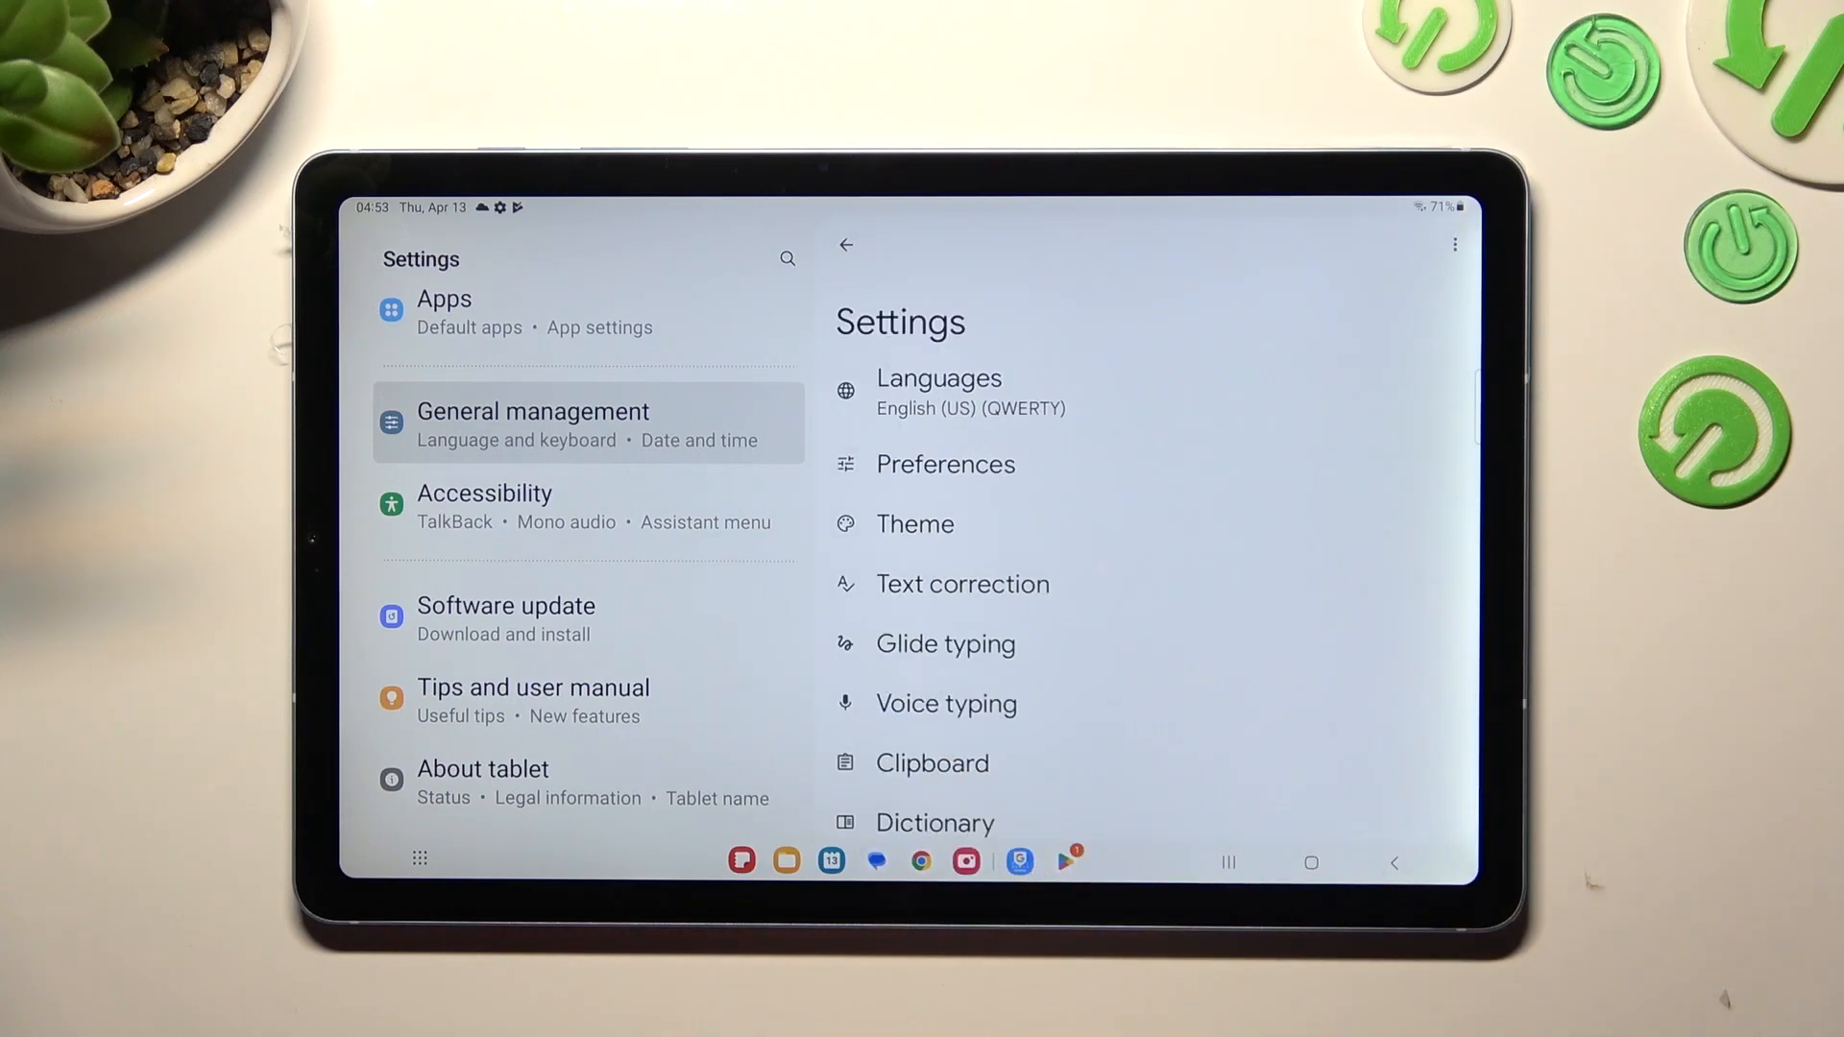
click(915, 524)
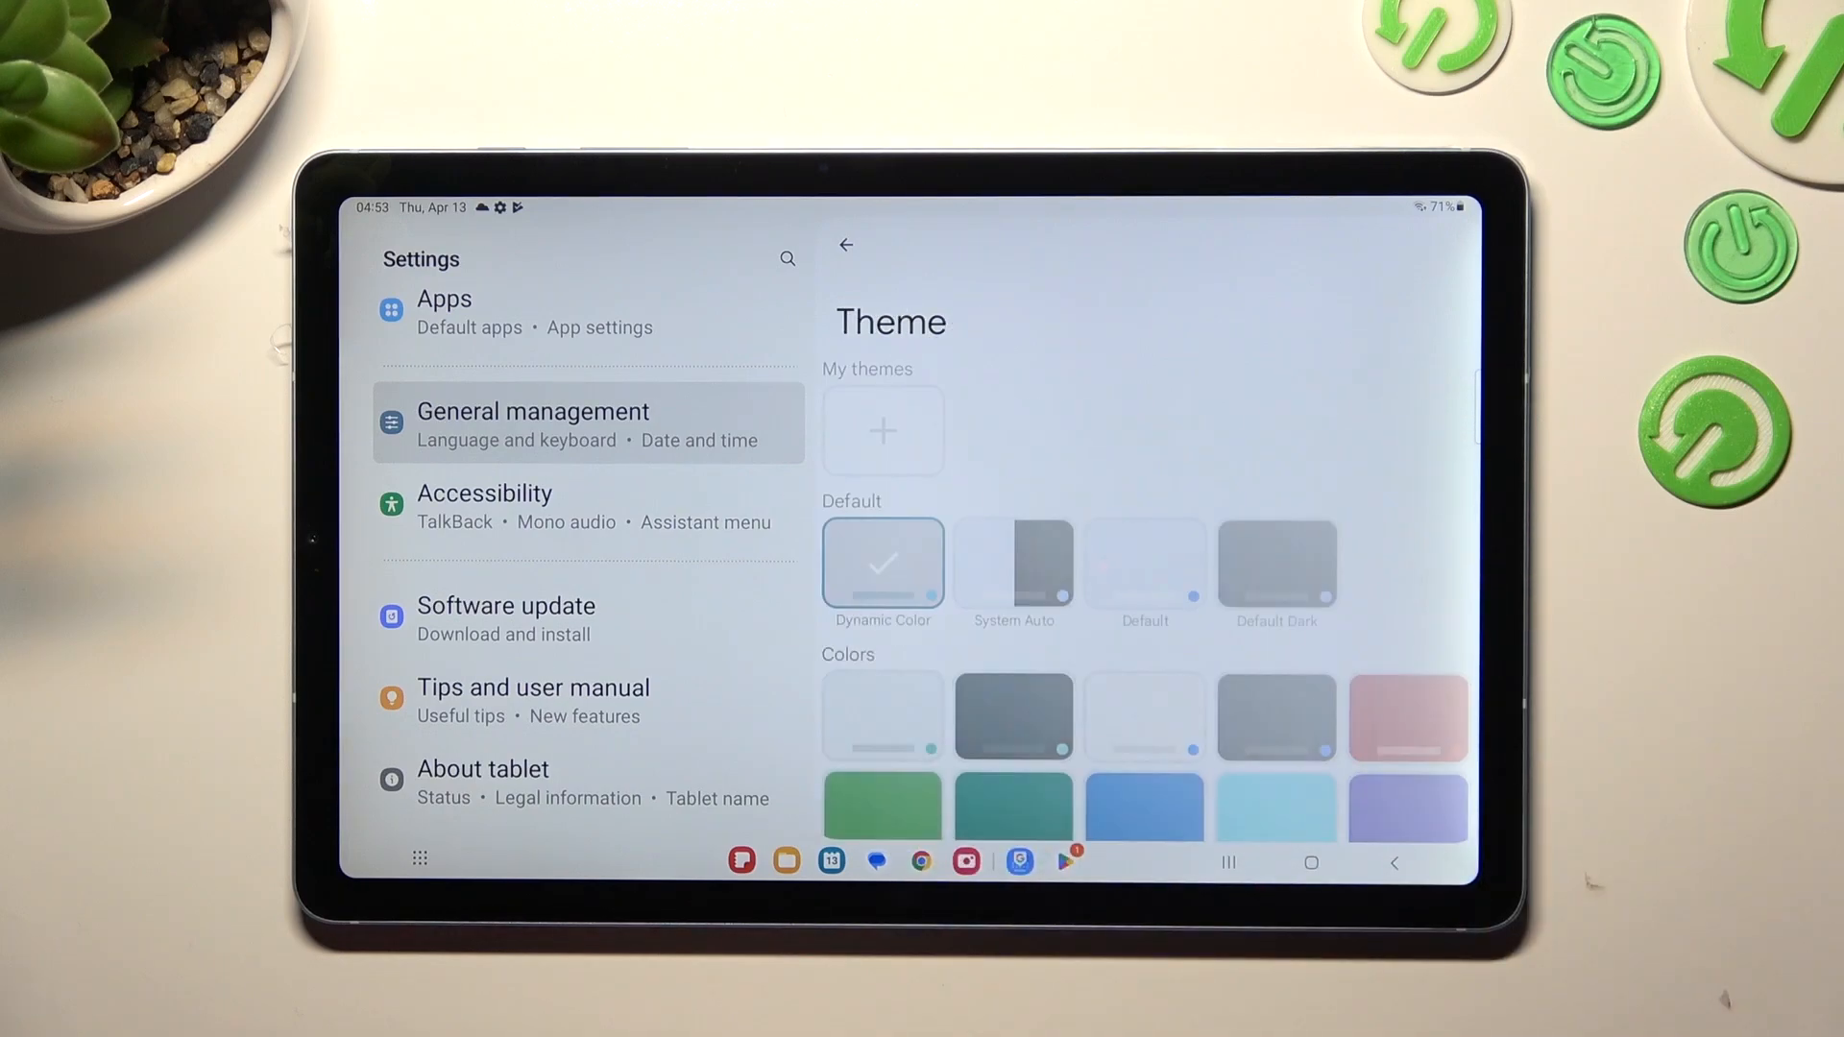
scroll(down, 3)
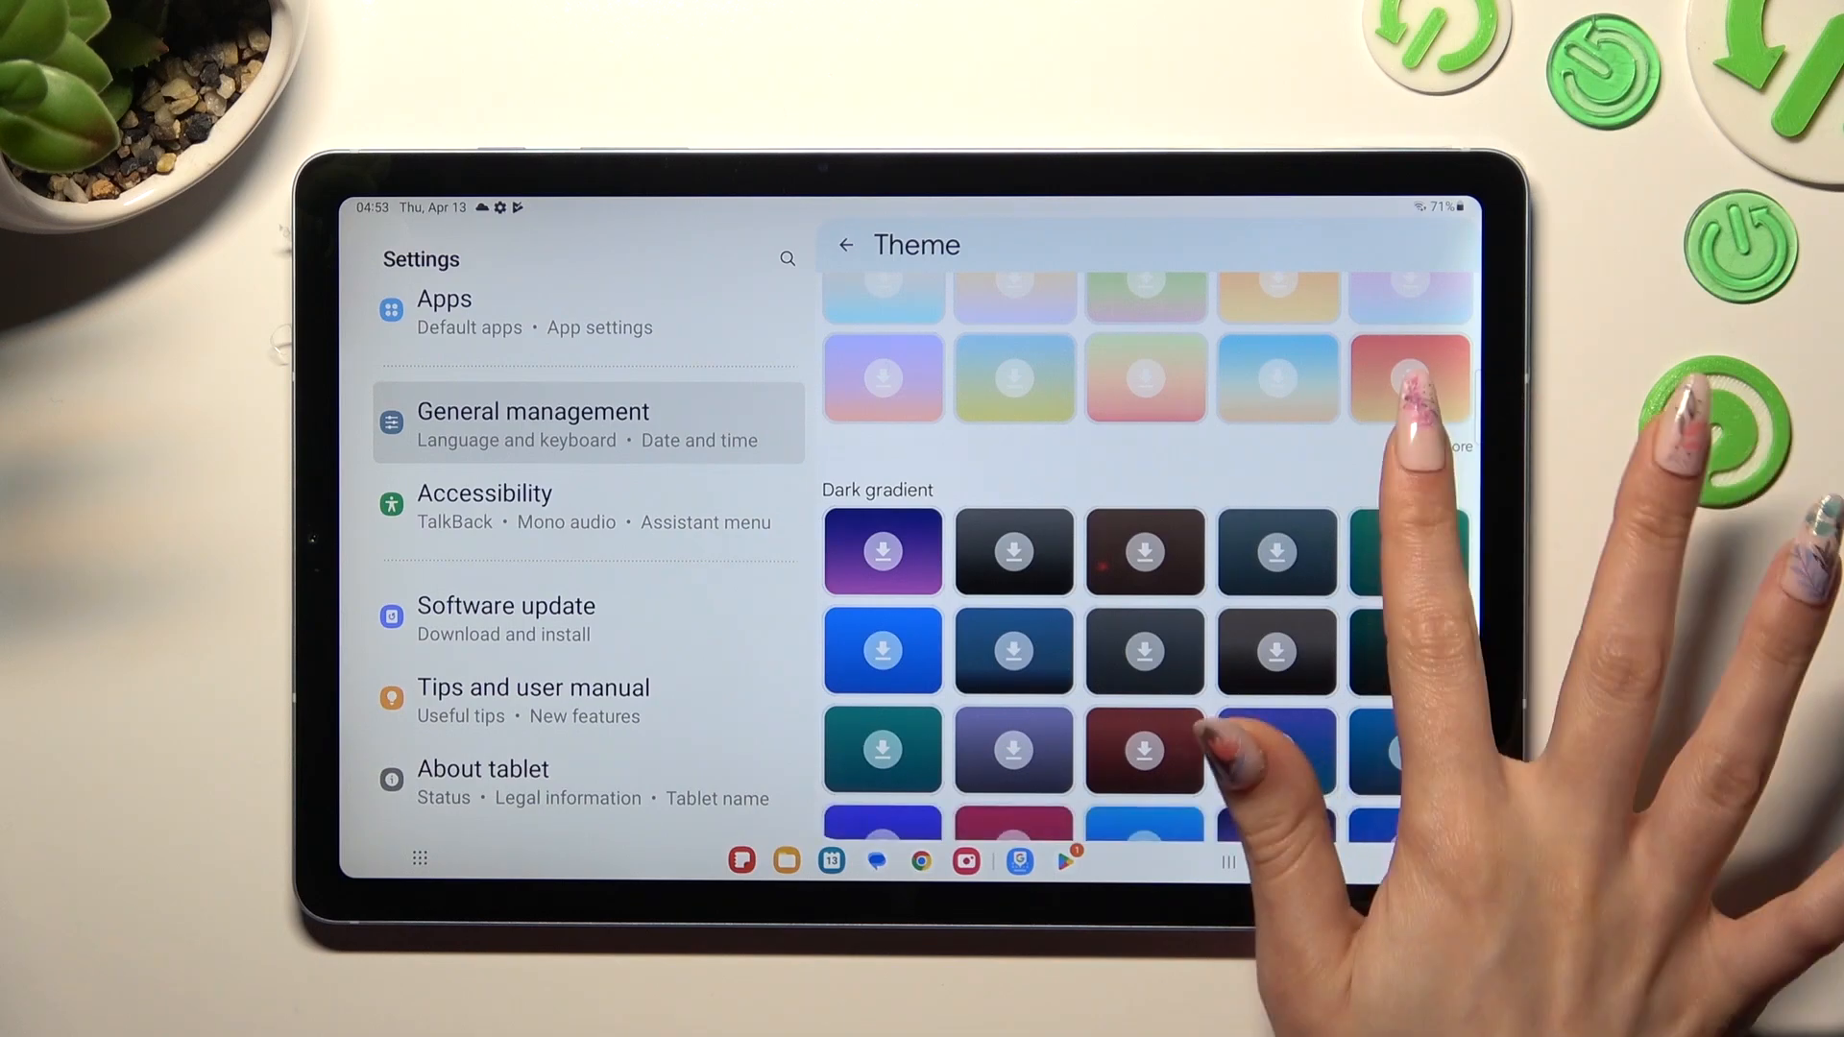
scroll(up, 3)
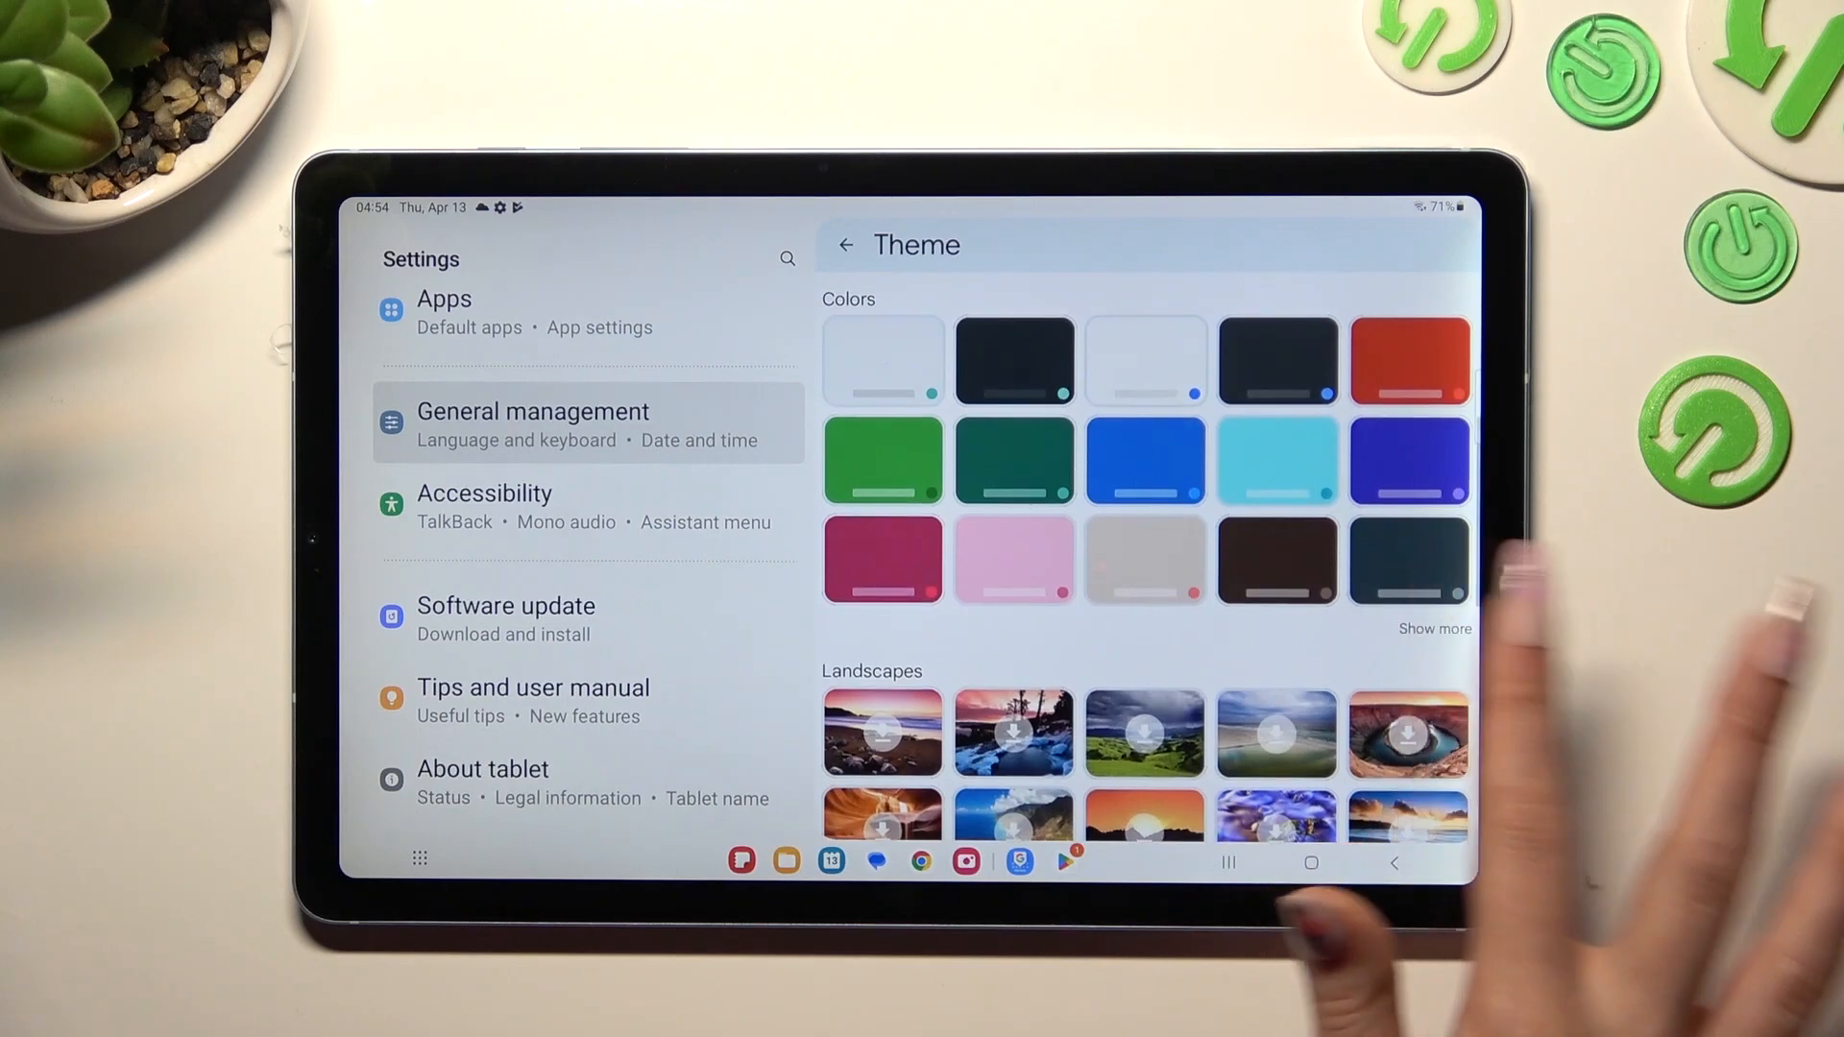
scroll(down, 3)
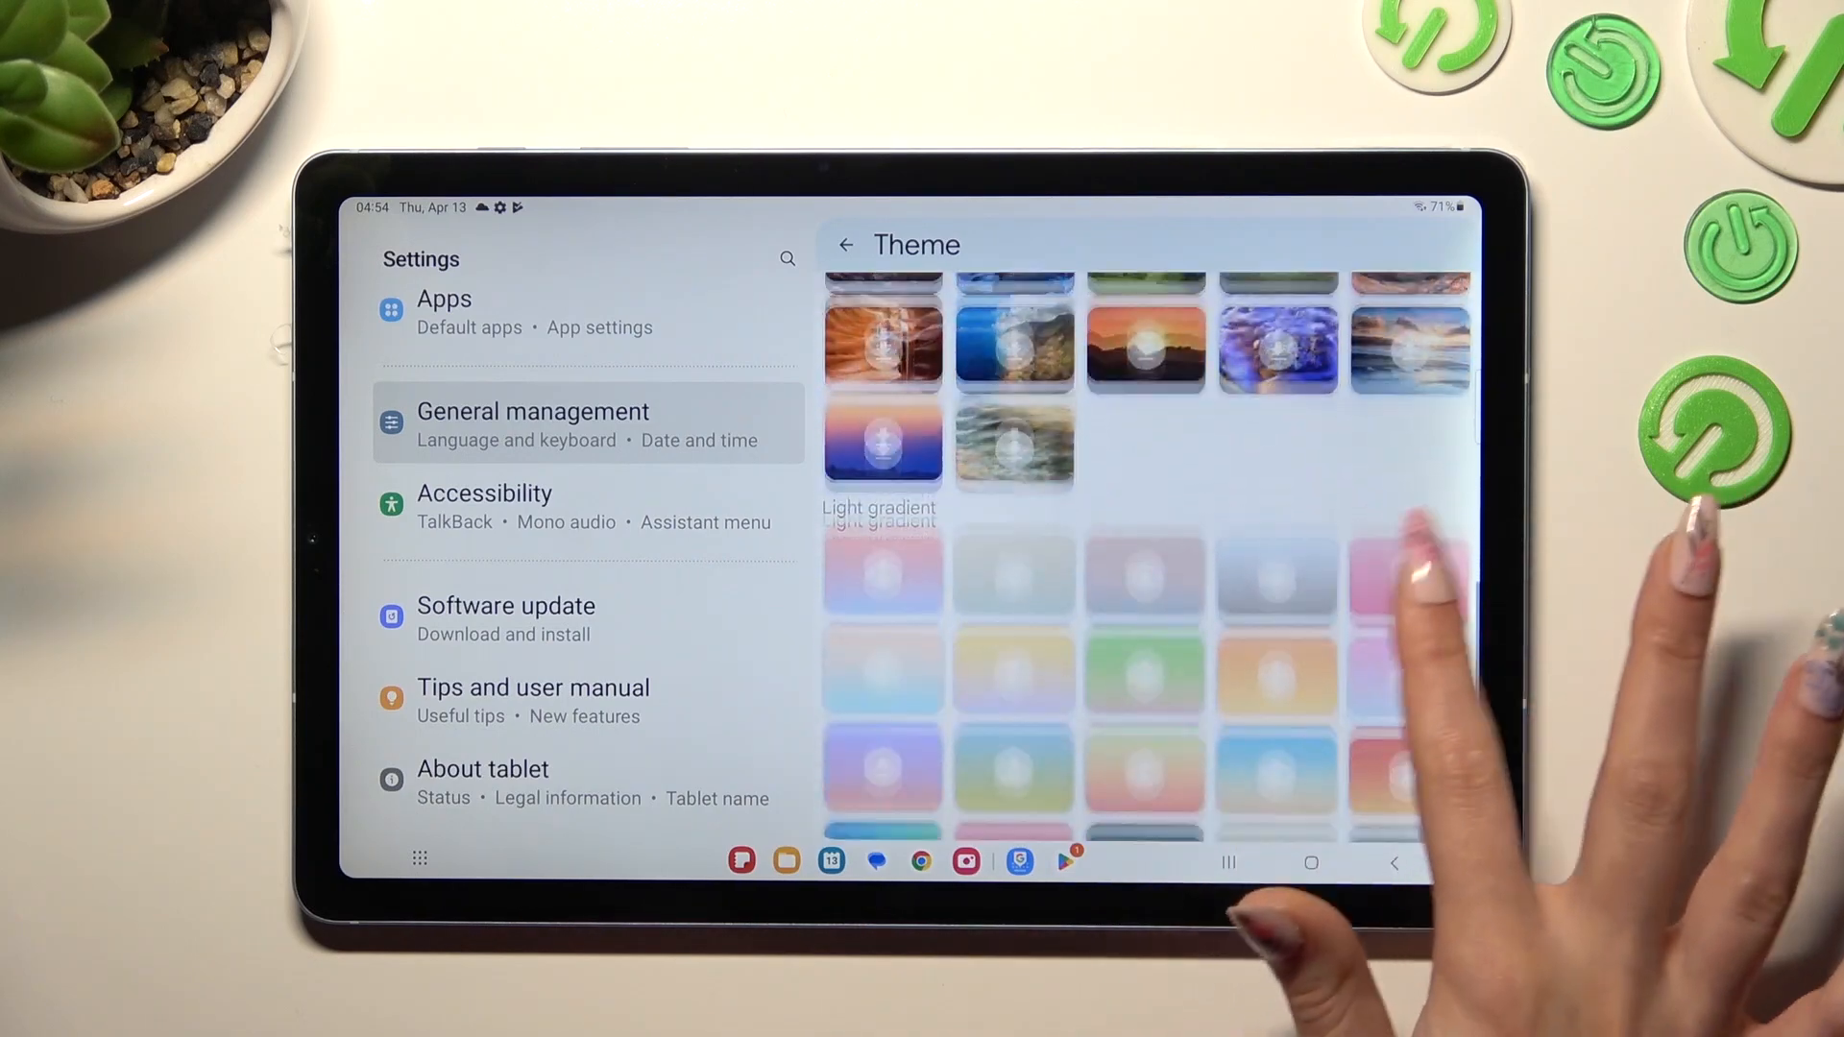
scroll(up, 3)
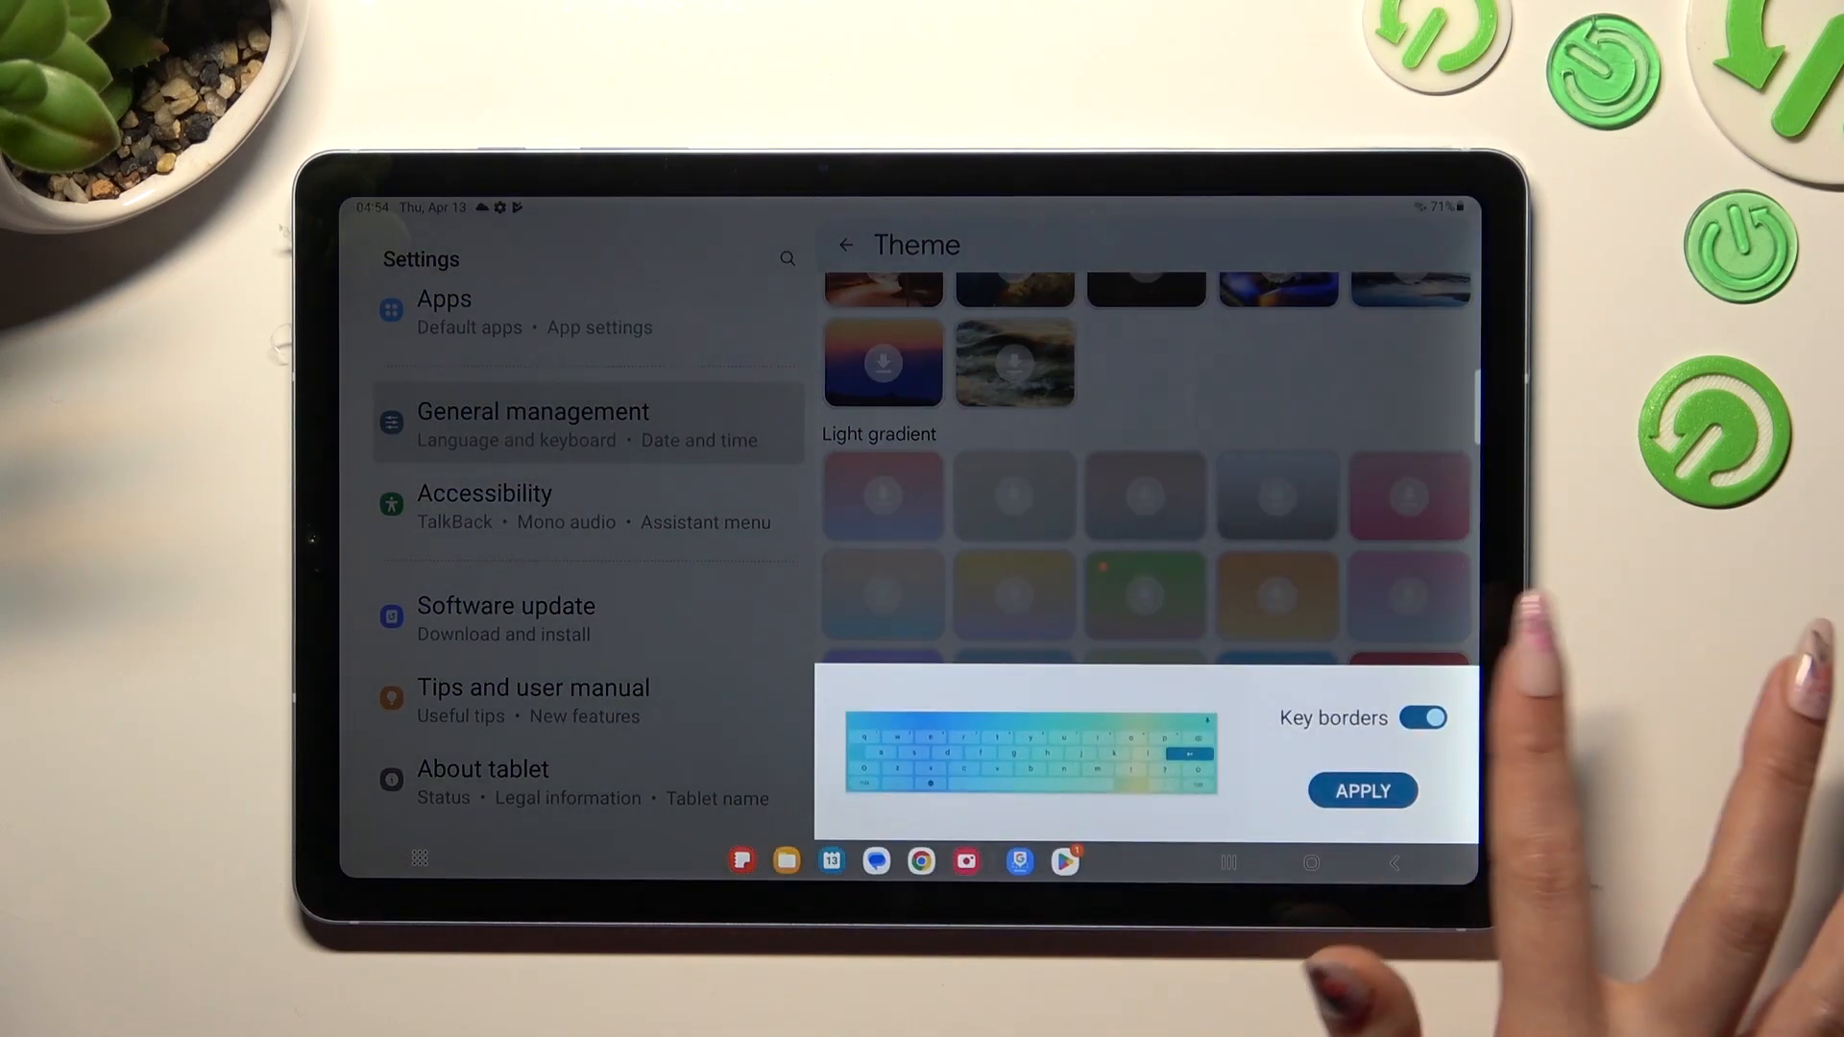
click(1424, 718)
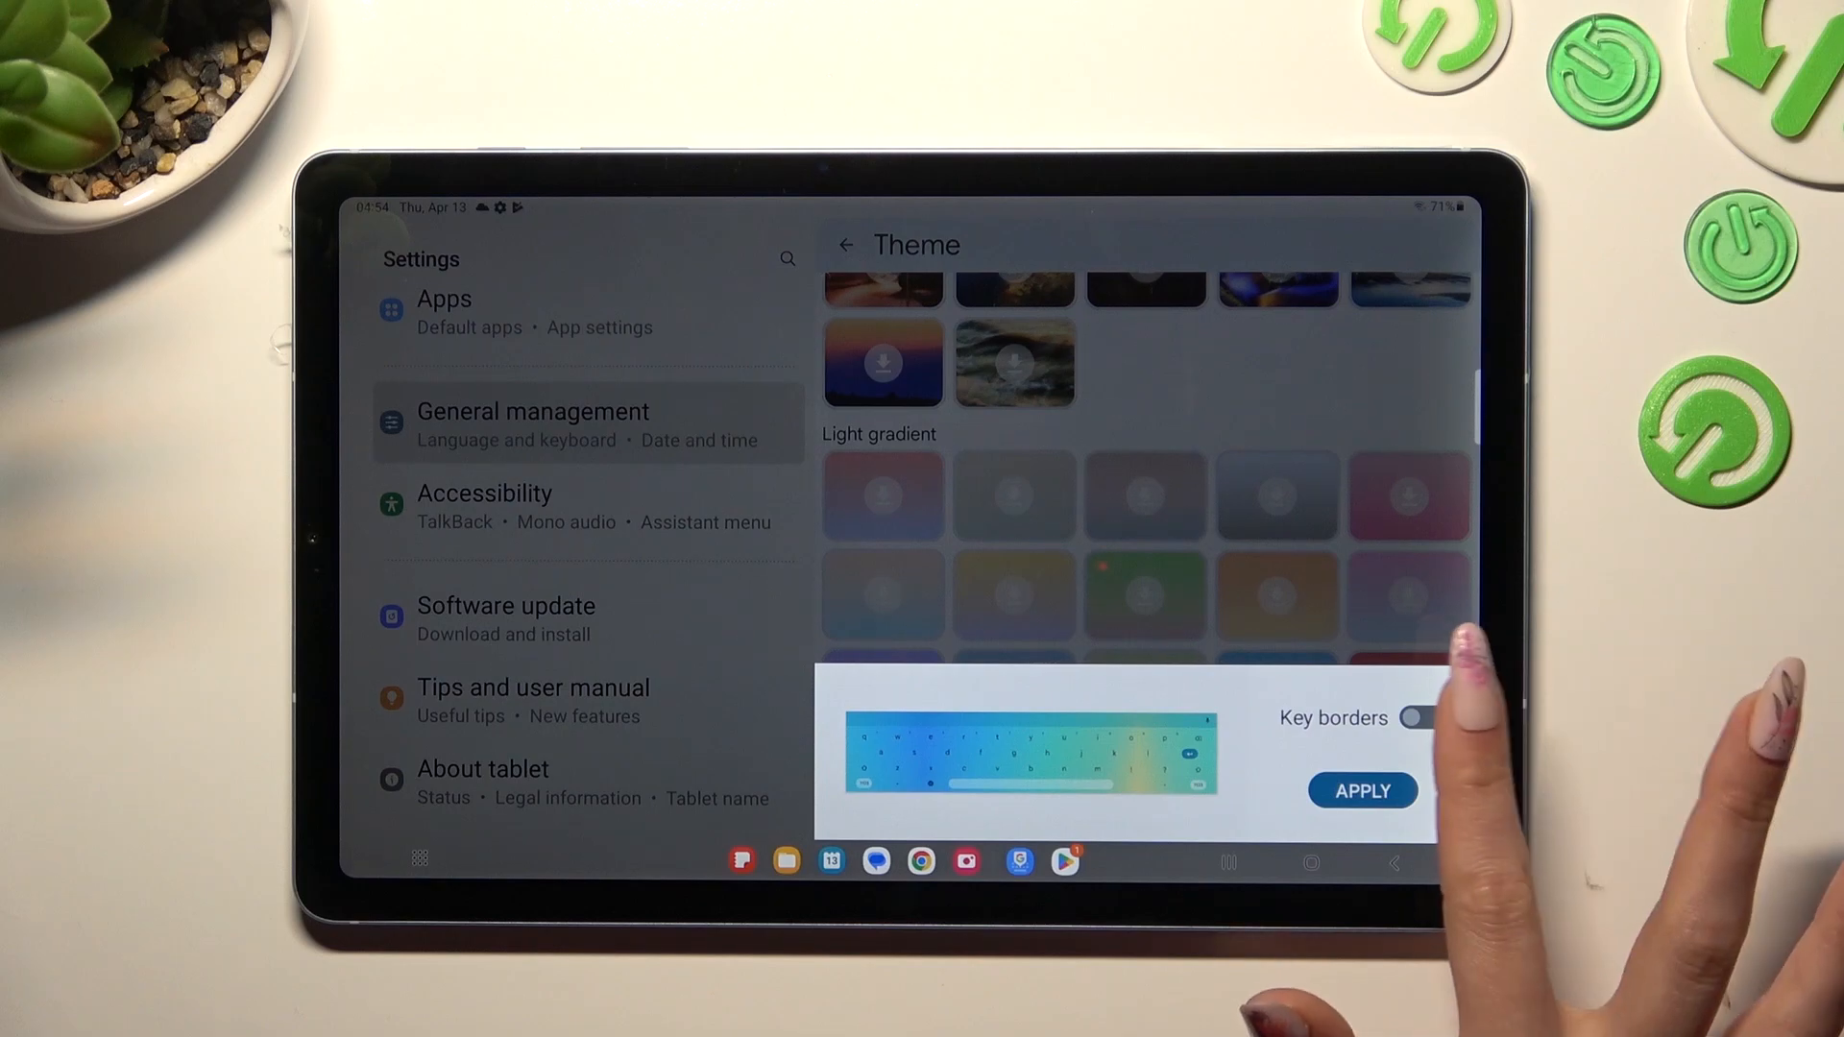
click(1421, 717)
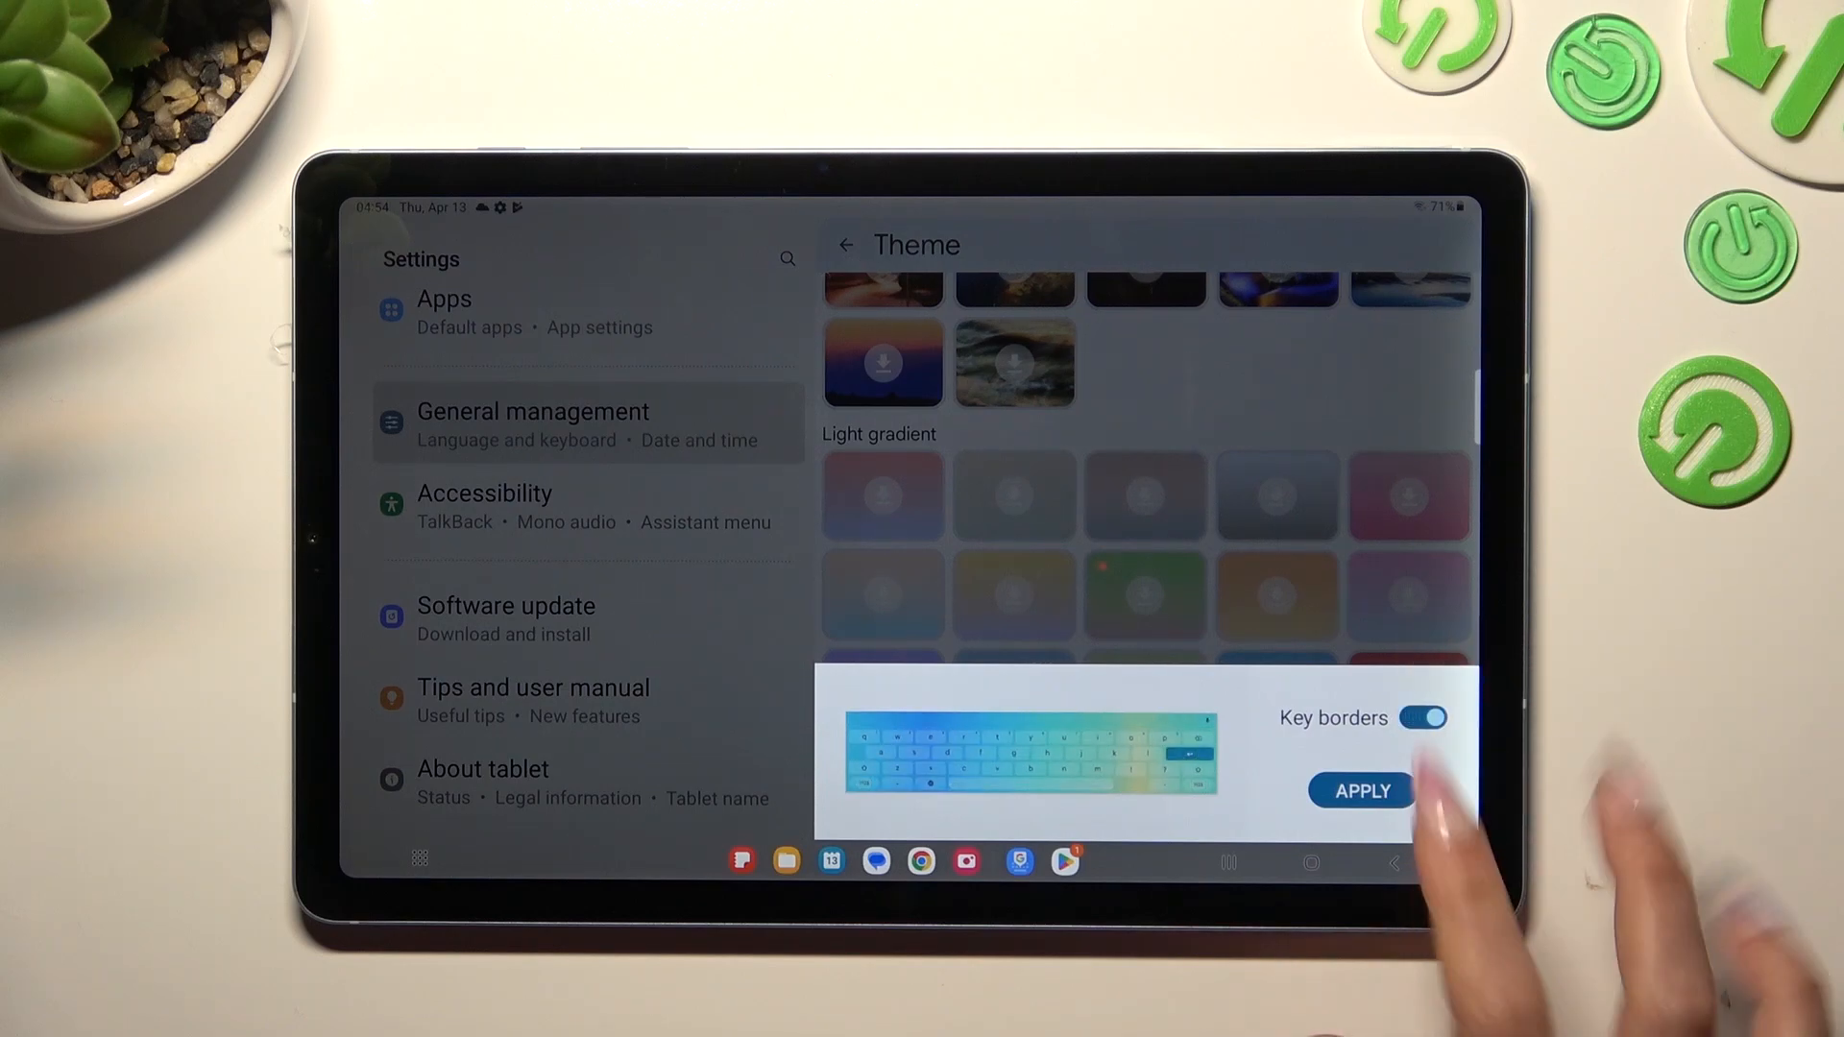
click(1360, 789)
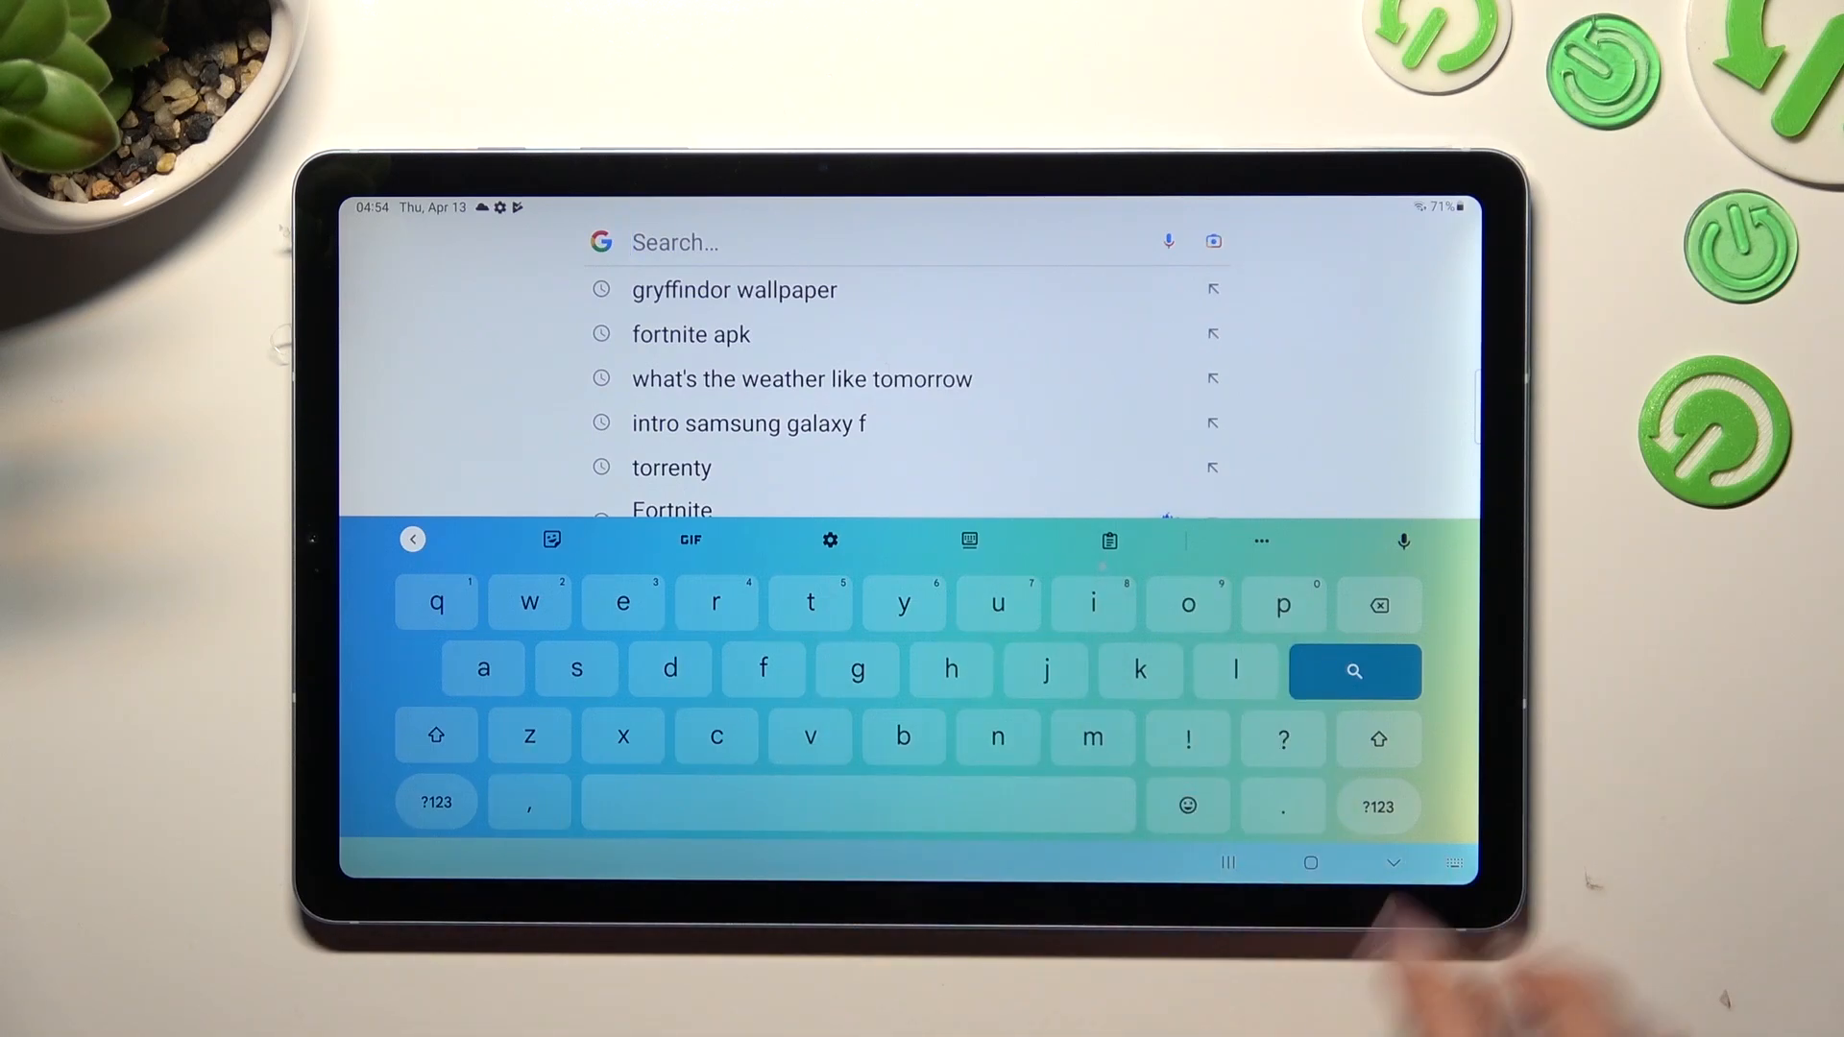
- Leave the Google app through Recents and return to the Gboard settings card
click(1227, 862)
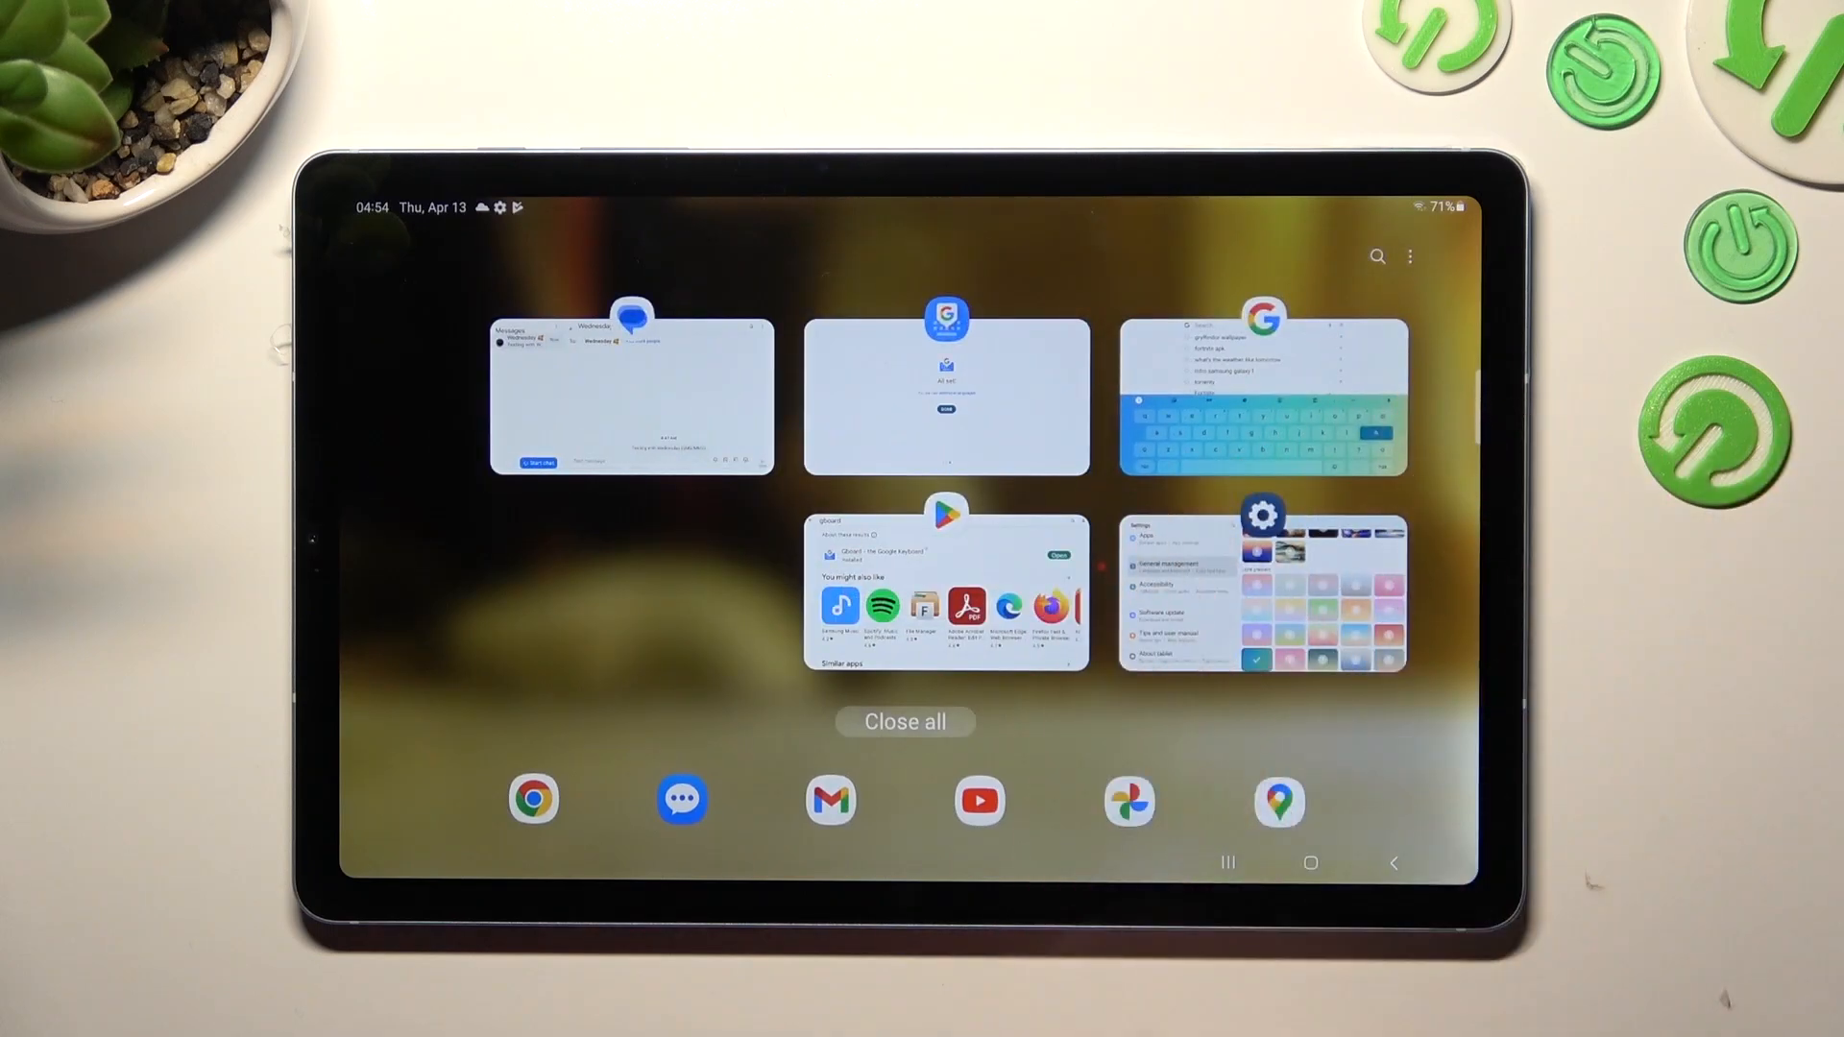
click(1264, 594)
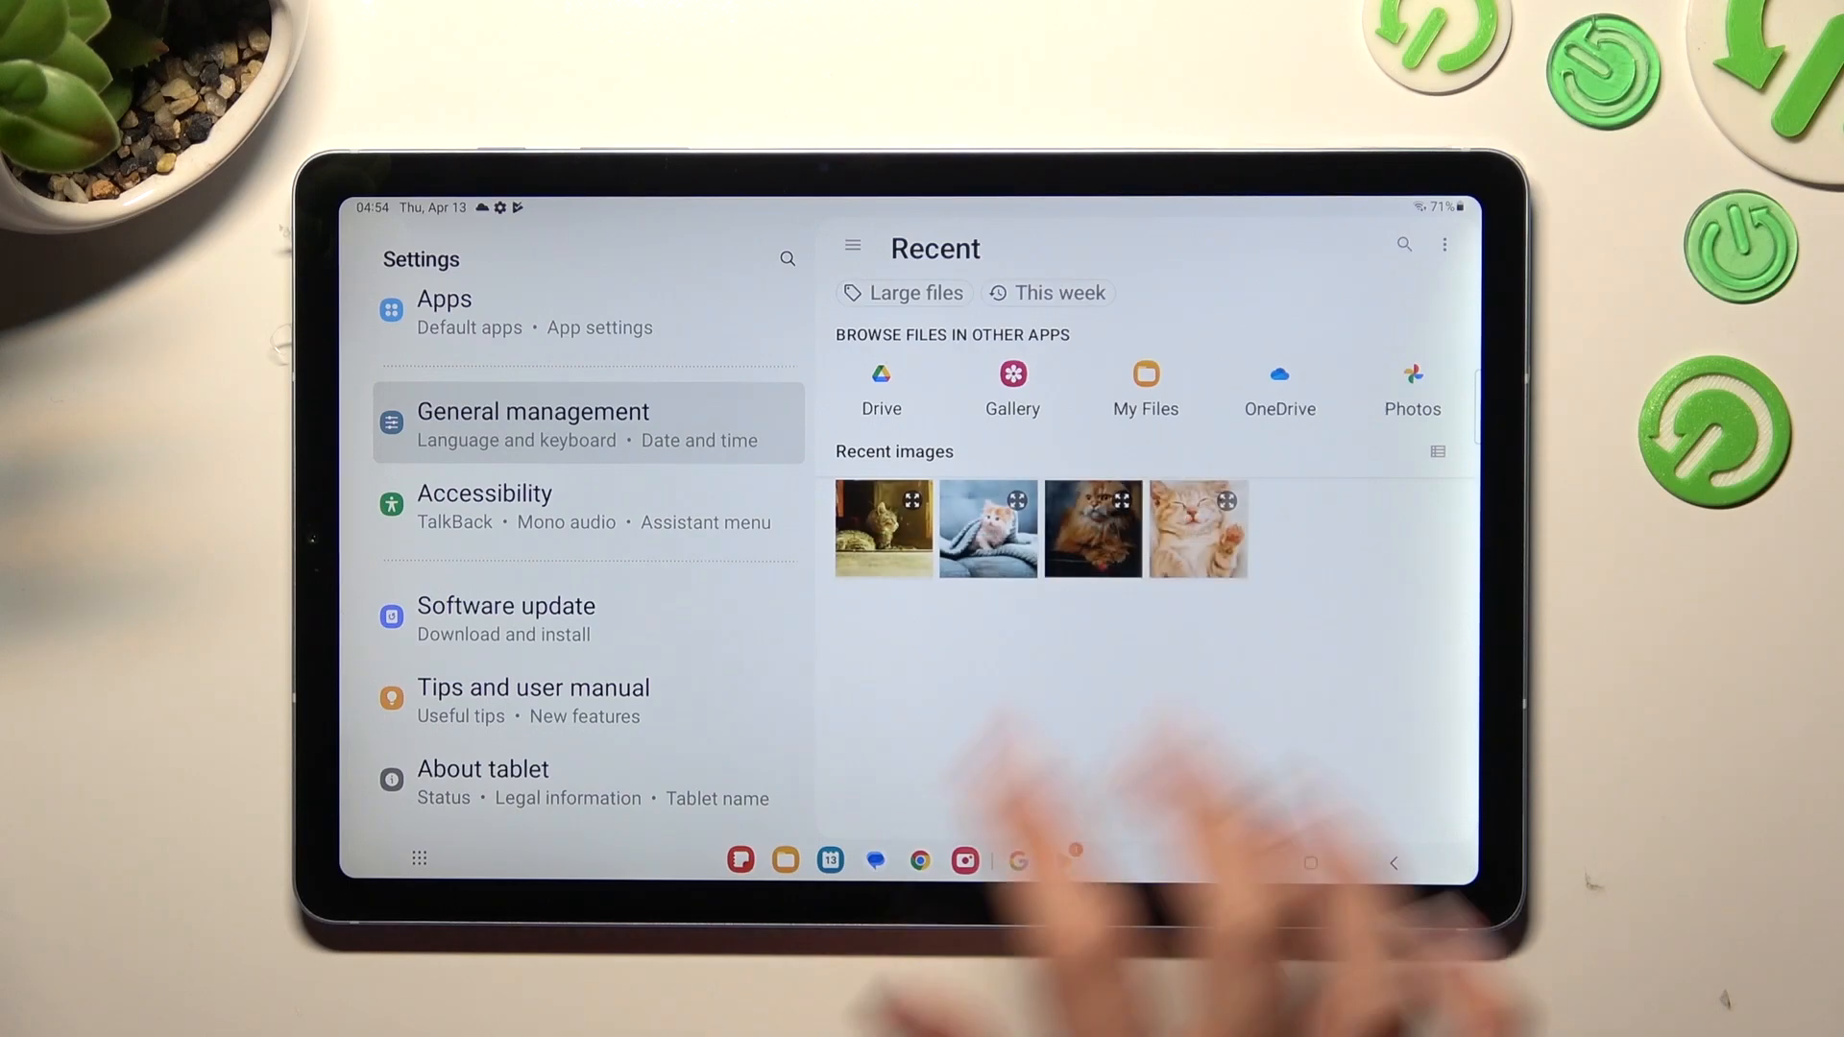
- Build a custom theme from the kitten-on-blanket photo at 100% brightness, key borders off
click(987, 528)
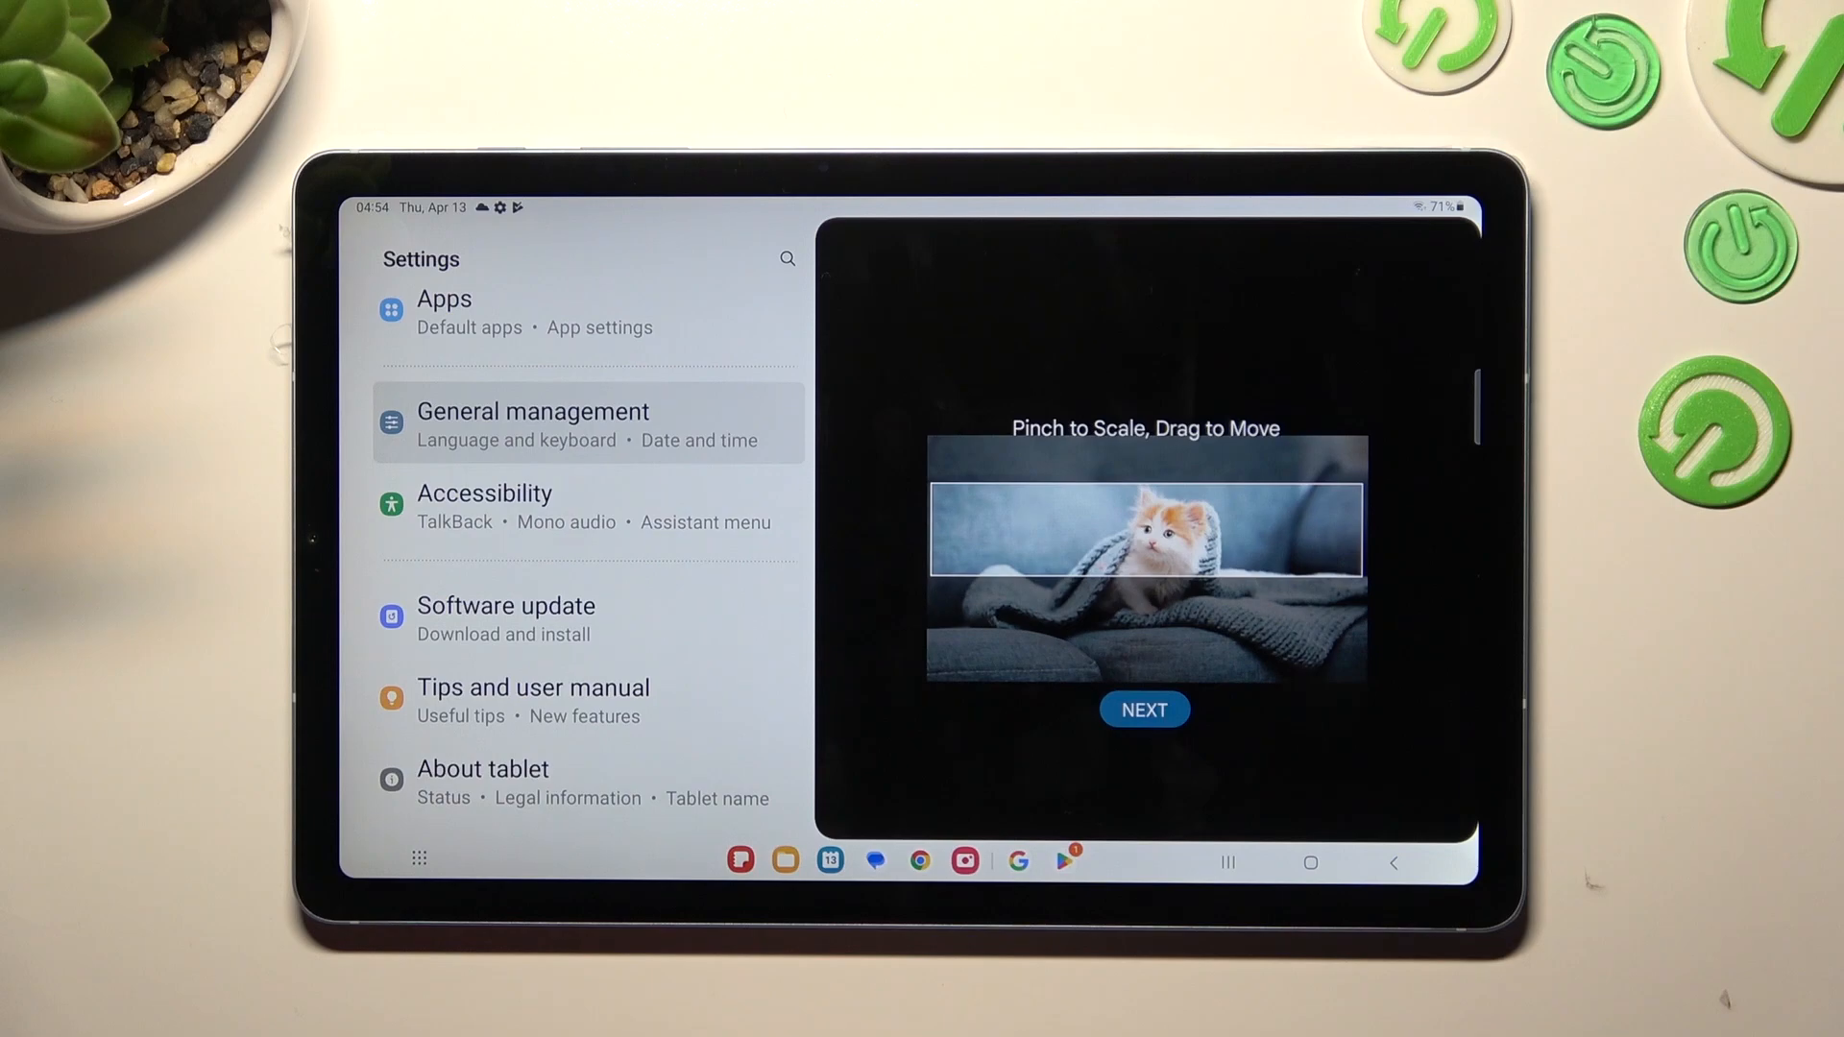
click(1143, 709)
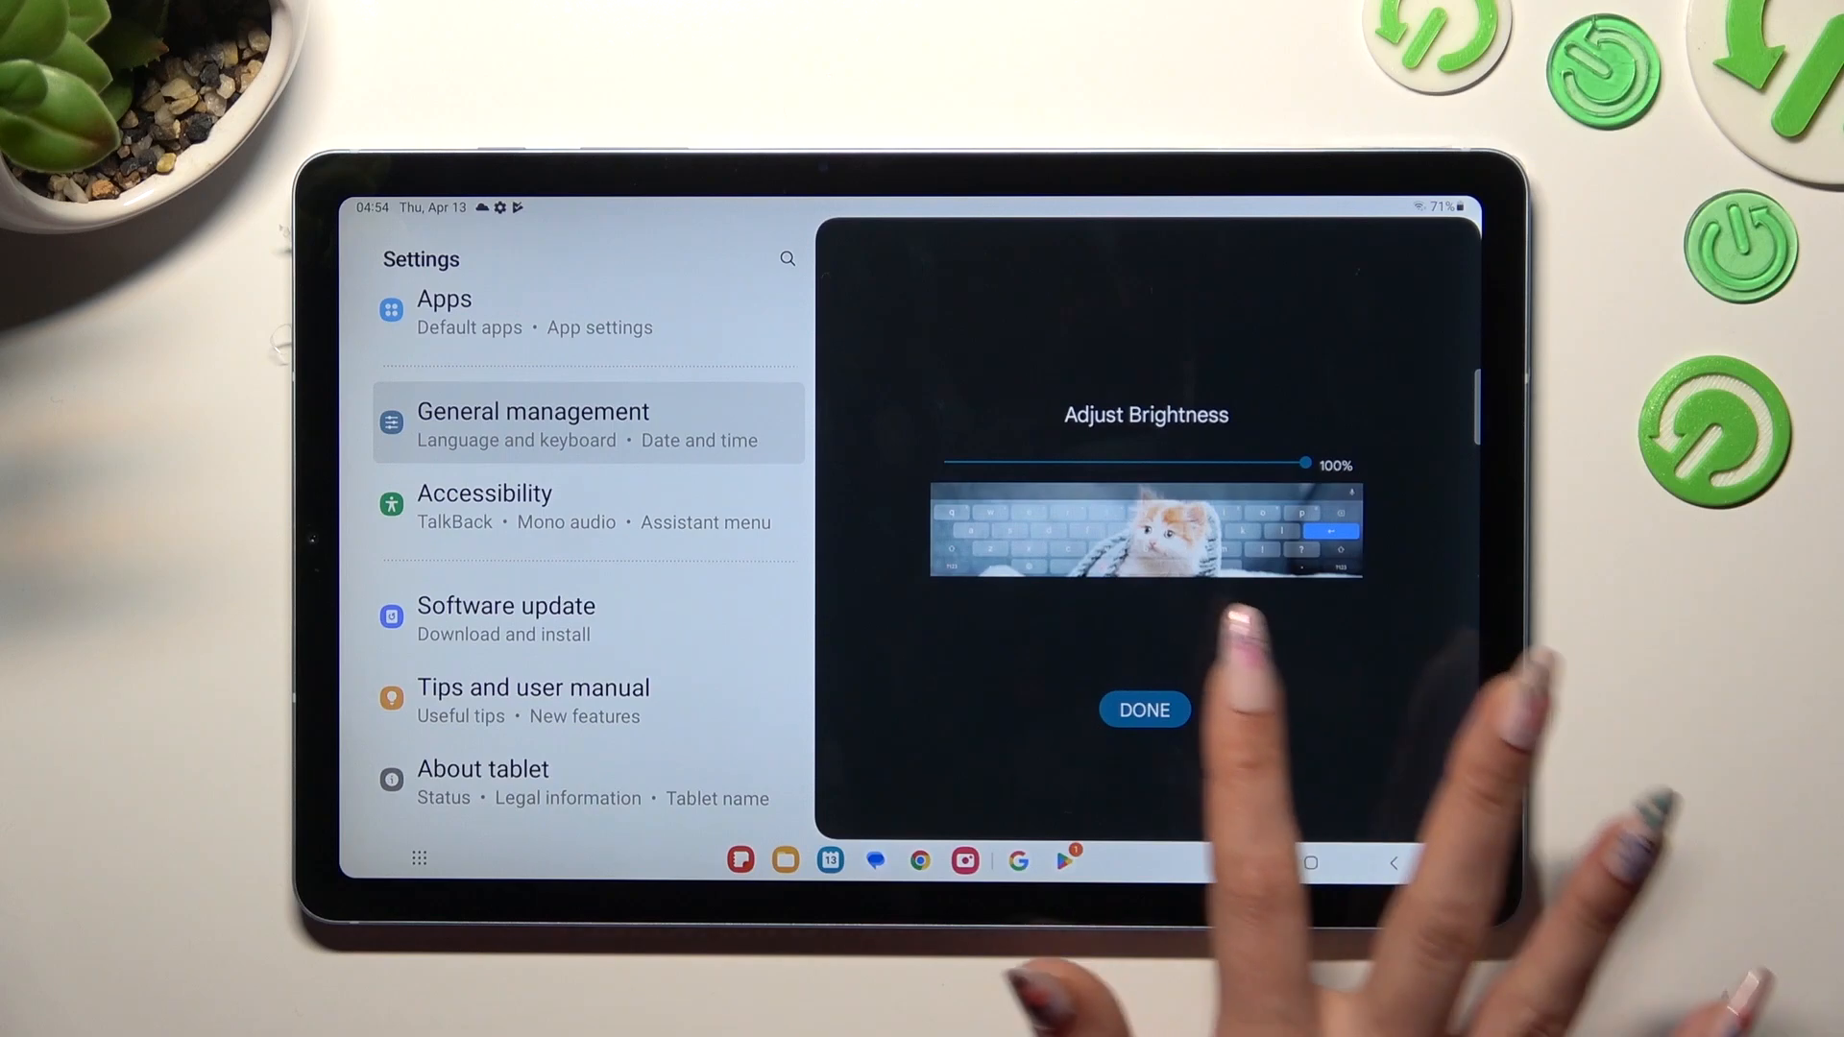
click(1143, 708)
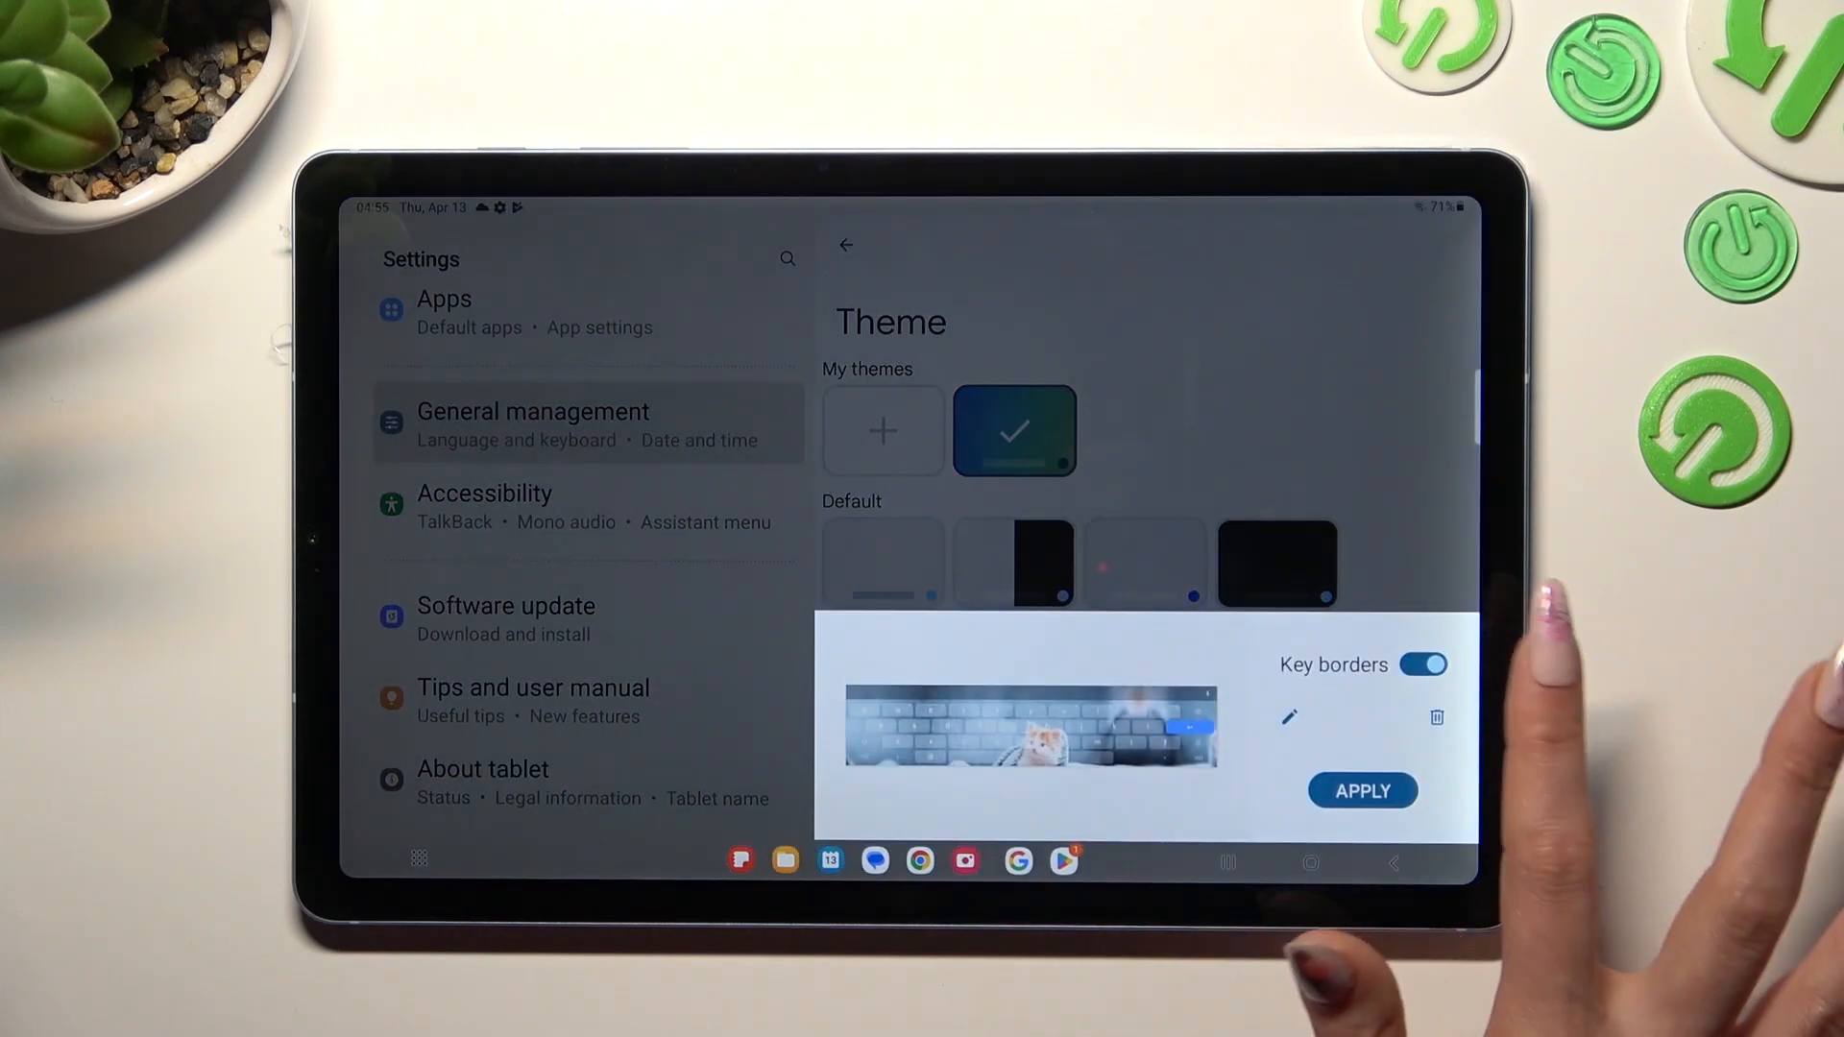
click(1421, 664)
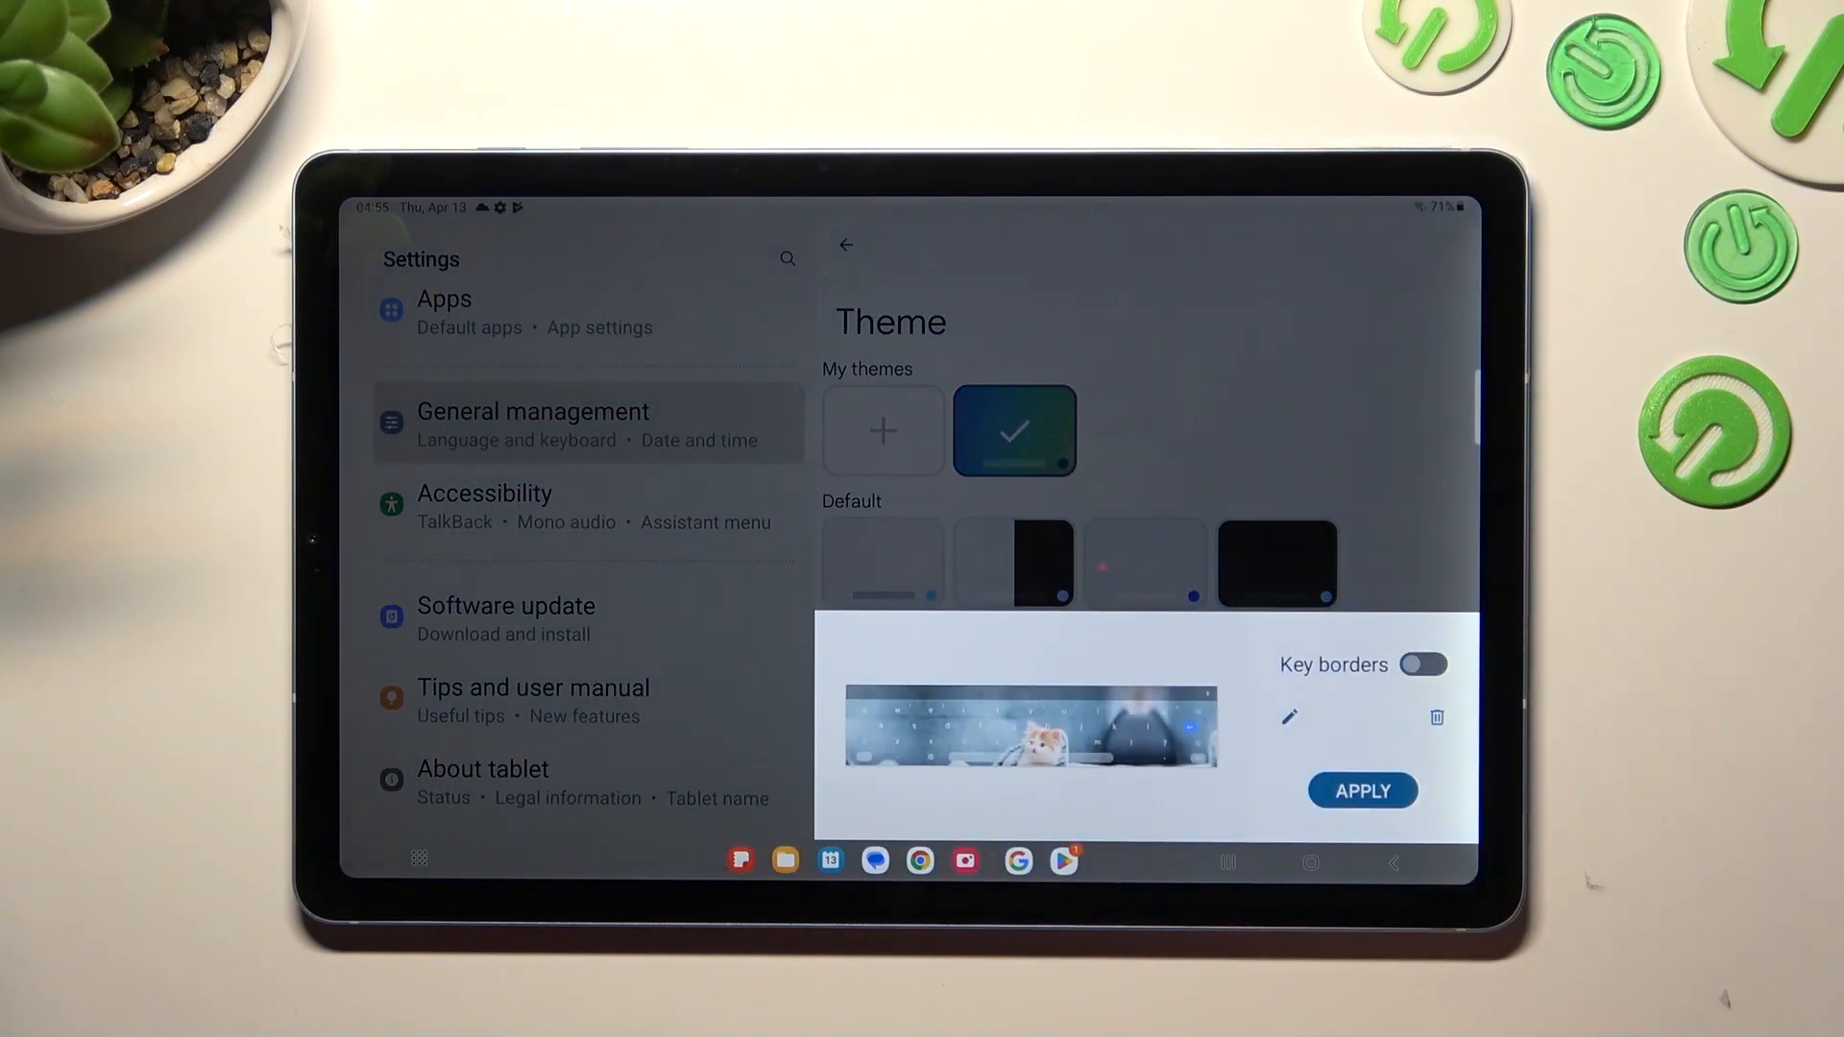
click(1362, 791)
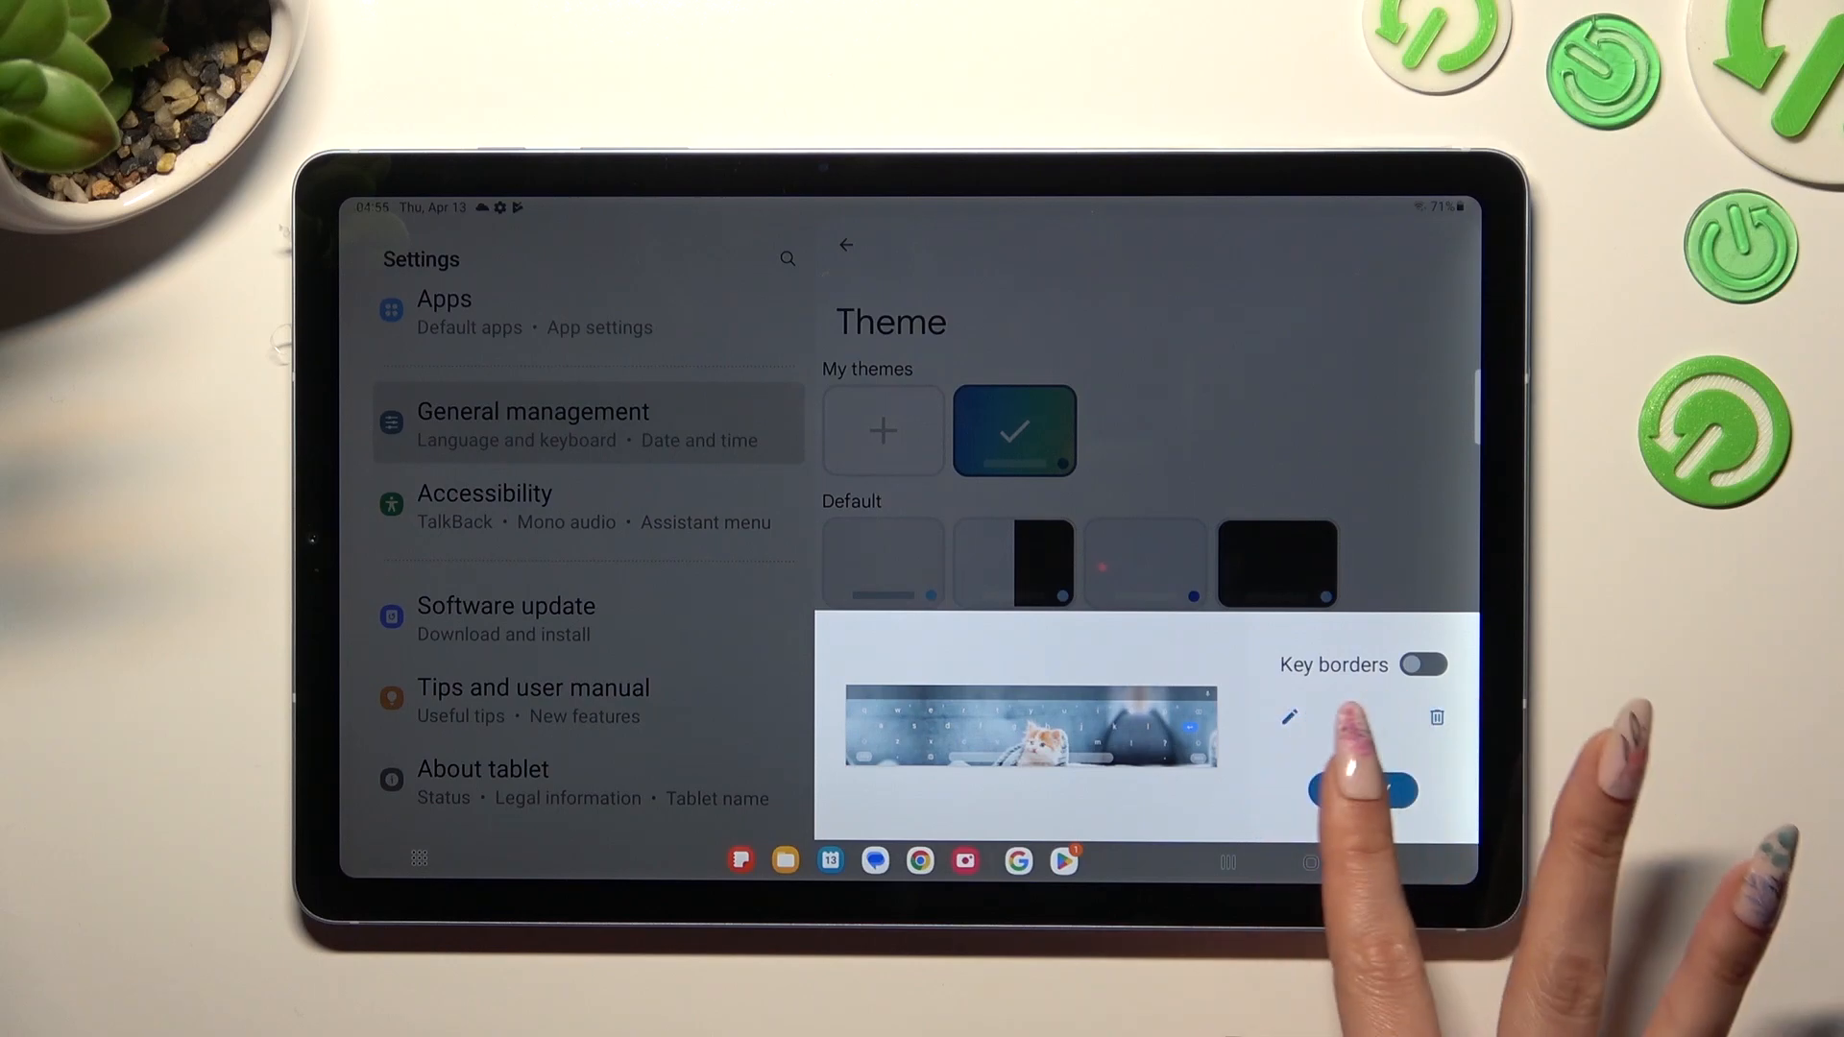
- Apply the kitten theme, return to Gboard settings, and reopen the theme at brightness
click(1309, 860)
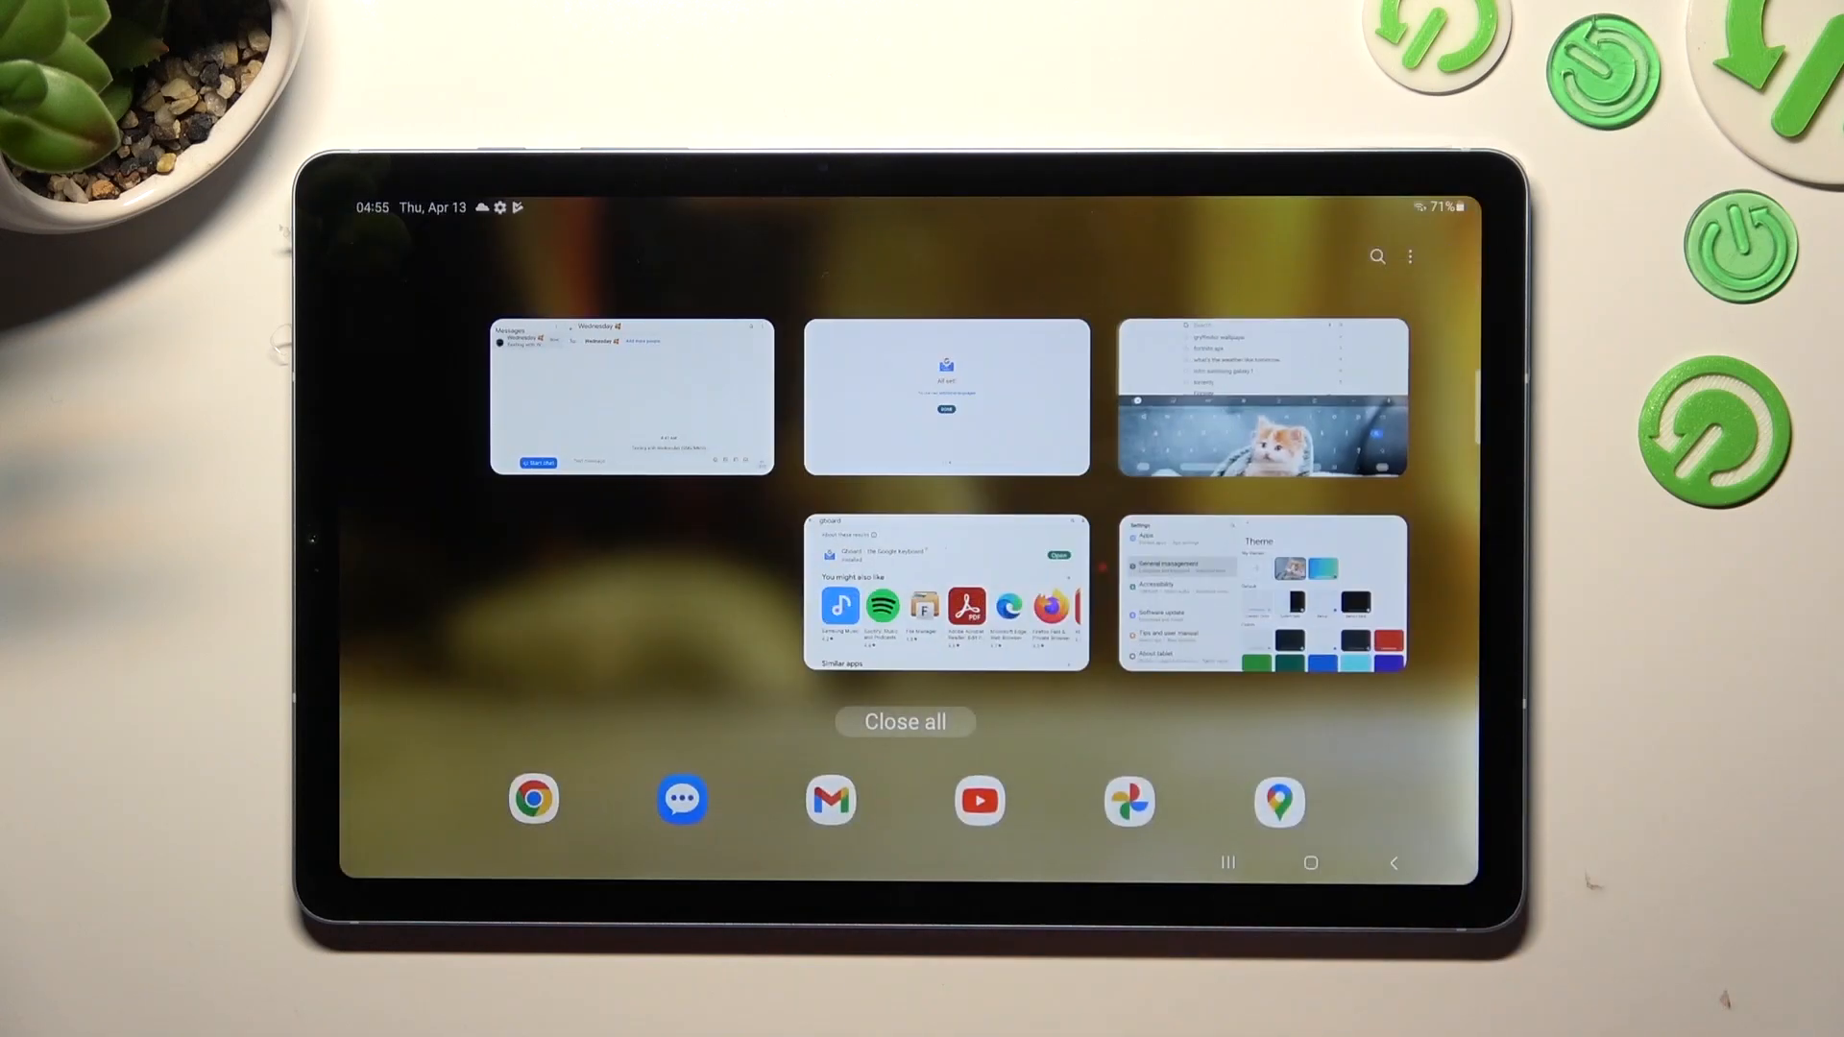
click(1262, 593)
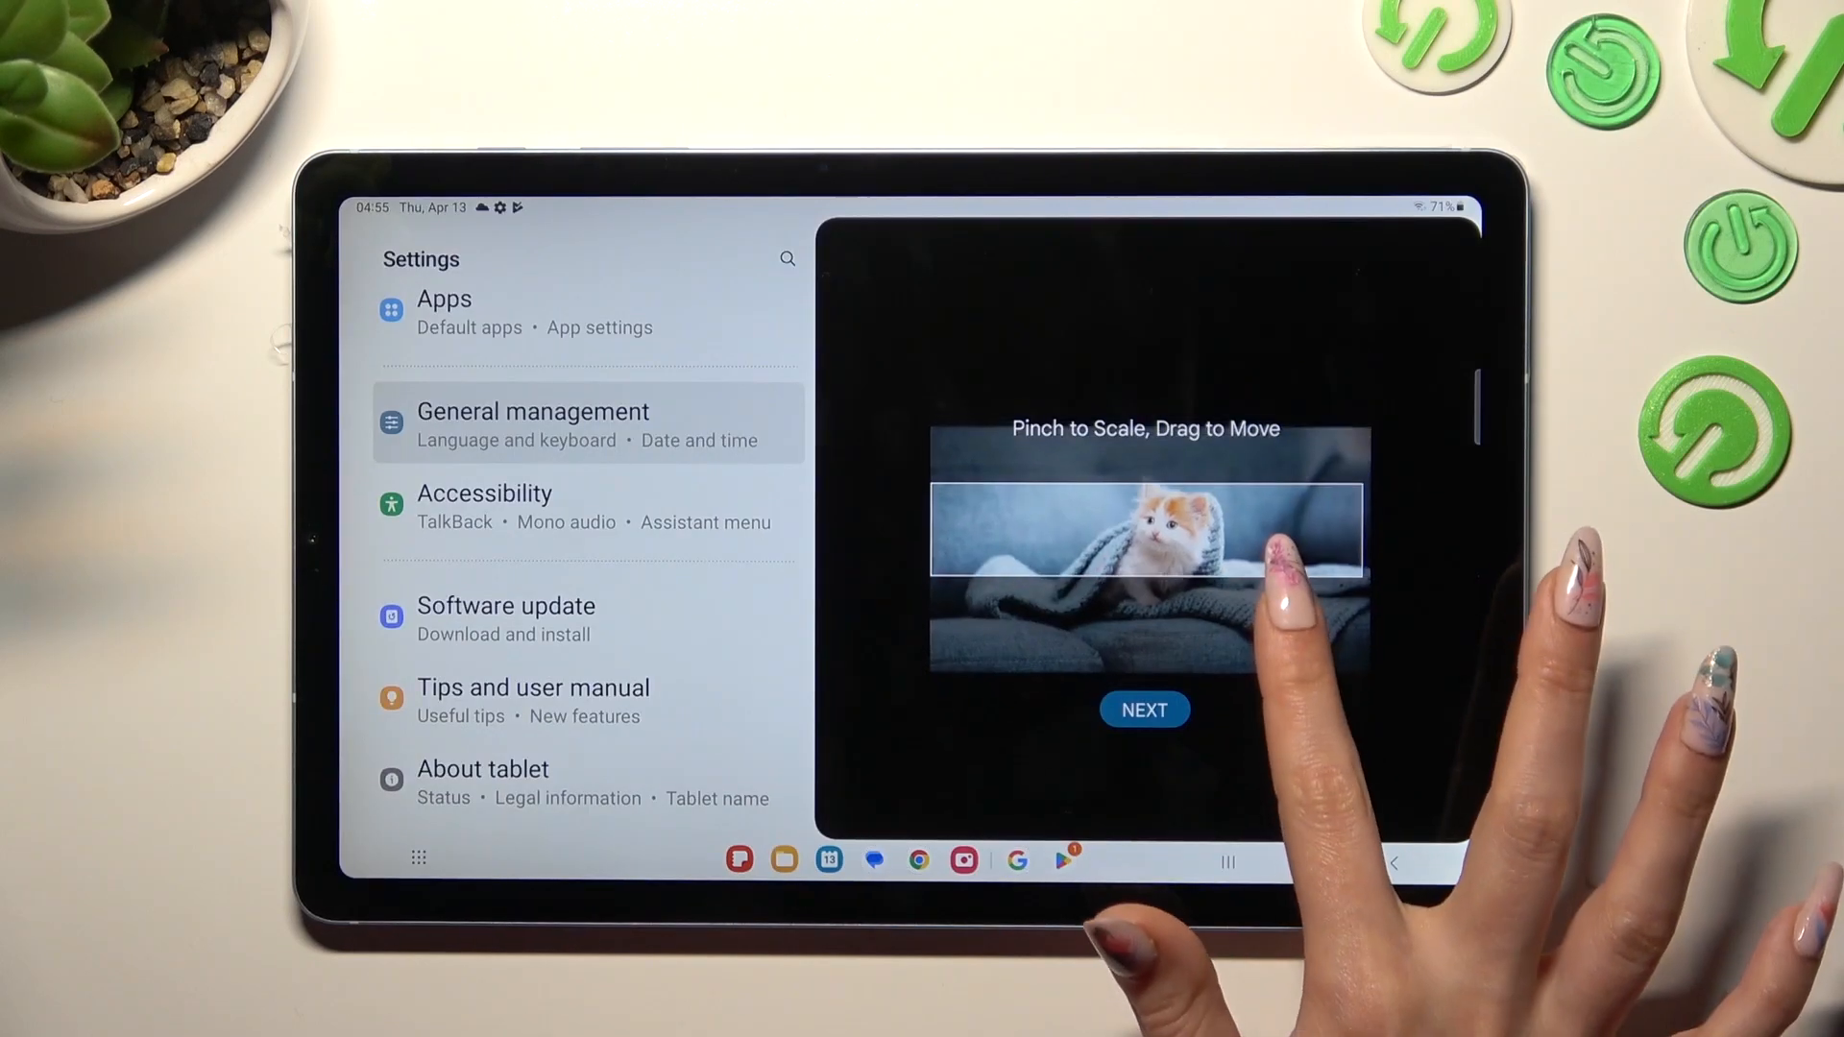
click(1143, 709)
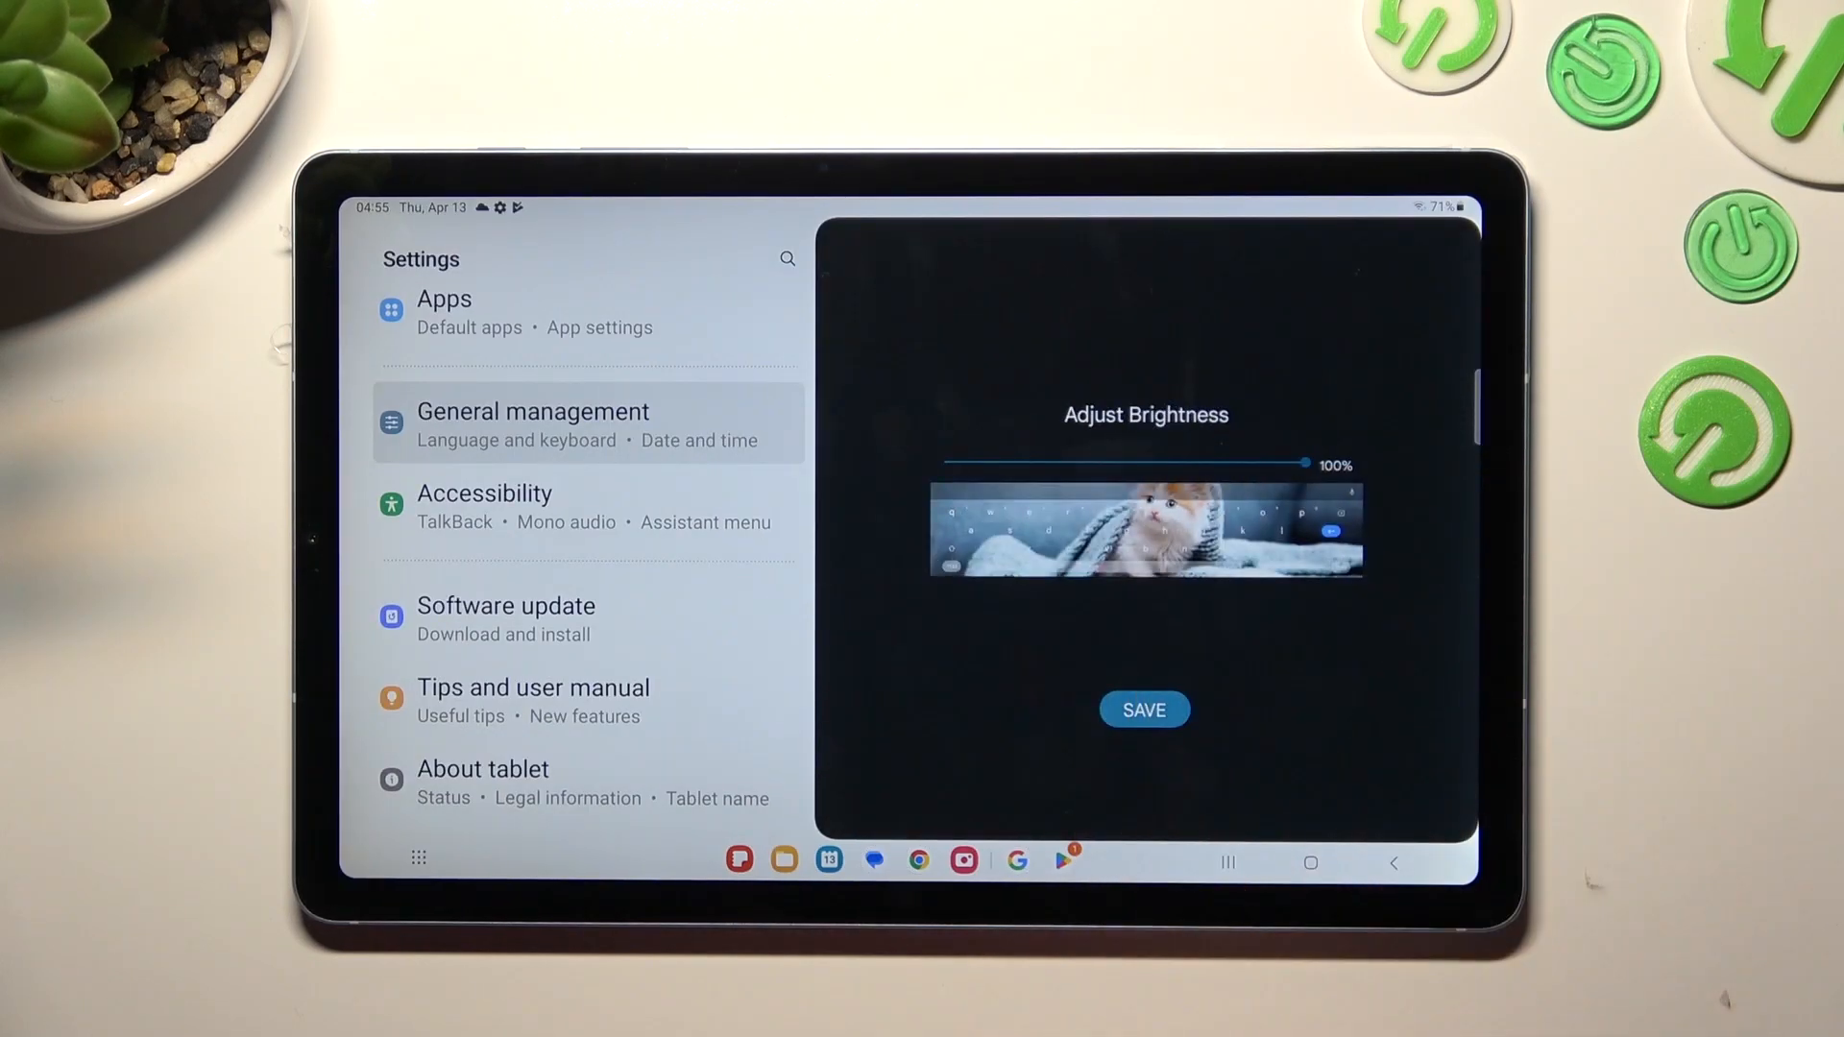